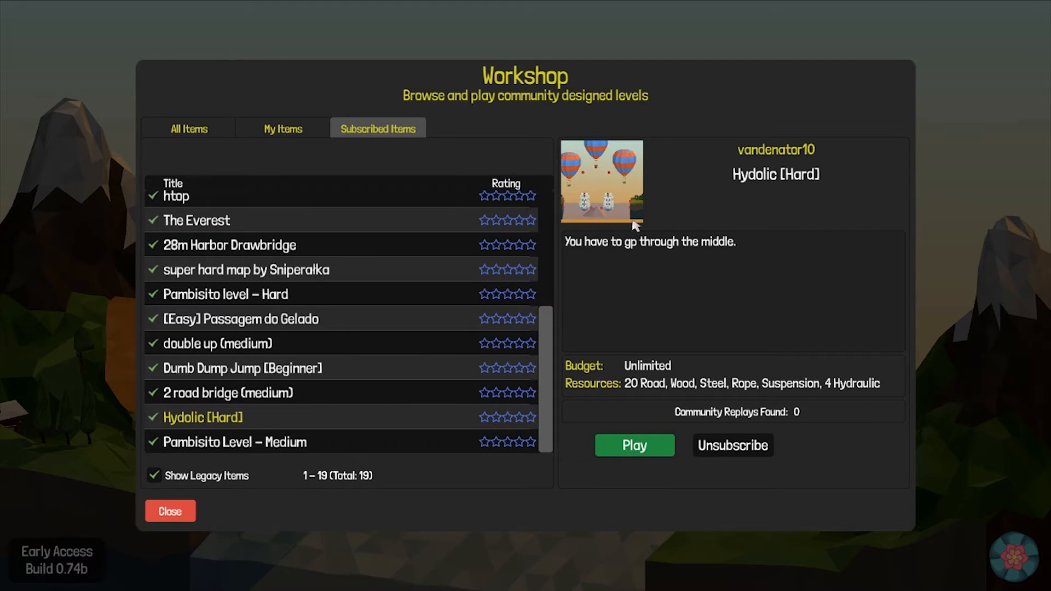
mouse_move(613, 236)
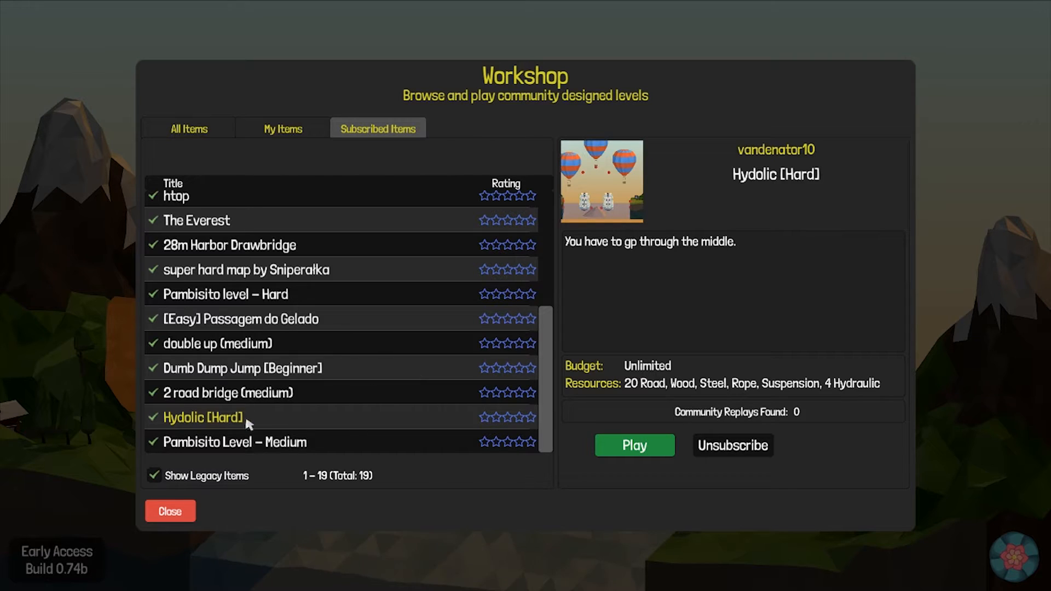
mouse_move(737, 414)
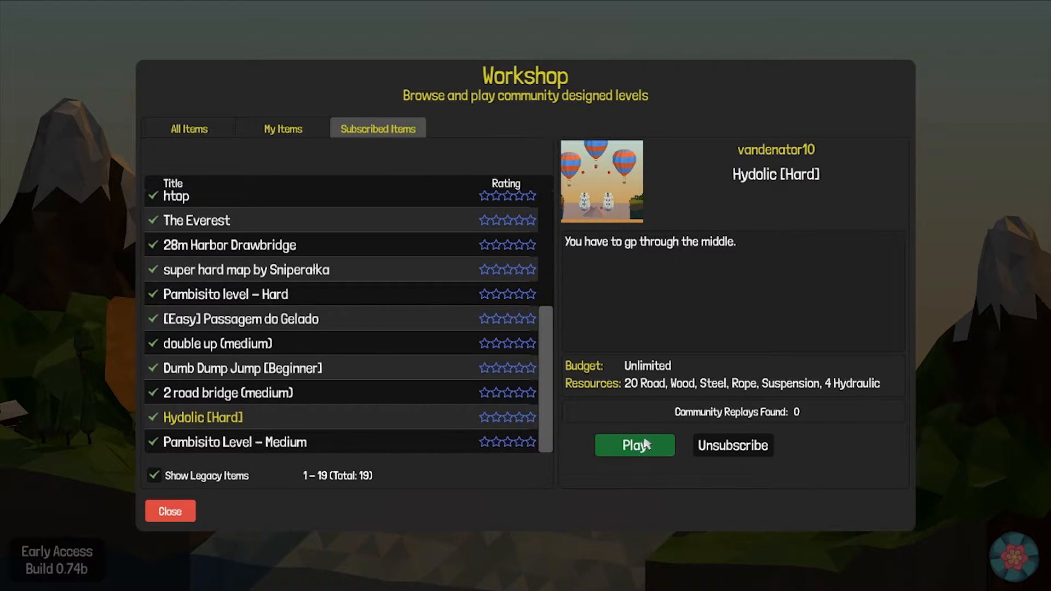
- Start the Hydolic [Hard] level and arch a curved road deck across the gap
click(634, 445)
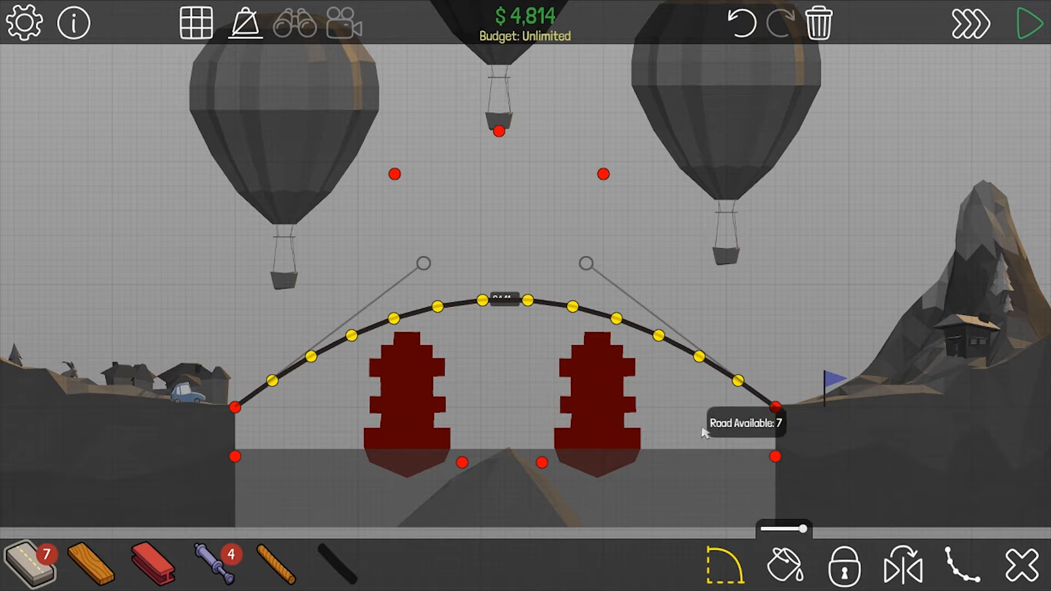
mouse_move(175, 565)
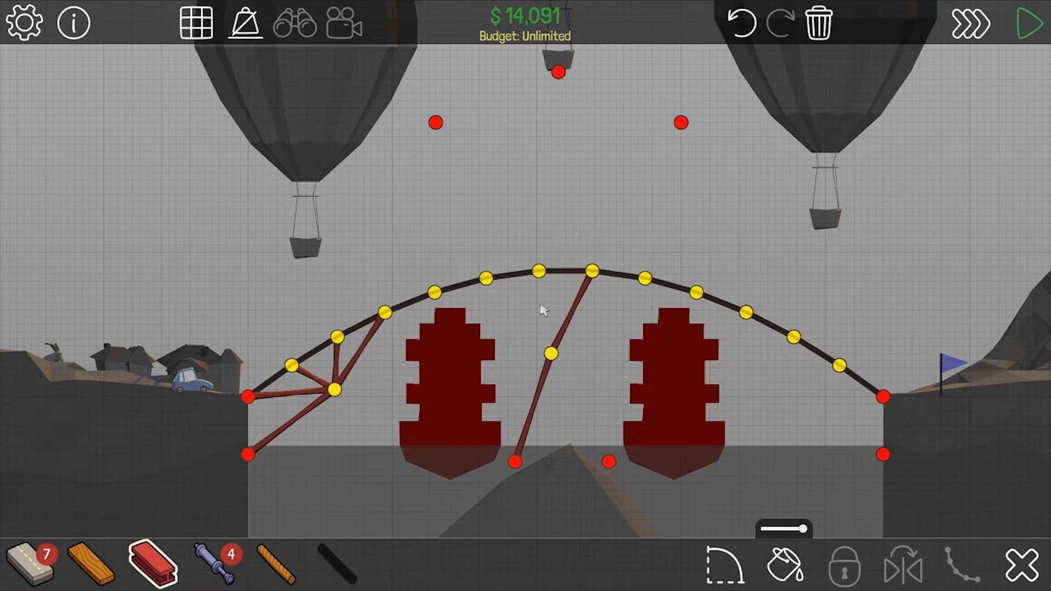
- Add steel bracing to the arch and mirror the center members into a full truss
click(540, 271)
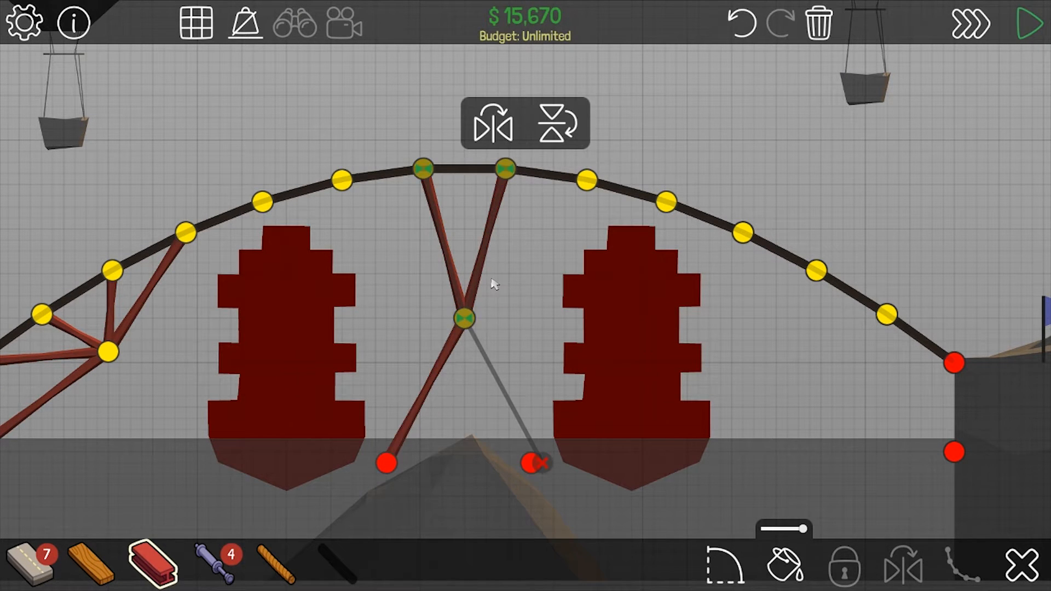
click(461, 318)
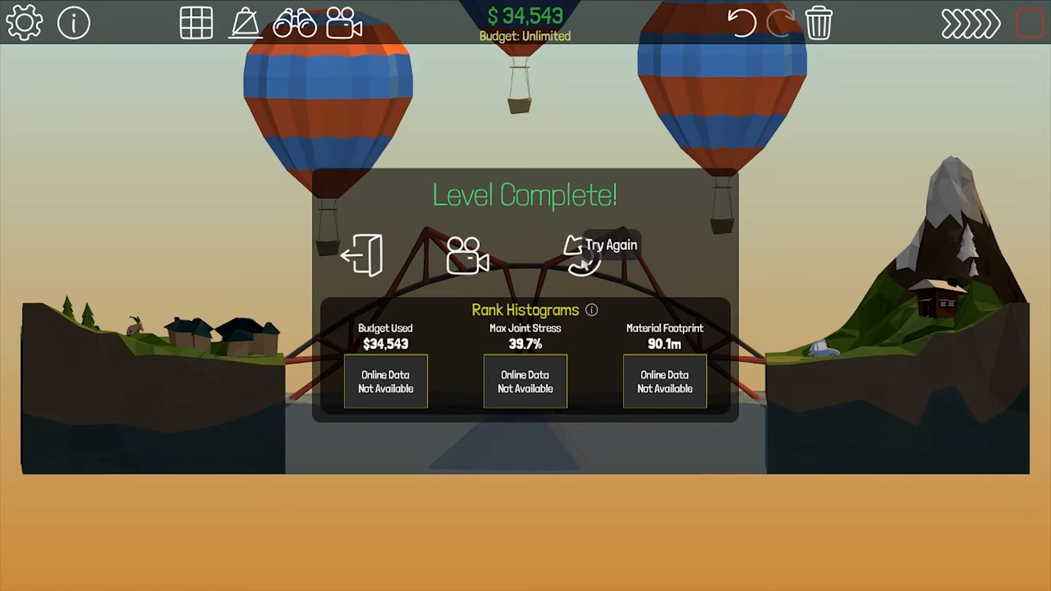
- Return to editing, hang a hydraulic piston on the arch and simulate it to a $37,436 pass
click(601, 244)
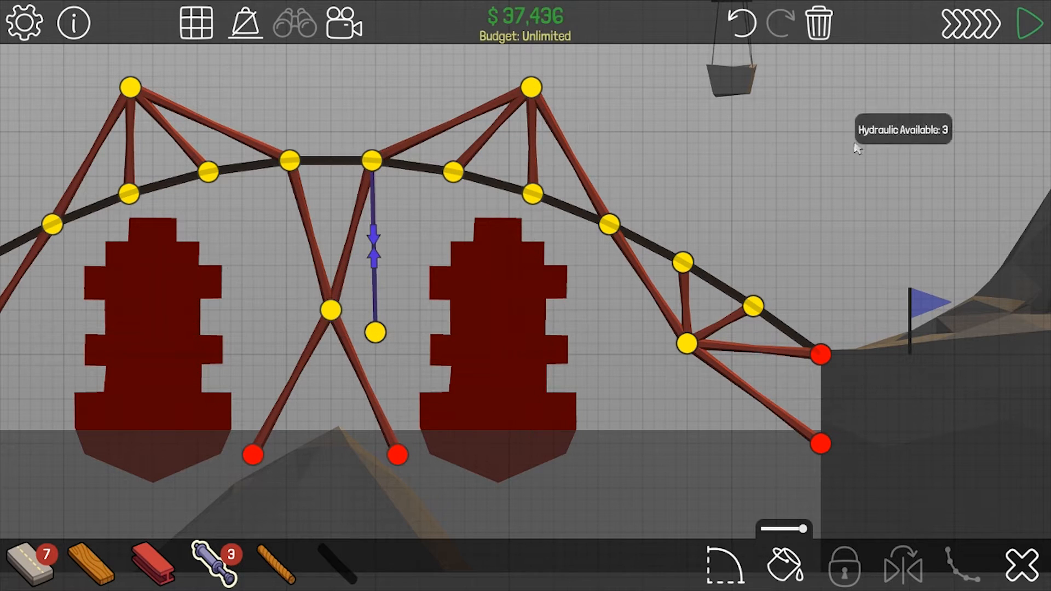
click(1028, 25)
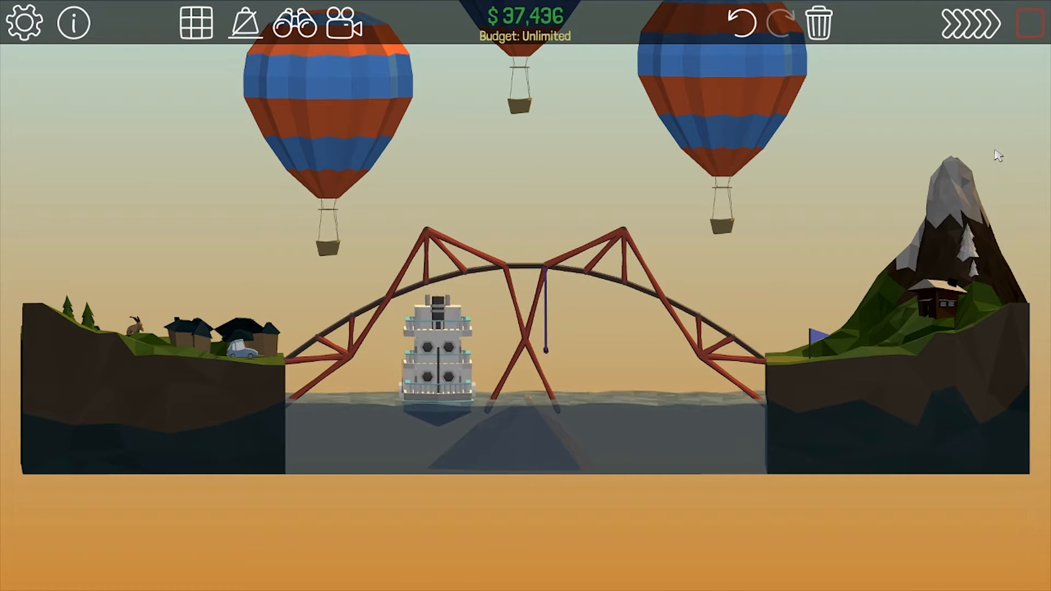
click(945, 26)
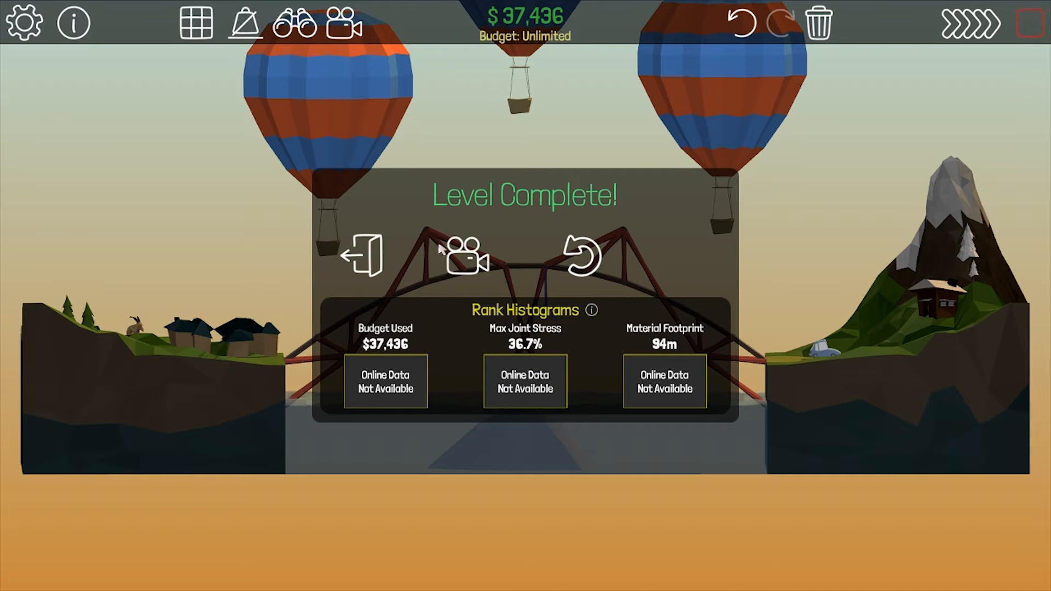
- Cancel the replay preview and go back to editing the truss without the hydraulic
click(466, 258)
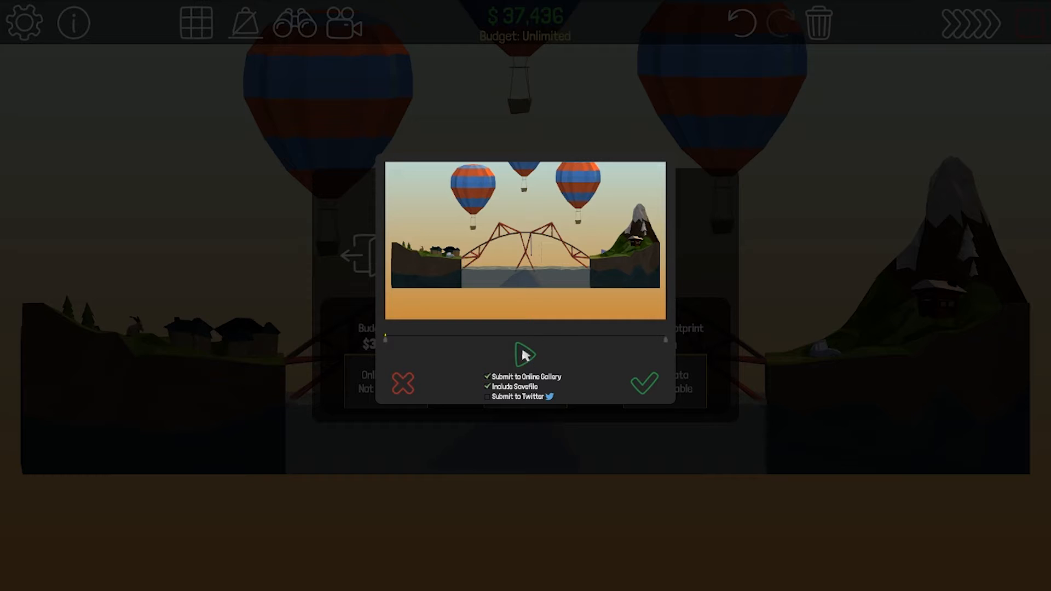
click(644, 383)
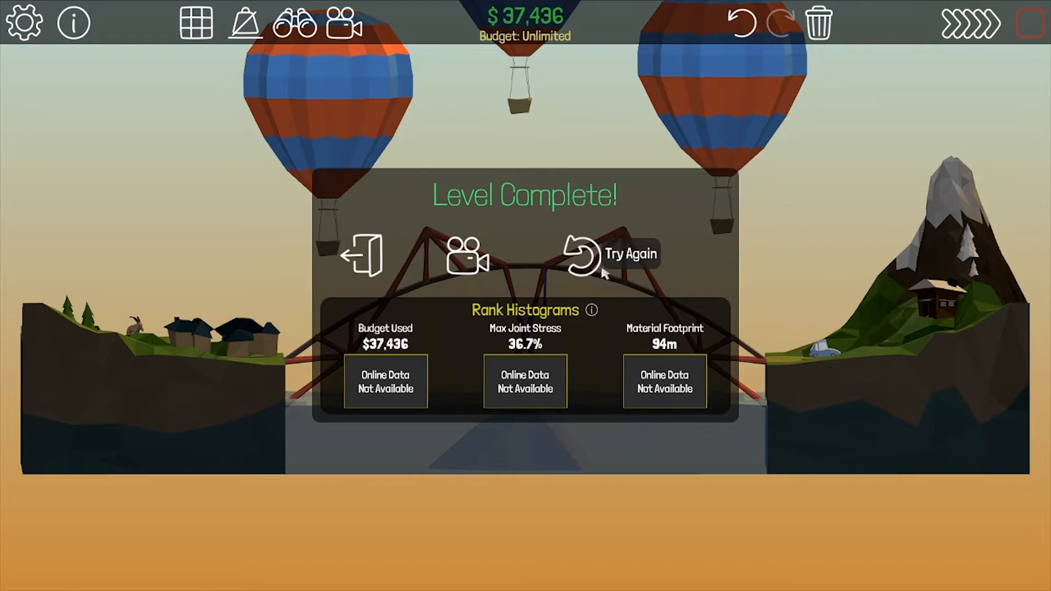
click(584, 255)
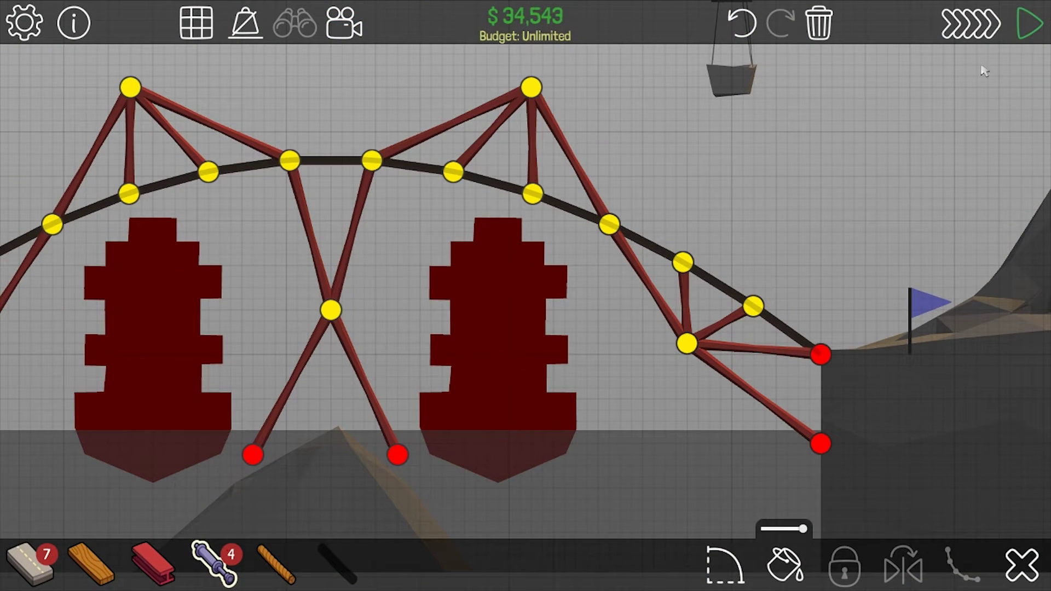
- Re-pass the level at $34,543 and submit the replay to the online gallery
click(1026, 25)
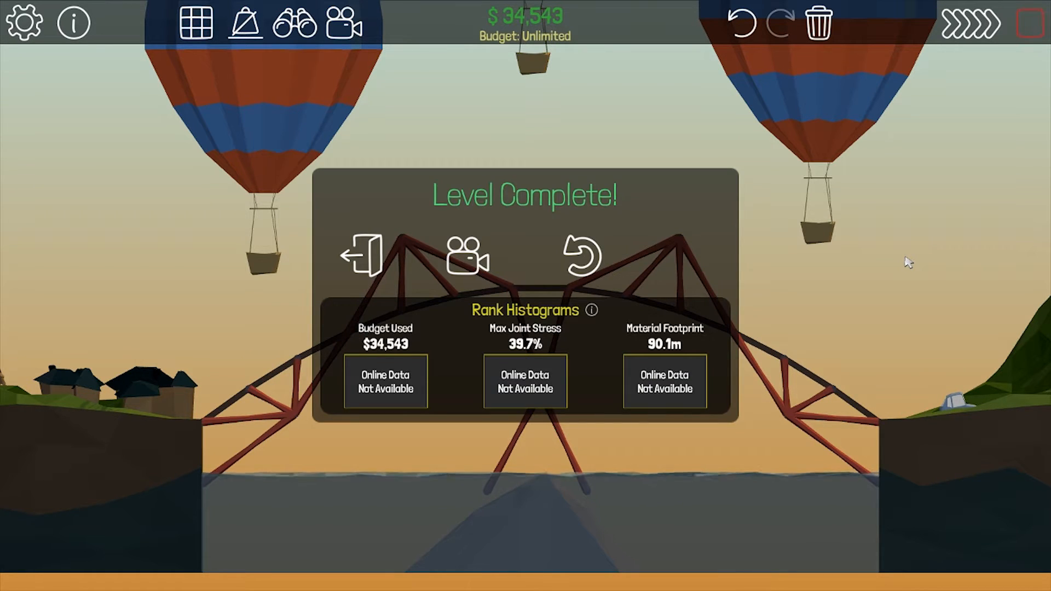
click(470, 258)
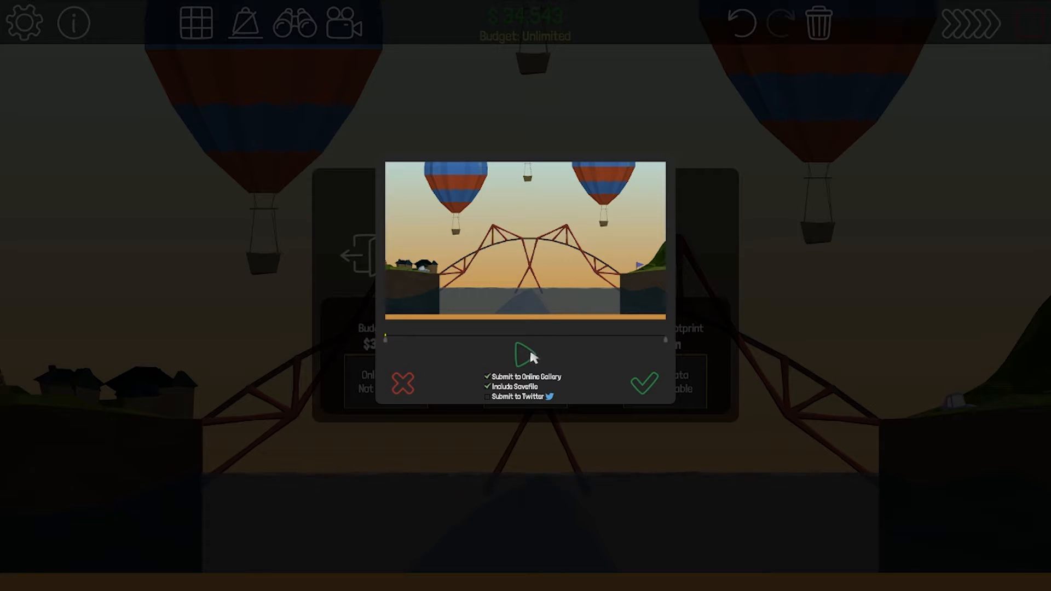
click(644, 383)
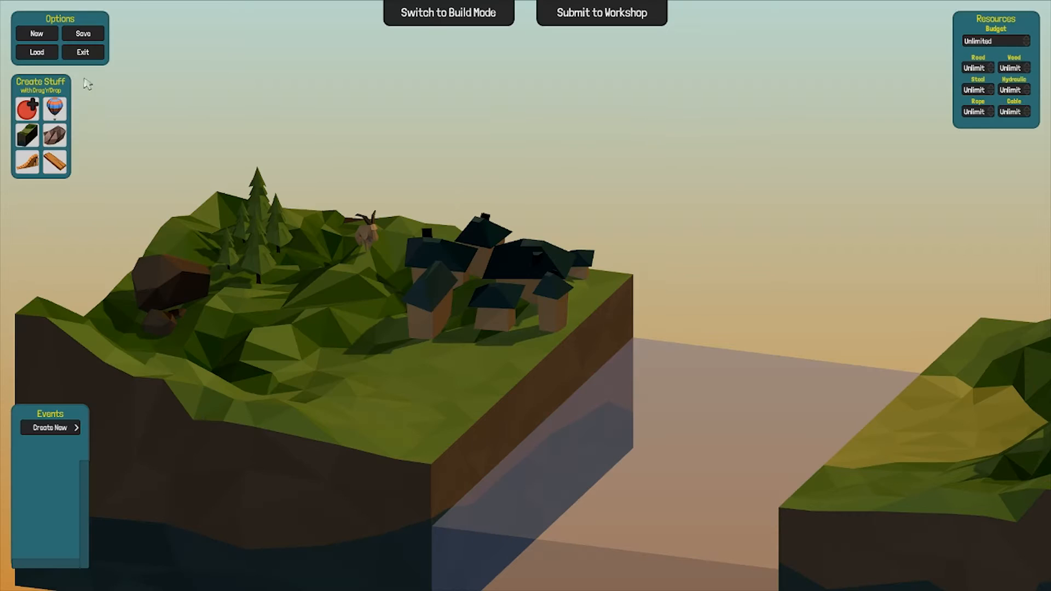
- Unsubscribe from Hydolic [Hard] in the Workshop's Subscribed Items list
click(600, 12)
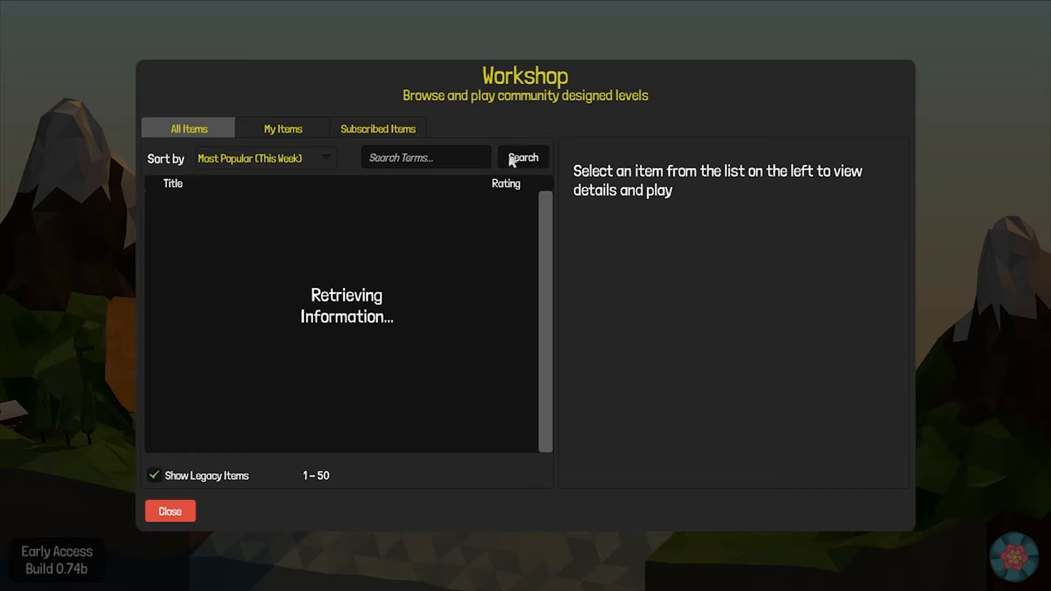
click(377, 128)
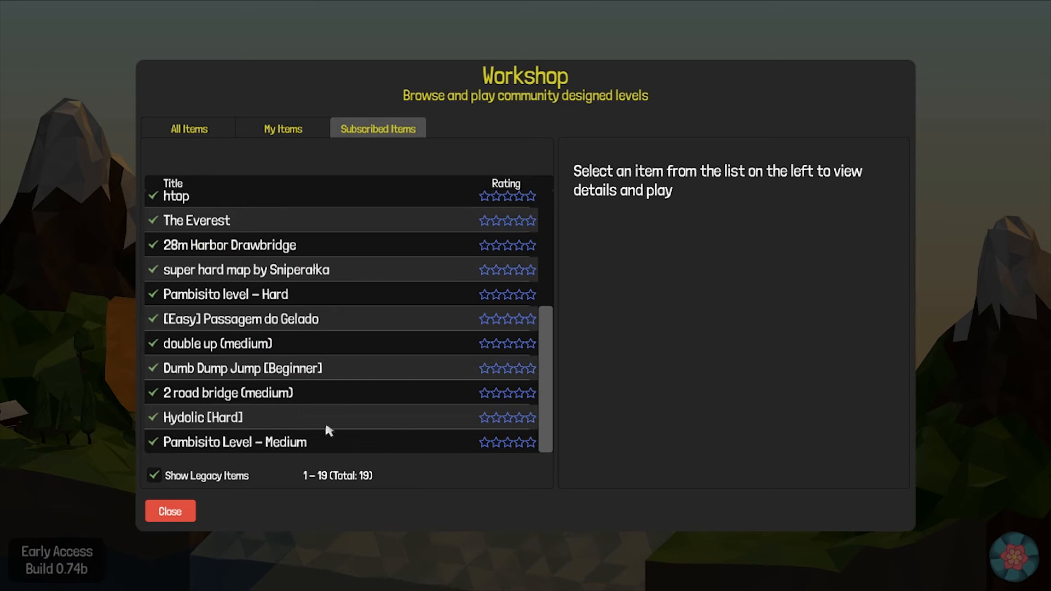
click(202, 418)
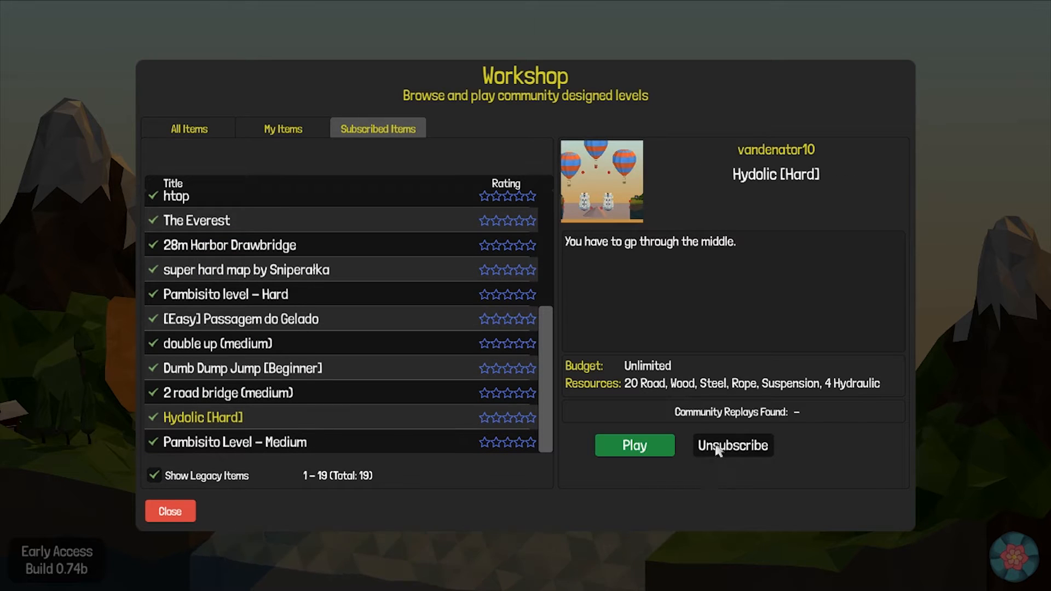
click(234, 441)
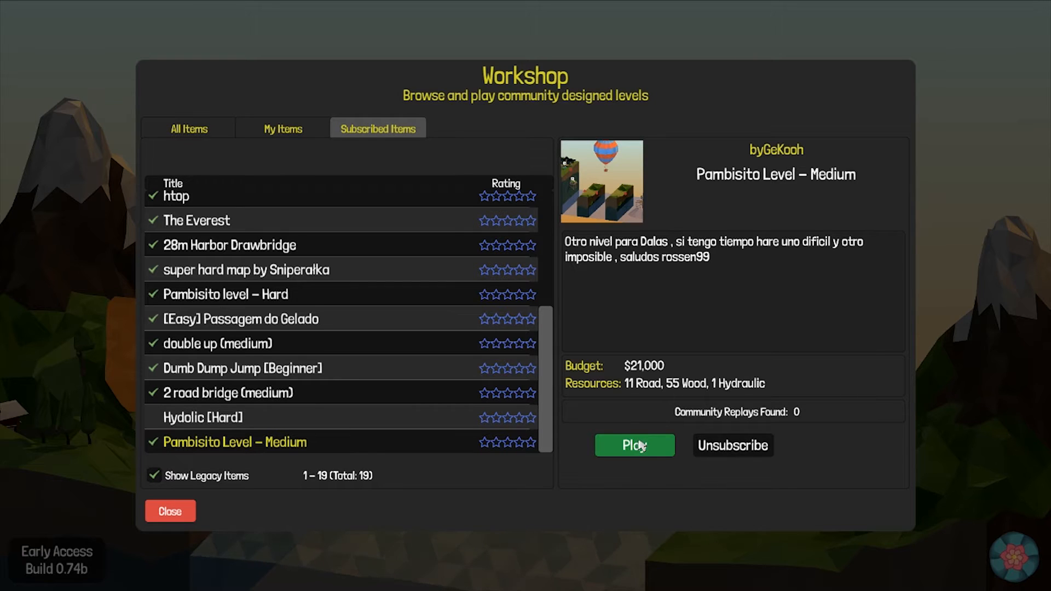
- Load the Pambisito Level – Medium workshop level
click(634, 446)
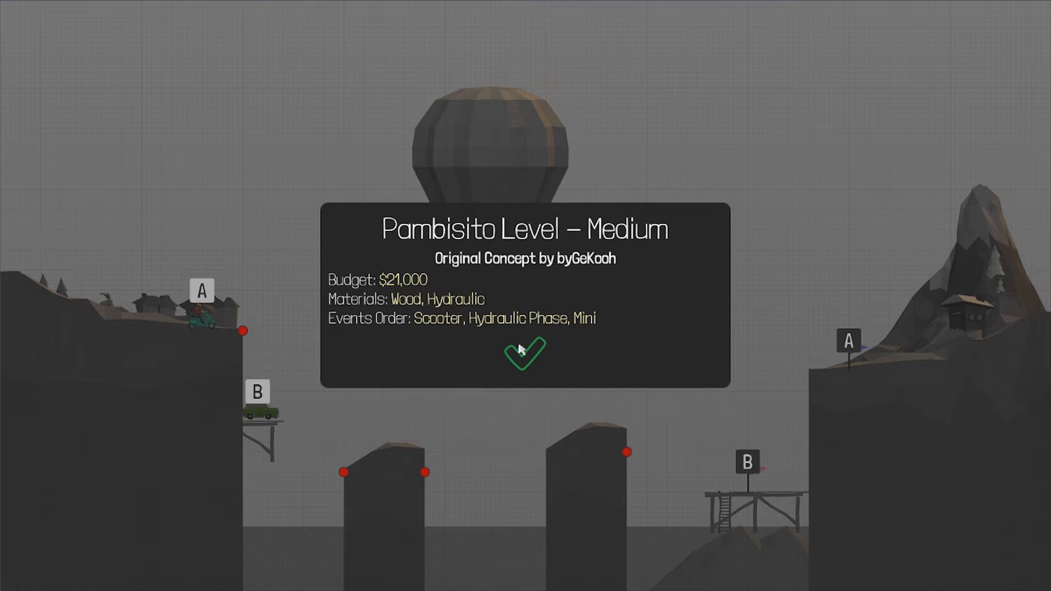
- Dismiss the level brief, sketch a road from the left cliff and run the simulation
click(525, 354)
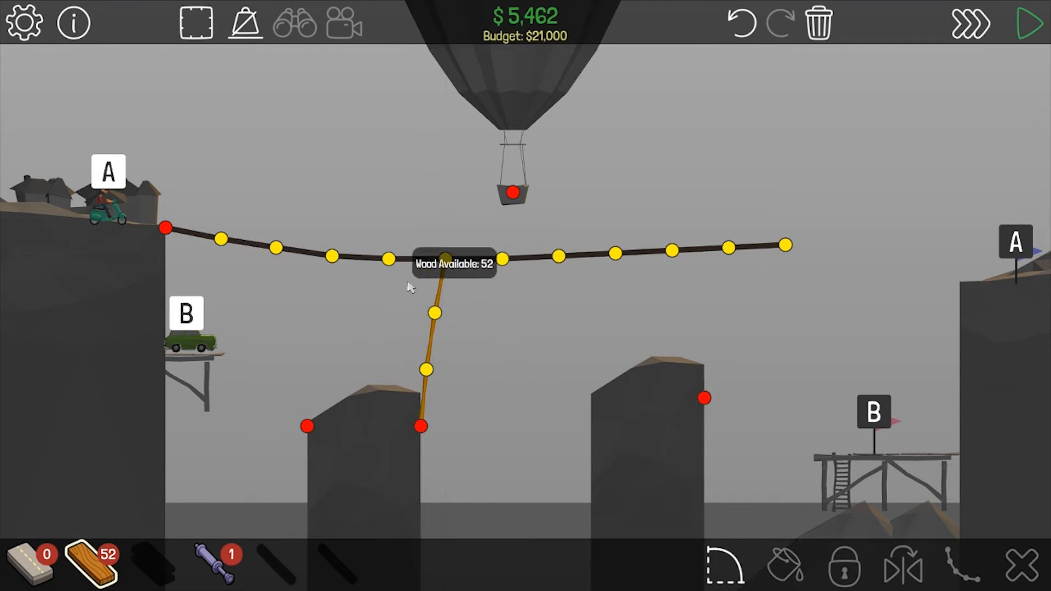
mouse_move(439, 328)
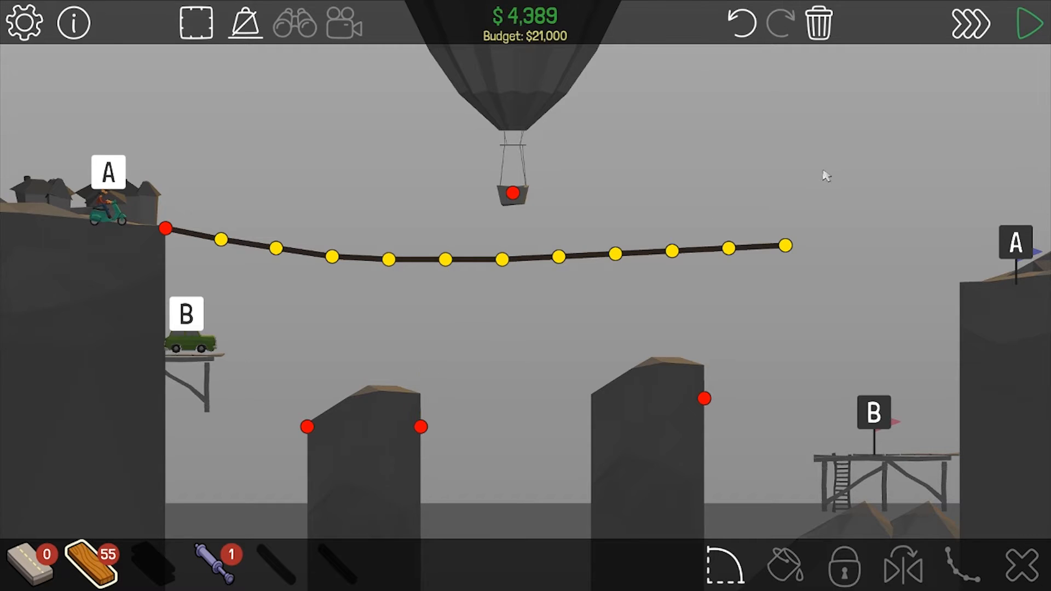
click(1026, 26)
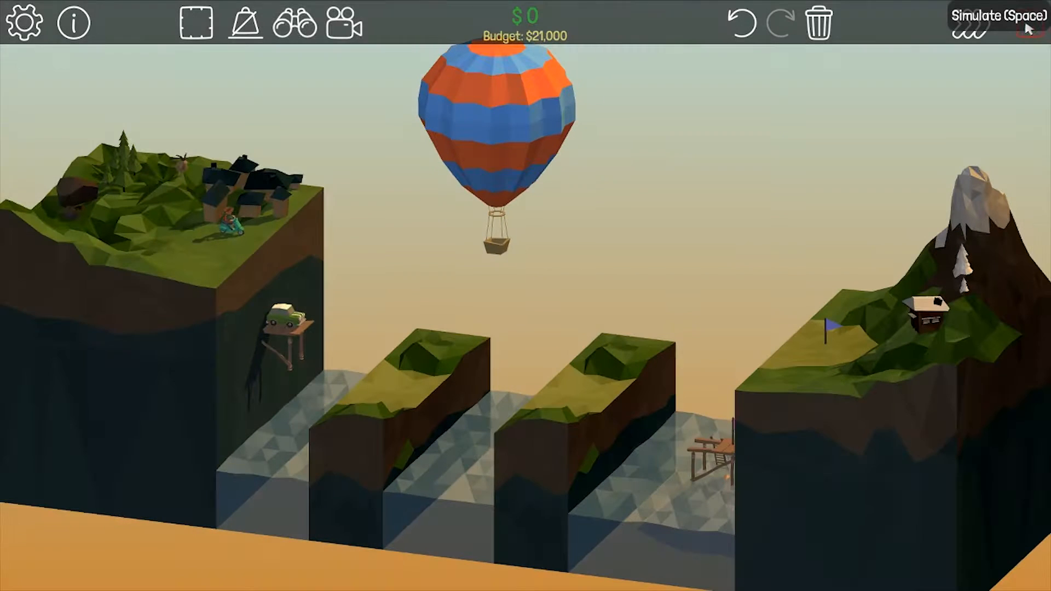
- Stop the simulation and build a wooden zig-zag truss with a top chord over the deck
click(999, 25)
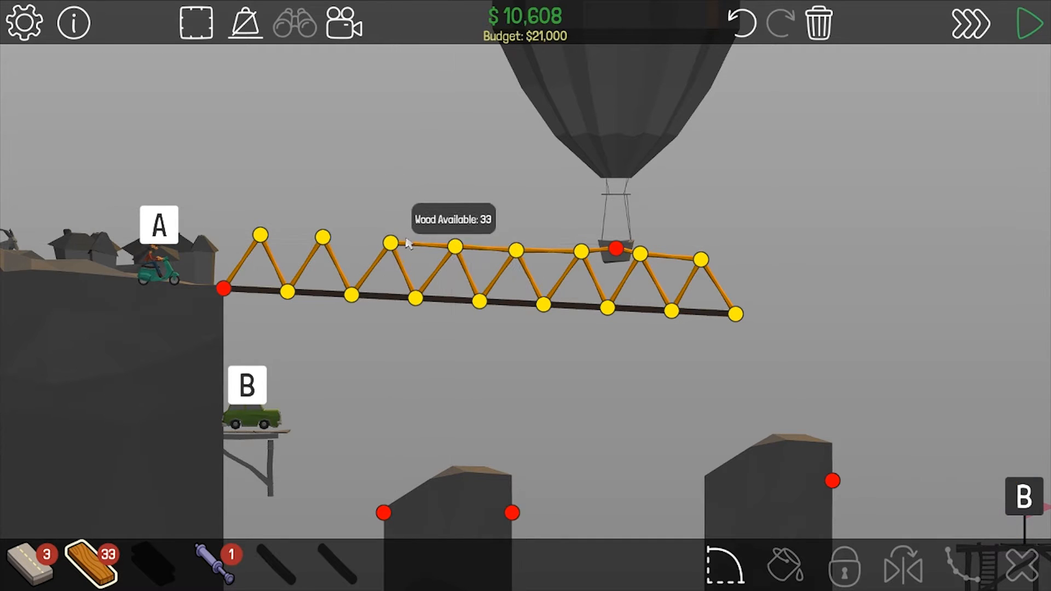
- Finish the top chord, tie the balloon anchor to the truss and simulate the scooter run
click(319, 238)
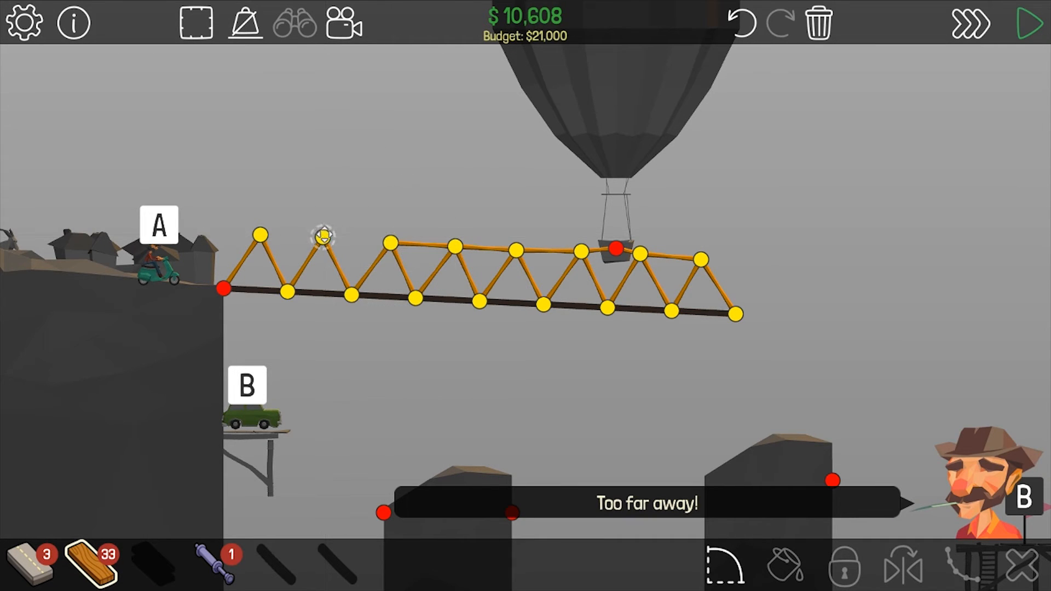
click(320, 237)
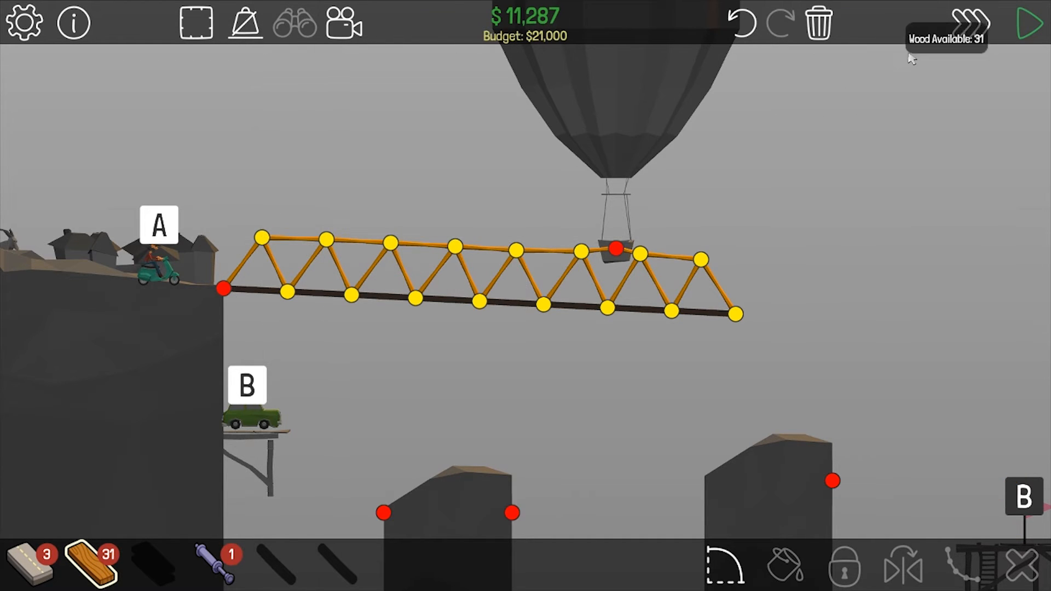
click(1028, 25)
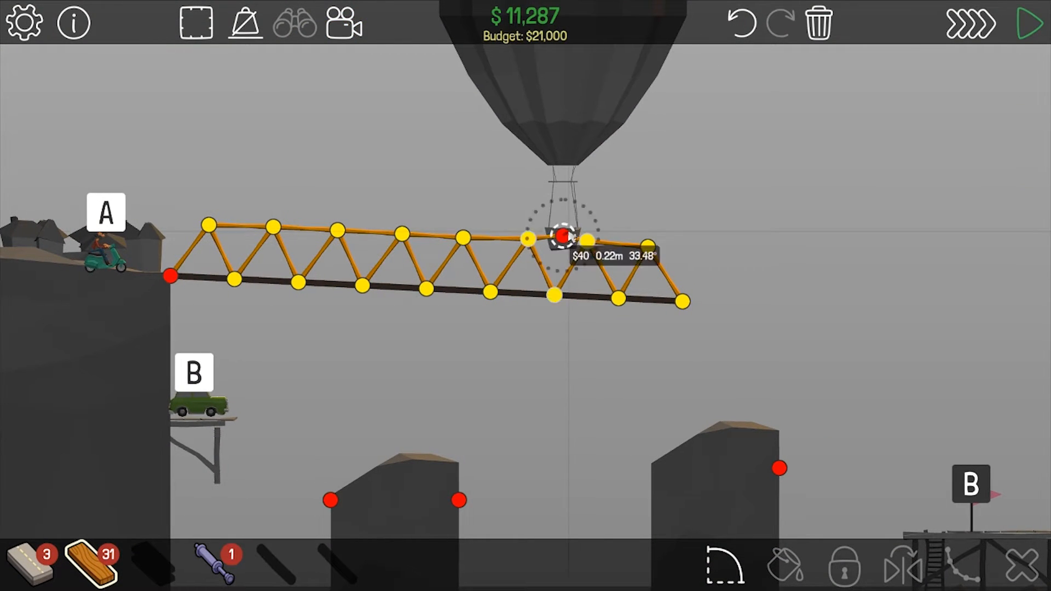
click(967, 23)
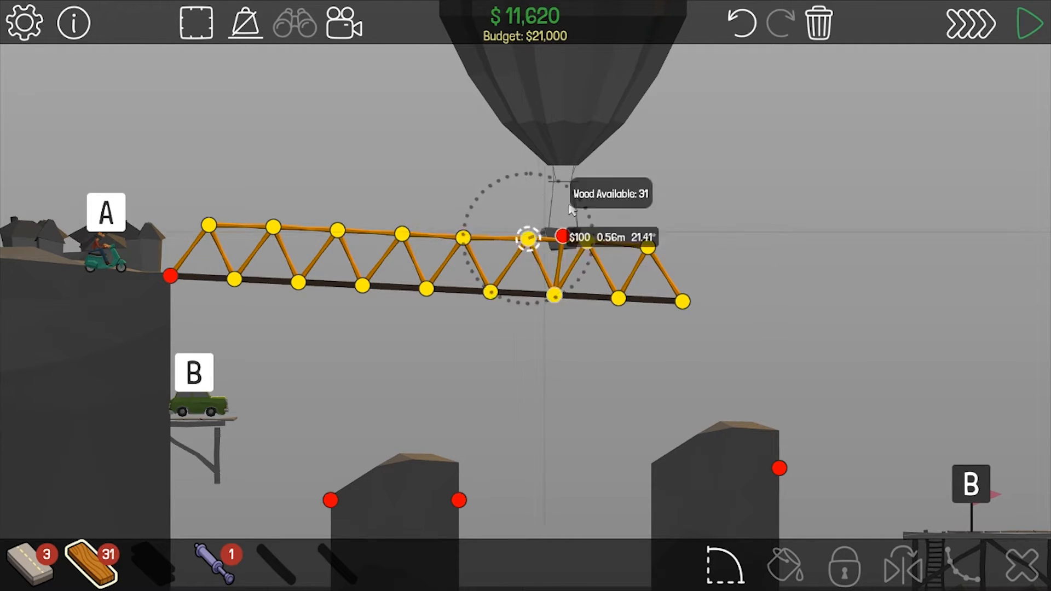
click(1028, 24)
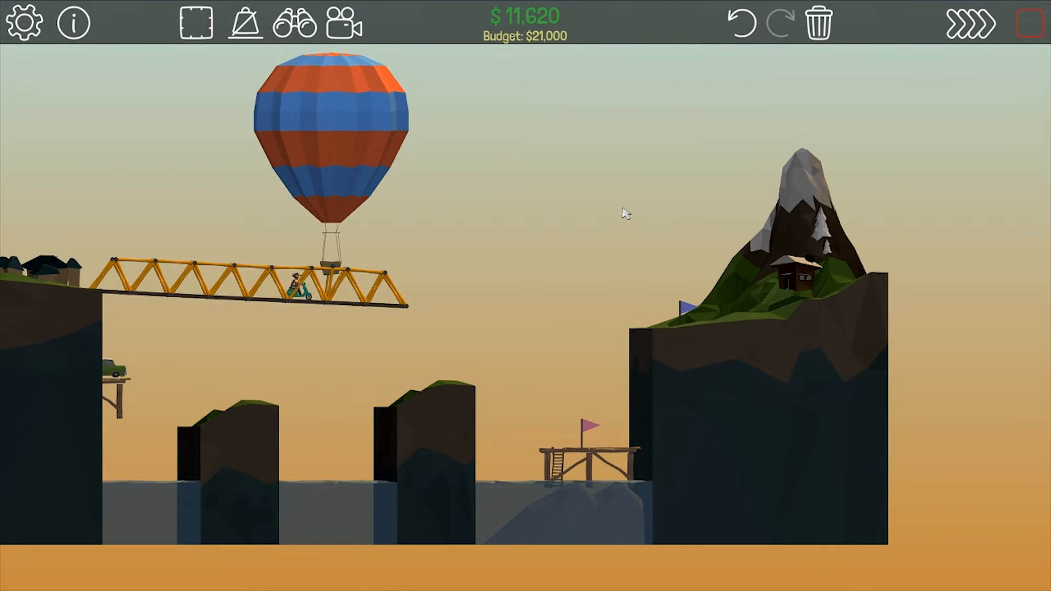
- Dismiss the failed run and extend the truss with a support leg to the right pillar
click(973, 25)
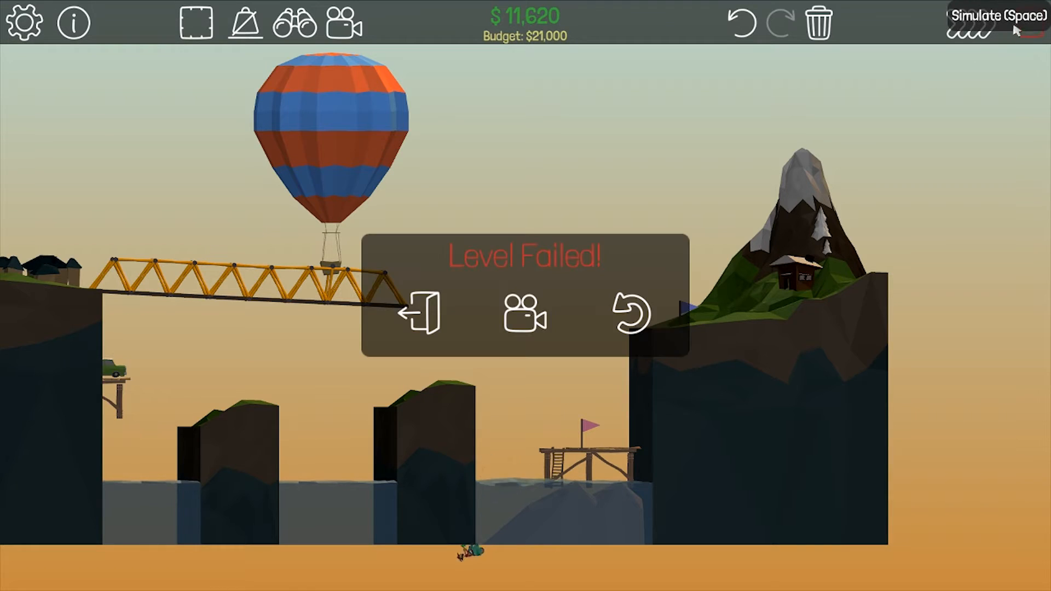
click(626, 315)
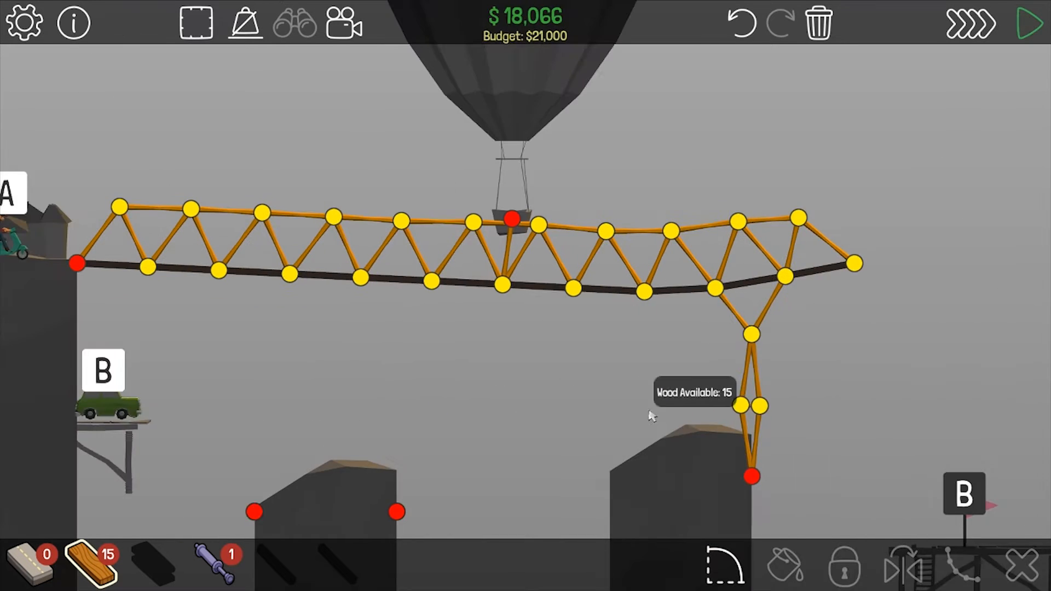
- Test the extended bridge, stop it, and exit the over-budget level to the main menu
click(1029, 25)
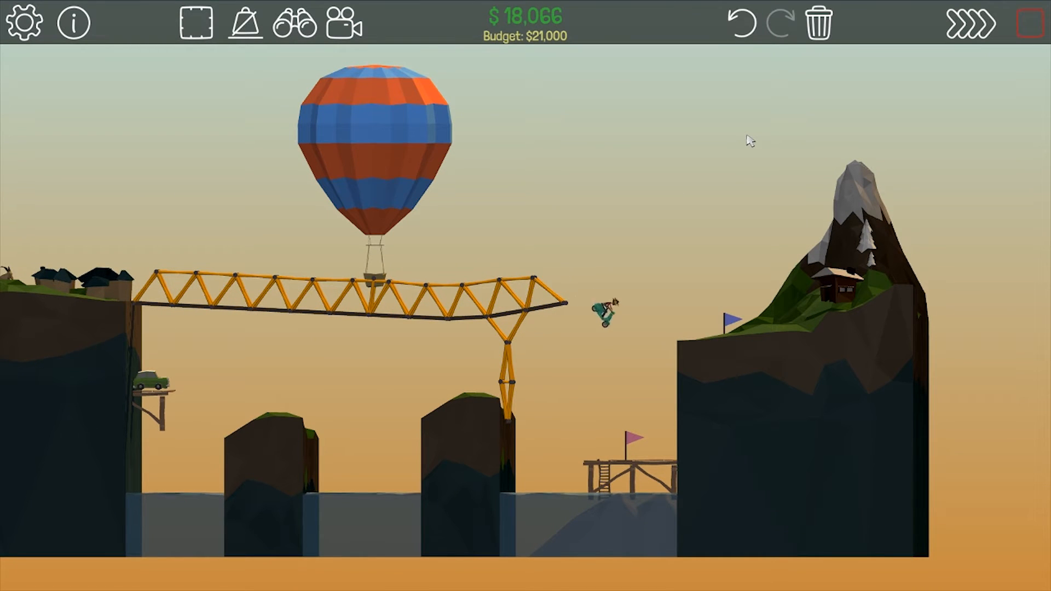
click(1025, 23)
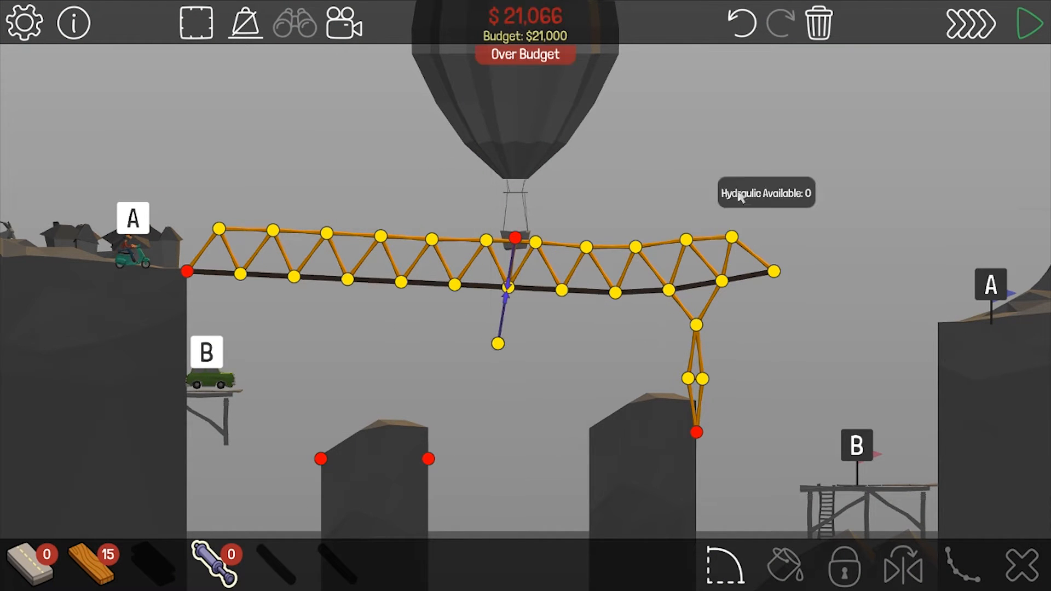
click(1026, 23)
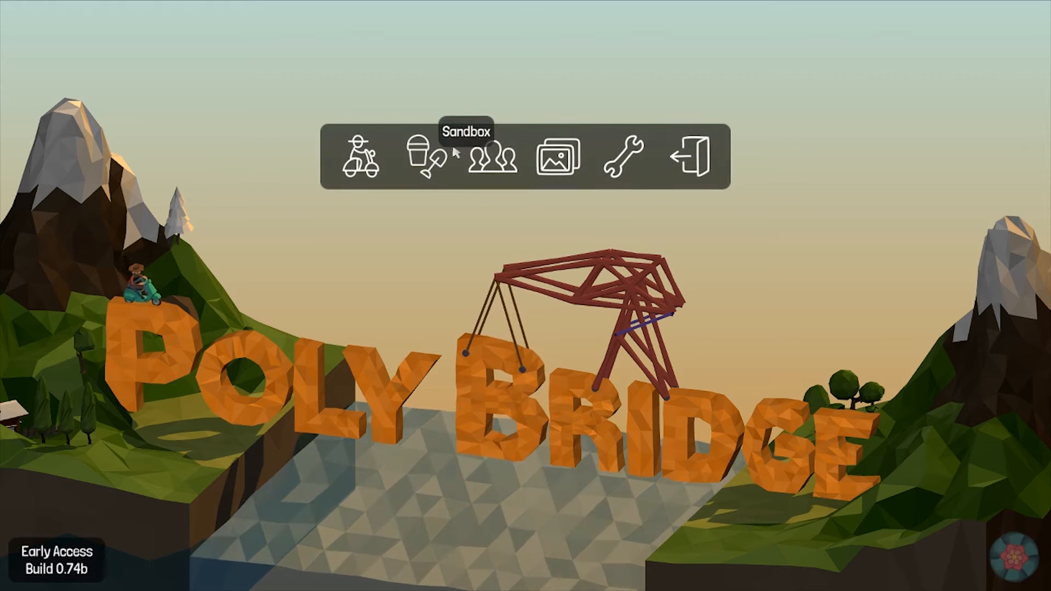
- From the Workshop's Subscribed Items, select 2 road bridge (medium) and play it
click(555, 156)
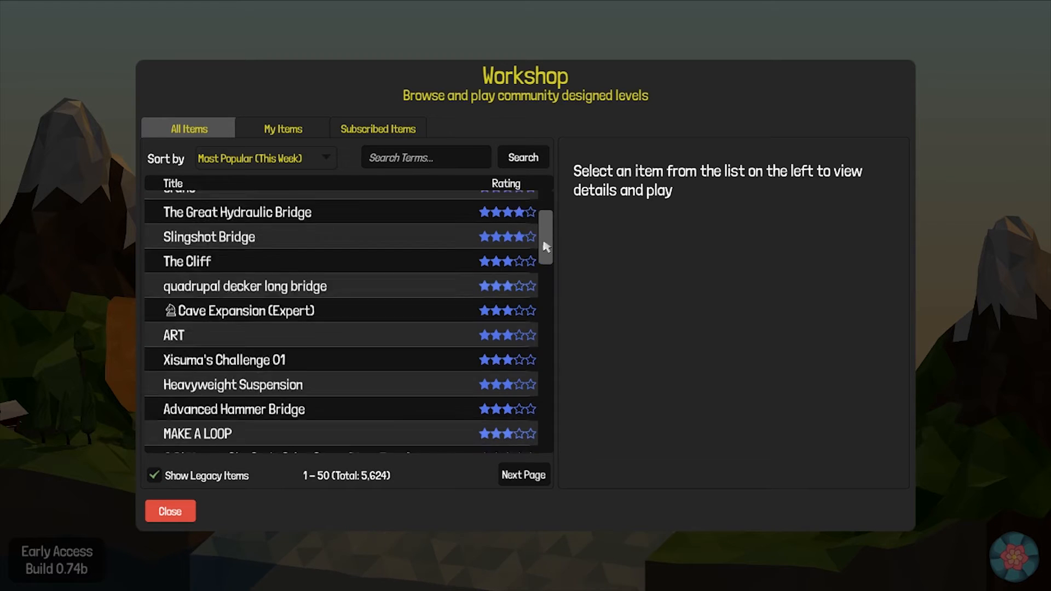
click(378, 128)
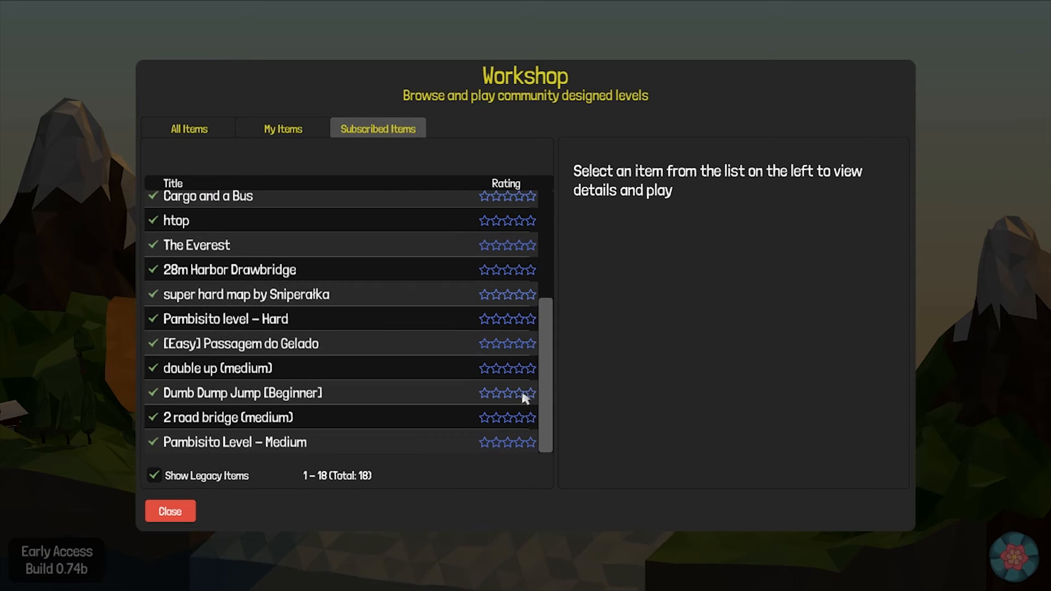
click(226, 417)
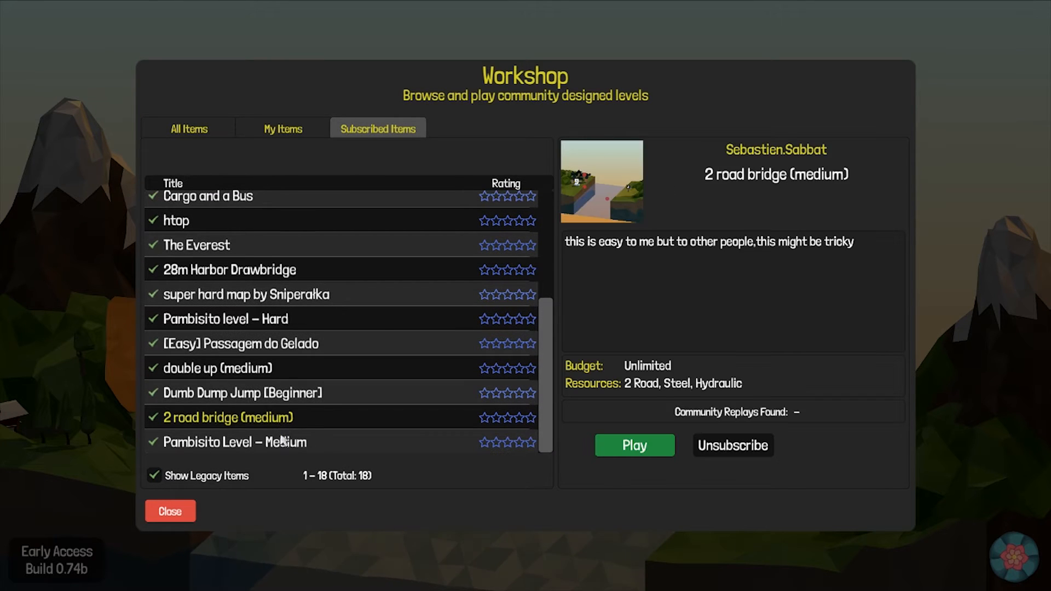
click(235, 441)
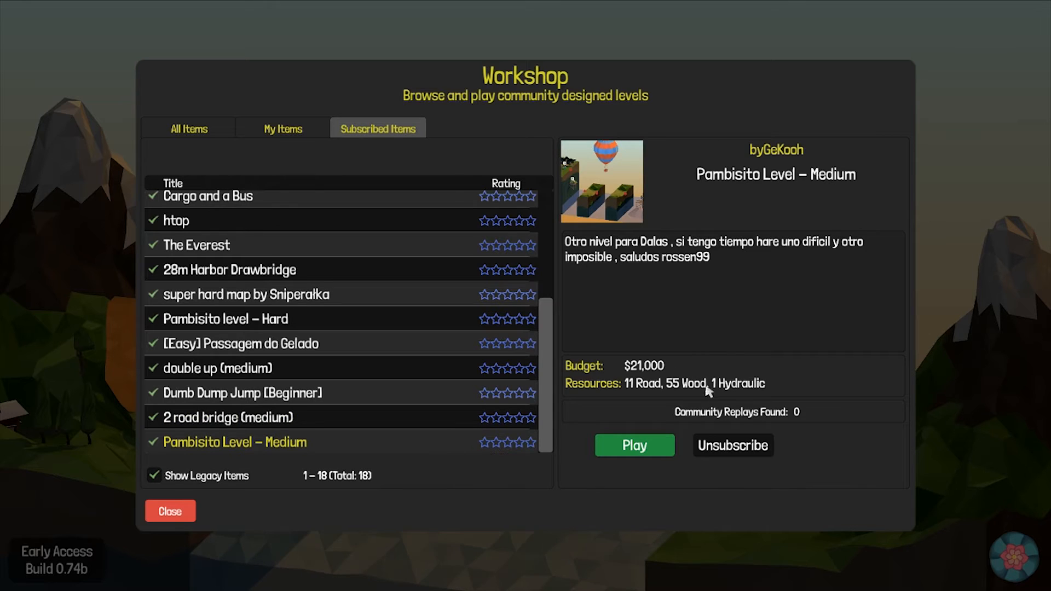
mouse_move(413, 372)
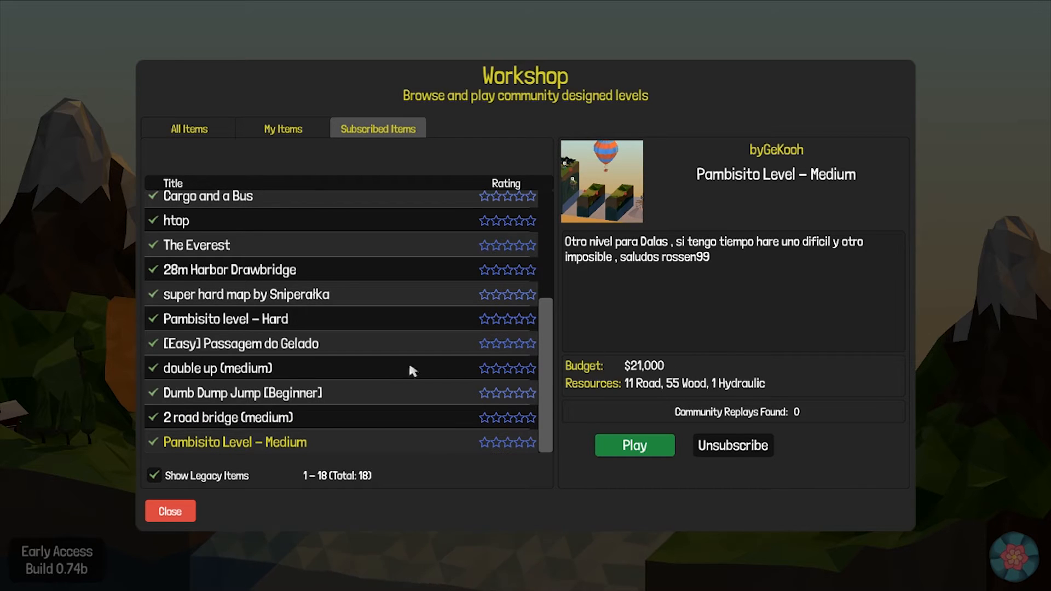
click(227, 417)
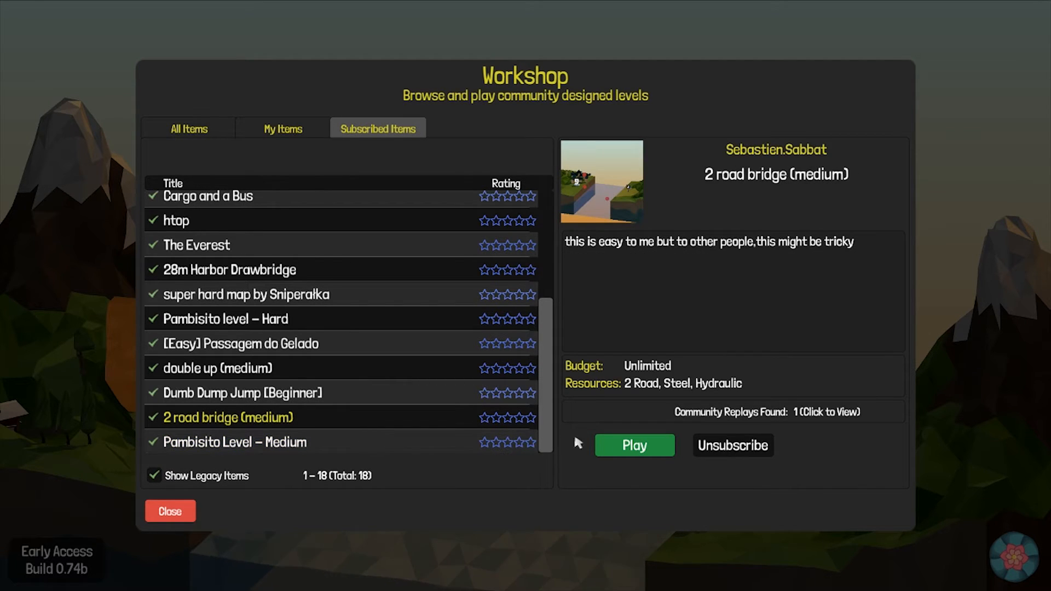
click(634, 445)
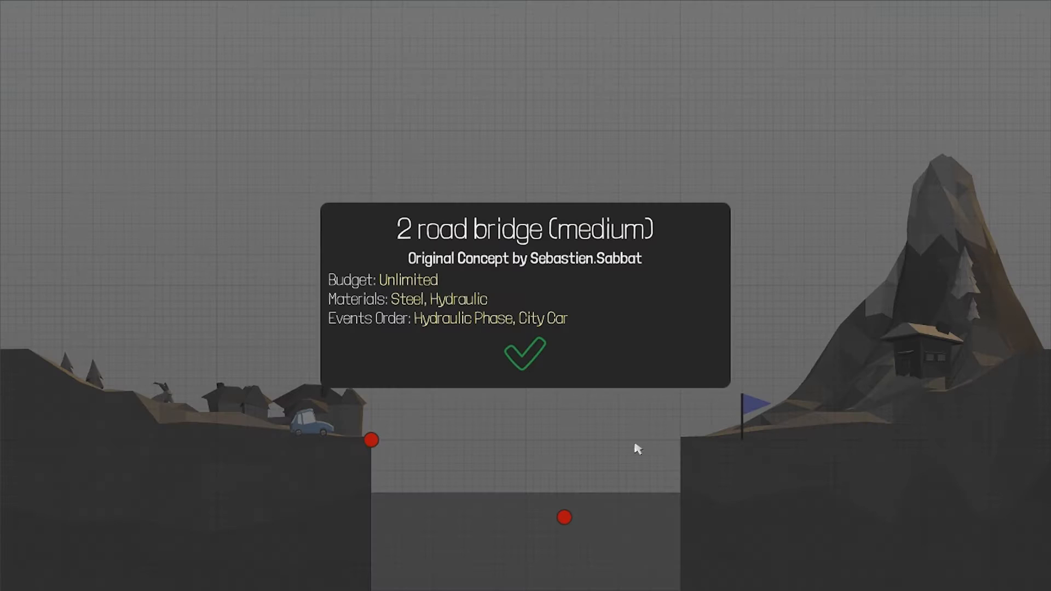
- Dismiss the intro and build a tall steel tower from the riverbed anchor with a cliff ramp, costing $34,293
click(525, 354)
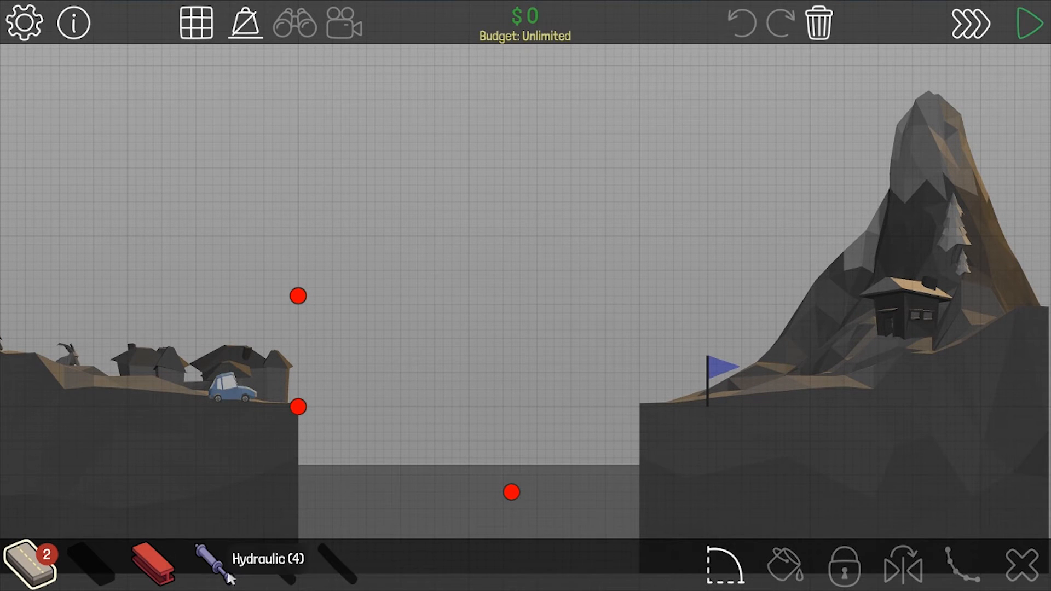
mouse_move(281, 414)
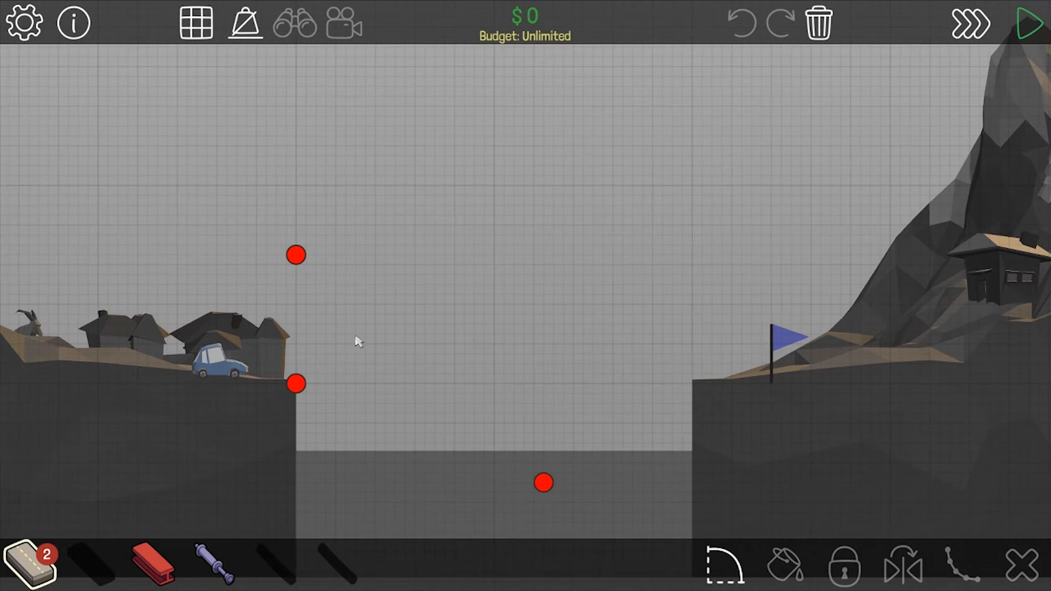
mouse_move(1028, 23)
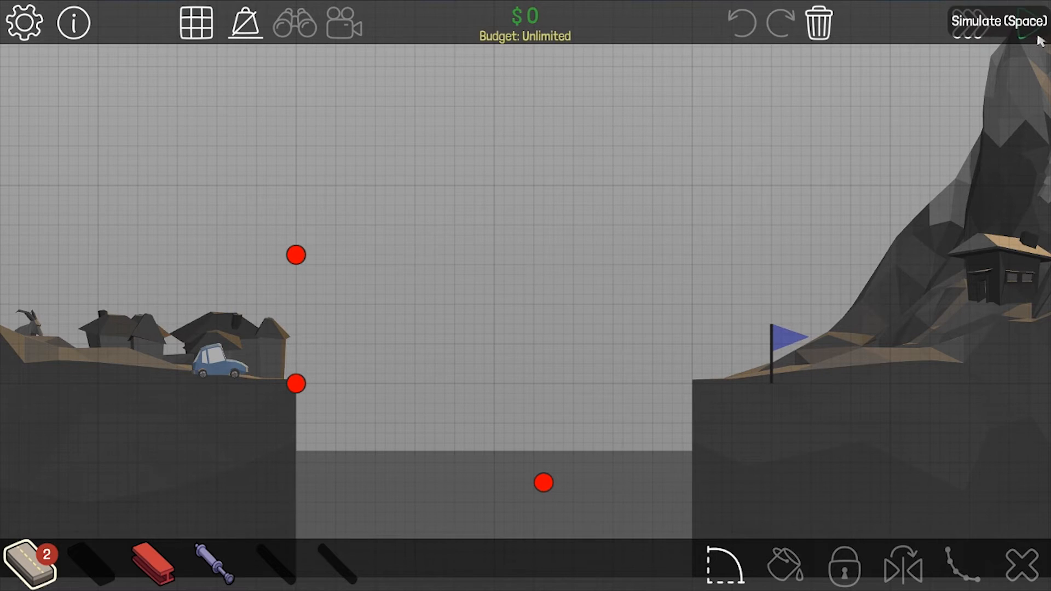
click(995, 23)
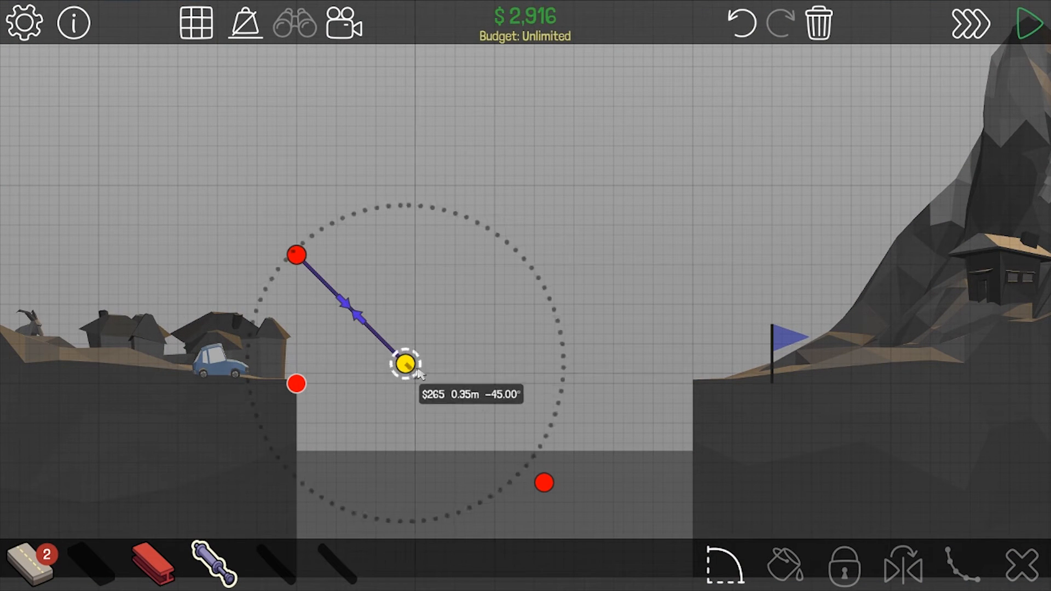
click(1028, 25)
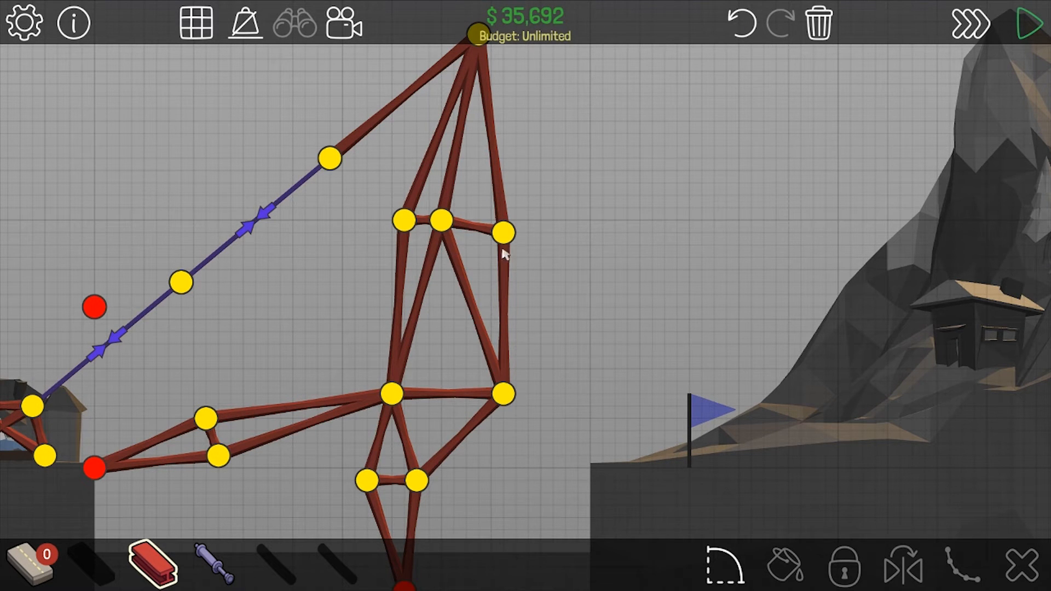
click(1030, 25)
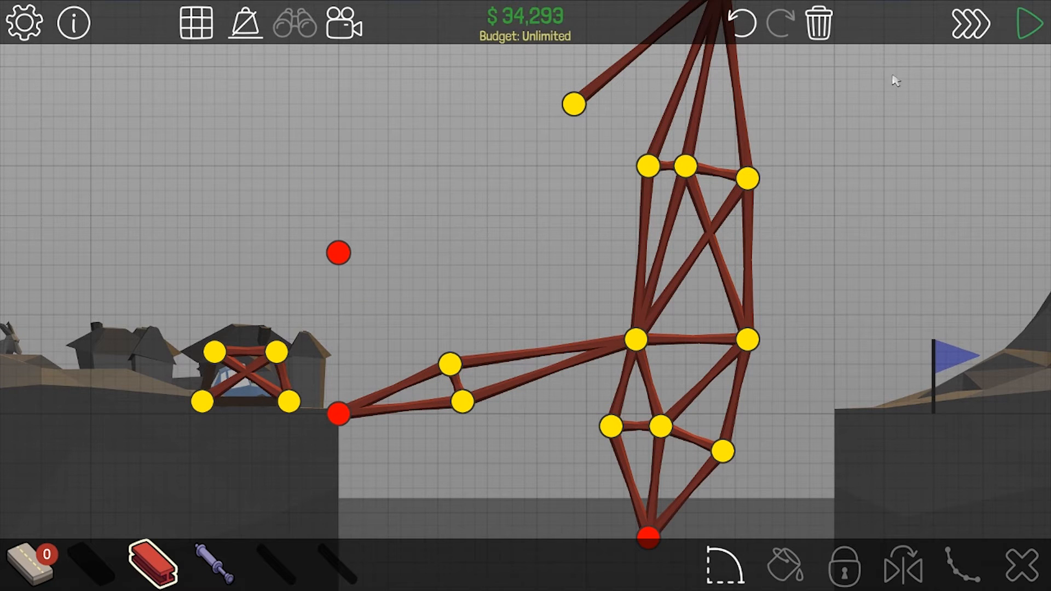
- Test the tower until it collapses, then replace it with a low steel truss costing $15,890
click(1029, 19)
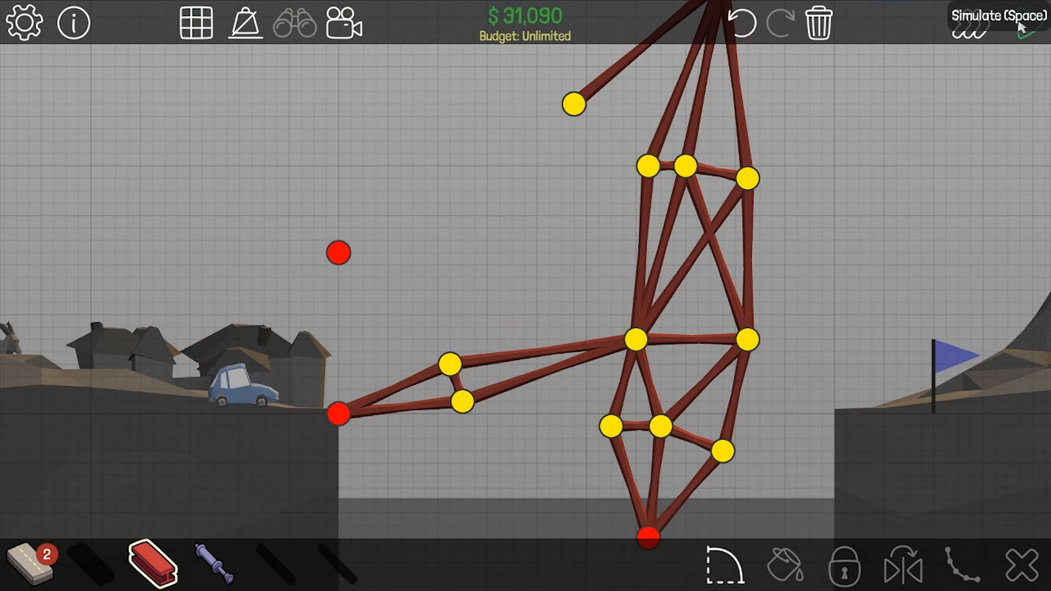
click(1028, 23)
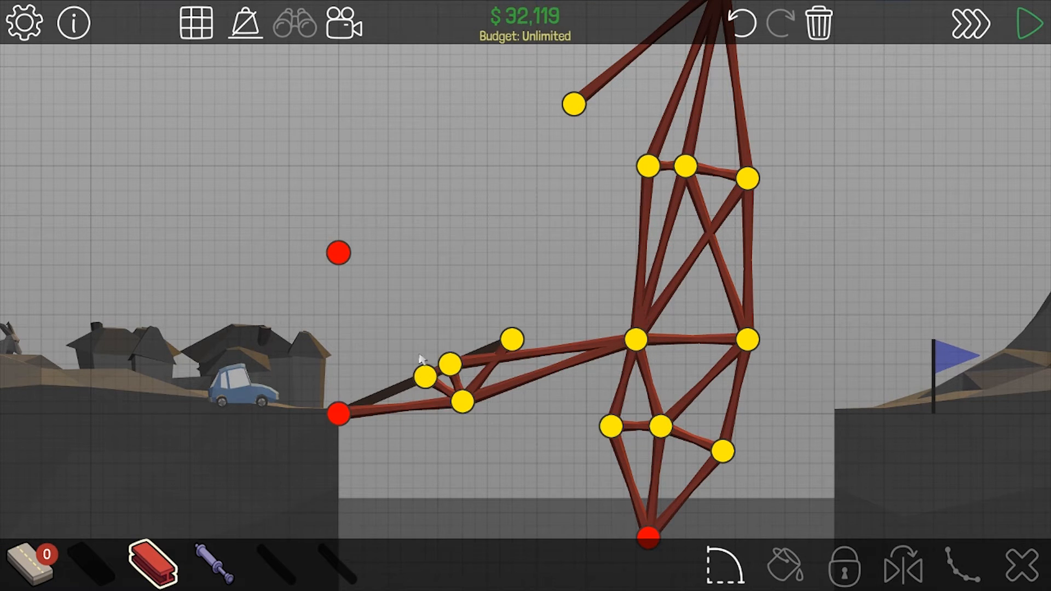
click(1028, 23)
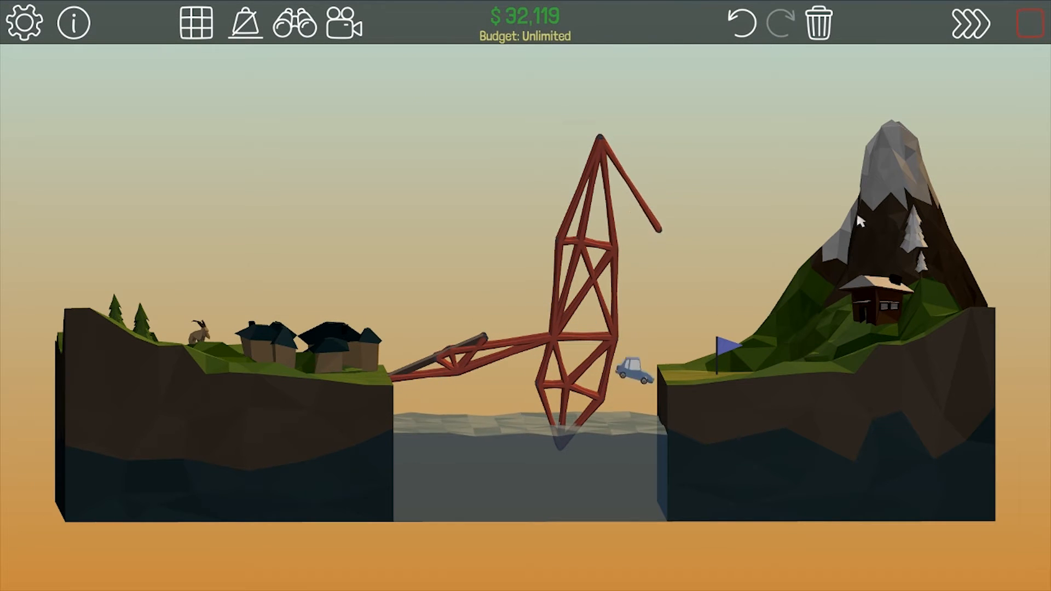
click(1026, 24)
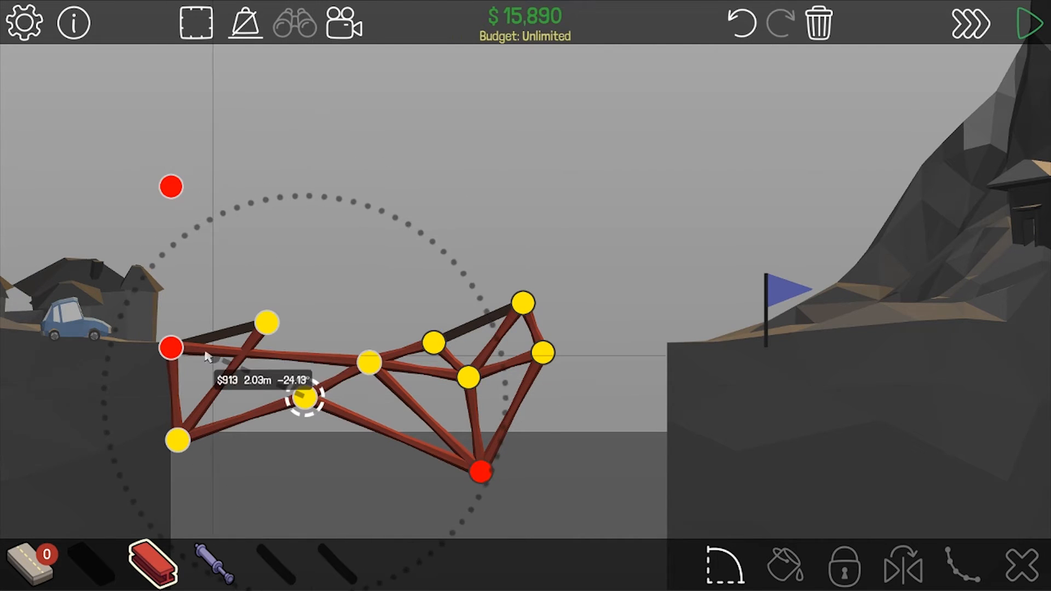
- Run two failing tests of the low truss and raise the end of the left ramp beam
click(1028, 22)
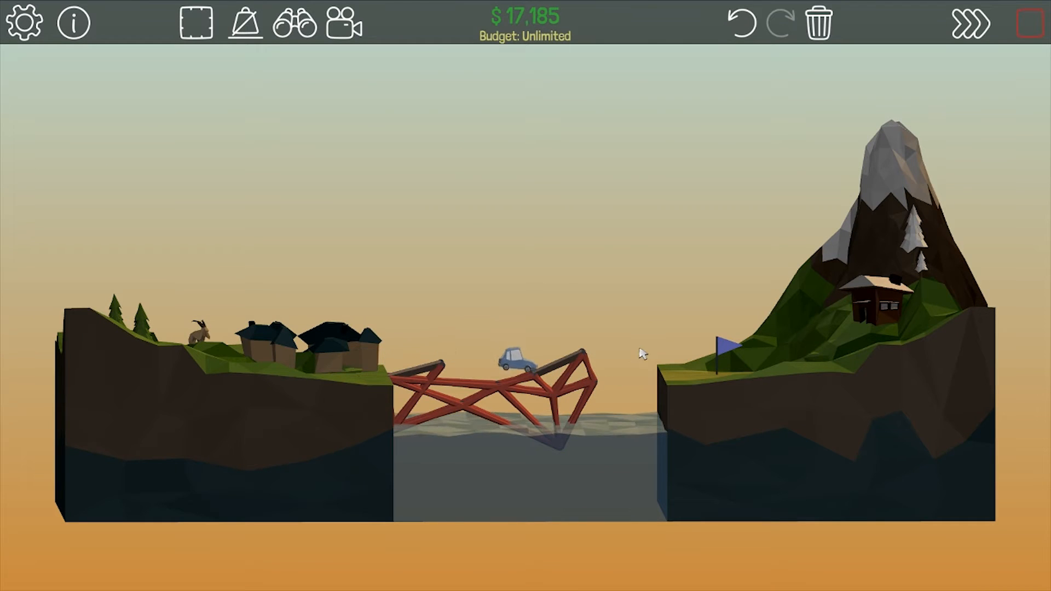
click(1028, 23)
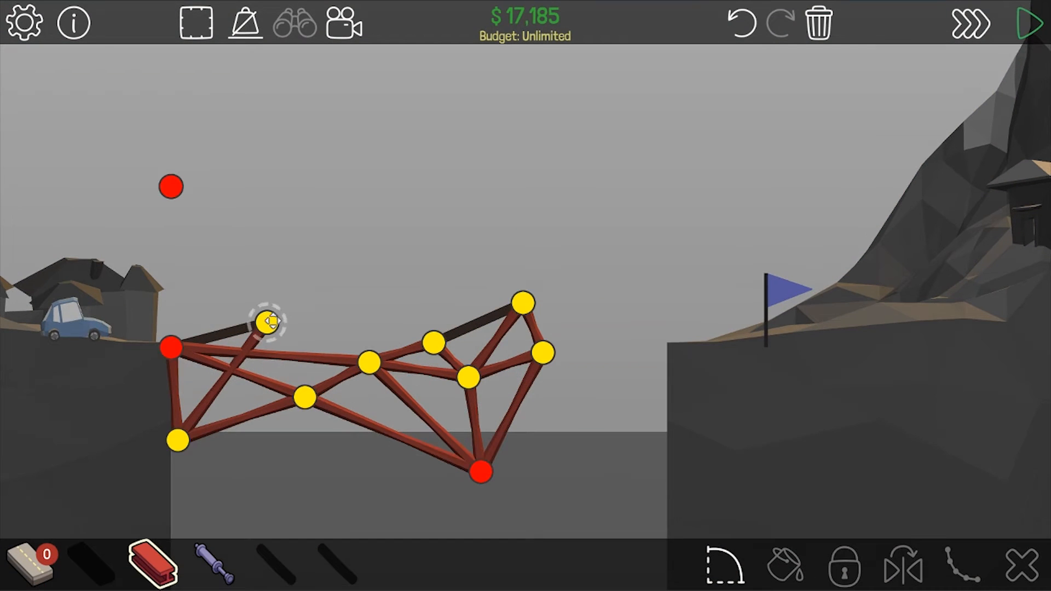
click(1029, 23)
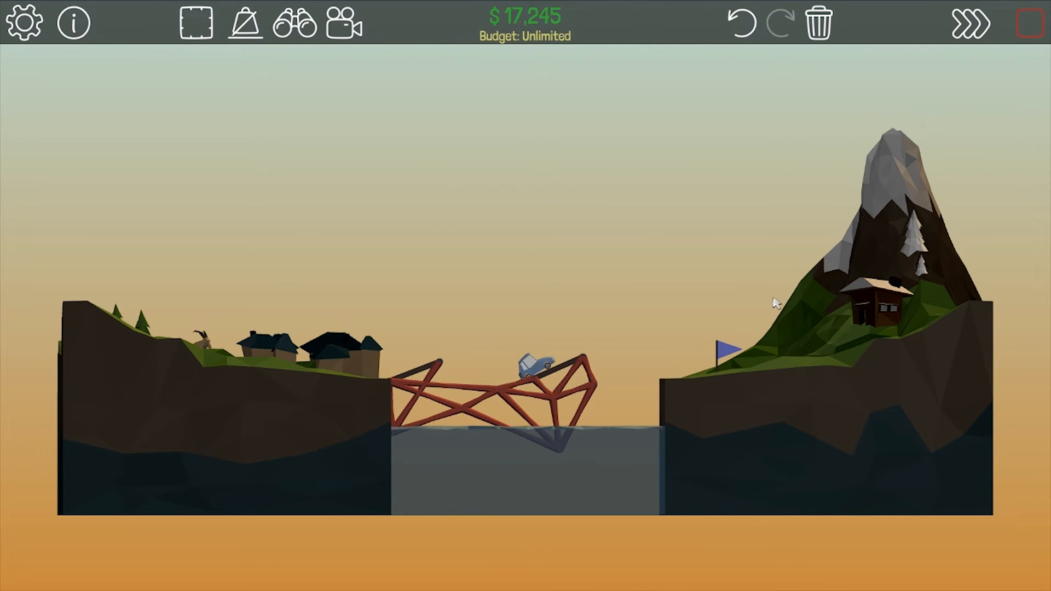
click(1028, 24)
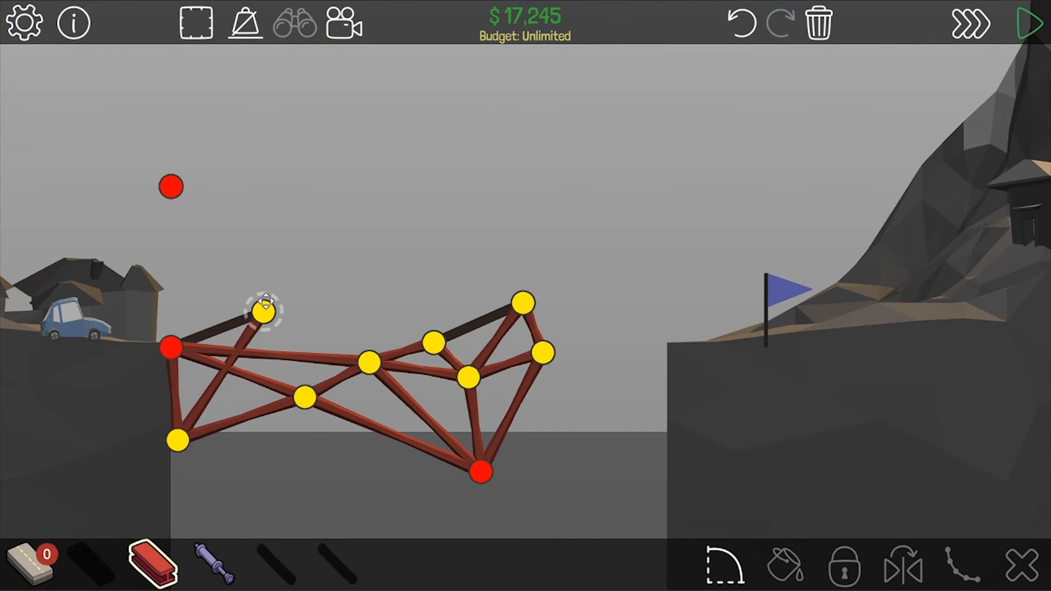
click(1028, 24)
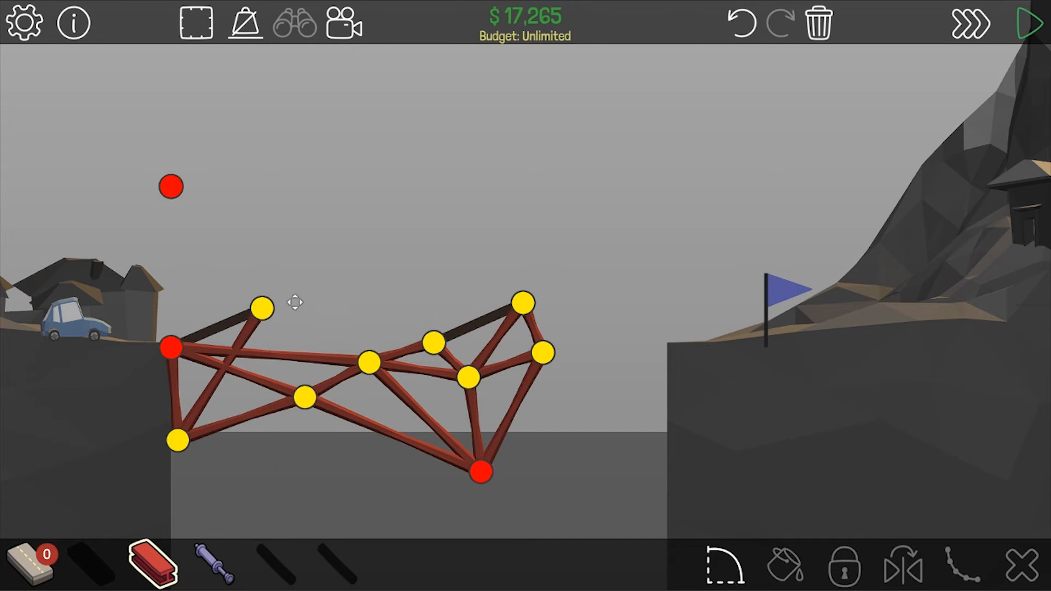
- Retest, adjust the upper end of the right ramp, and test again with the car landing in the river
click(1030, 25)
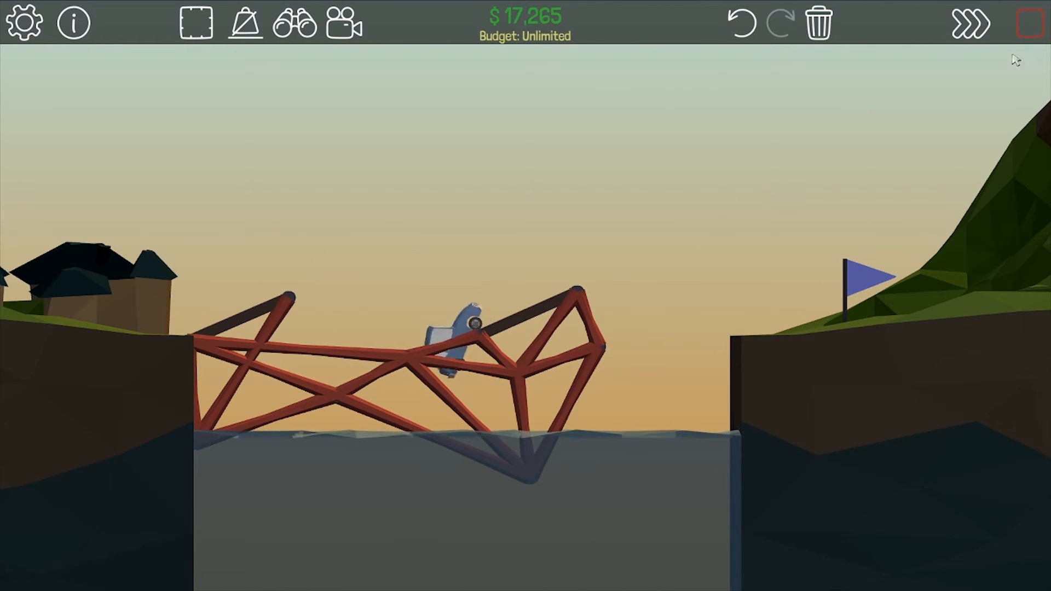
click(1026, 23)
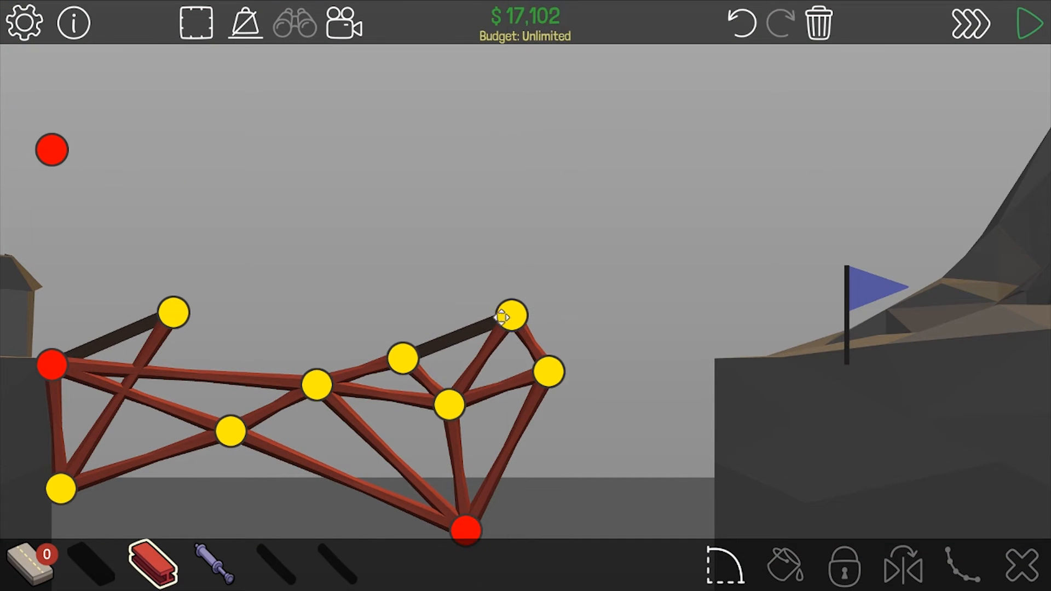
click(1029, 23)
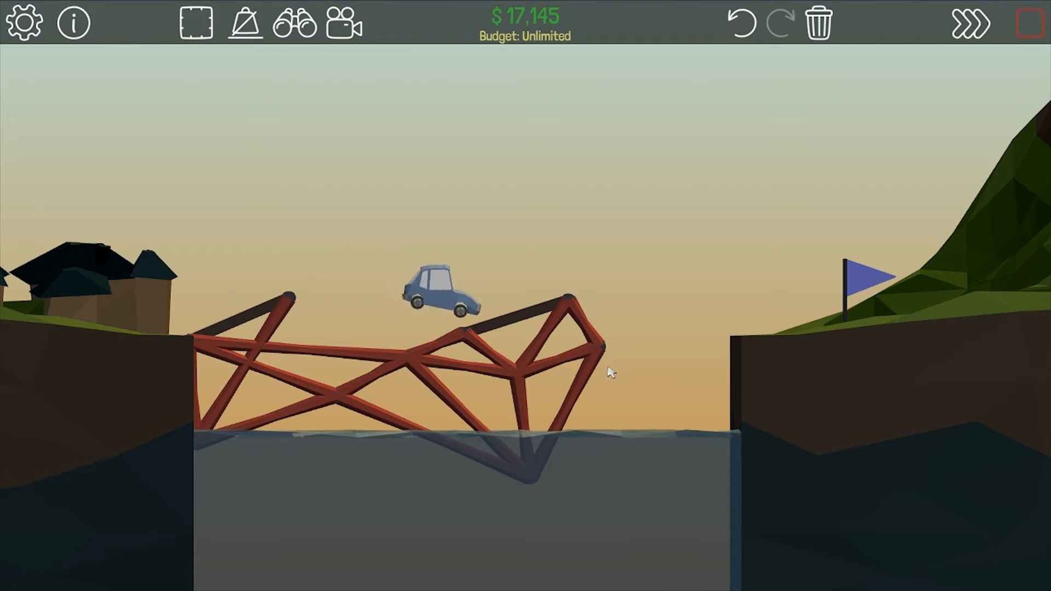
click(1029, 23)
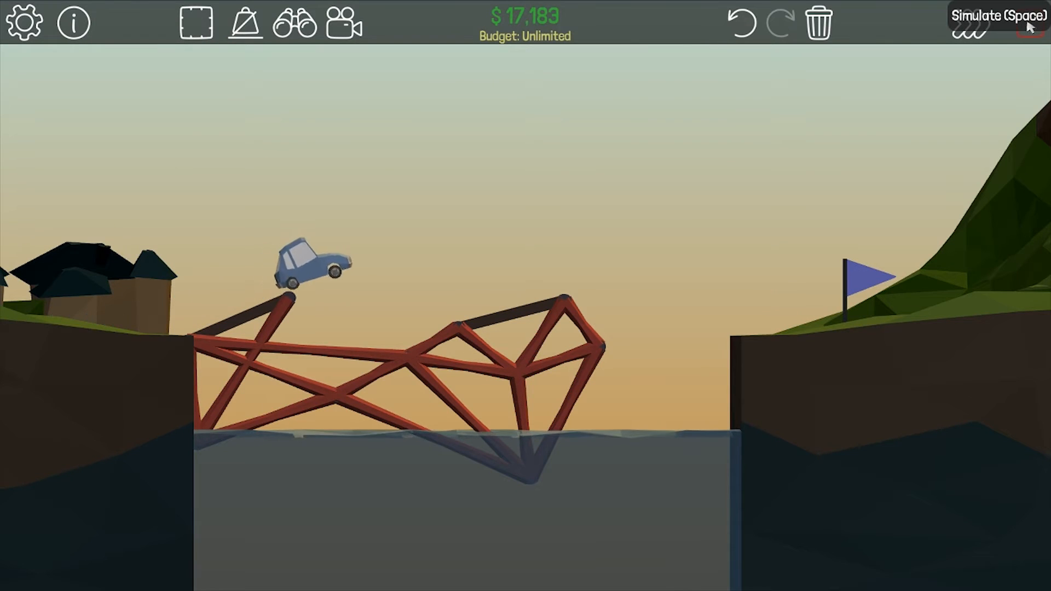
click(1027, 23)
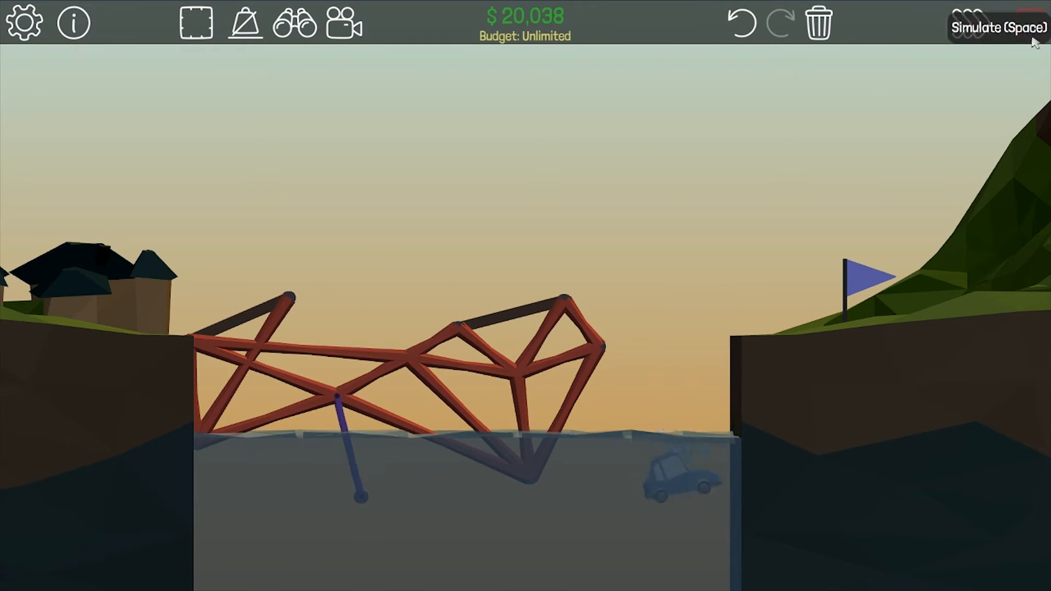
- Alternate test runs with joint tweaks on the ramps, reaching $20,051 as the car leaps the gap
click(1028, 23)
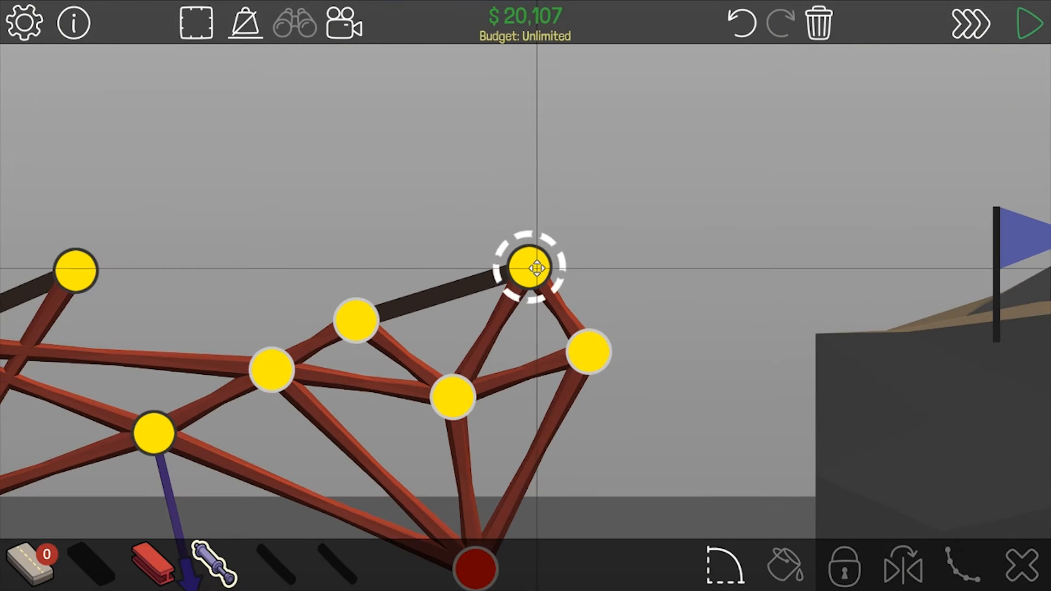
click(1028, 23)
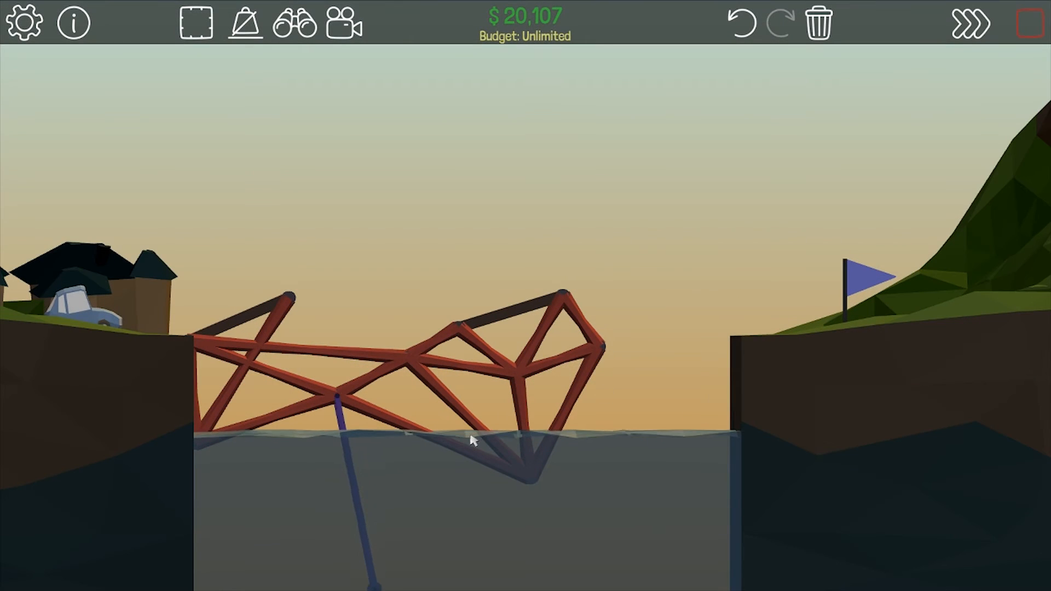
click(967, 23)
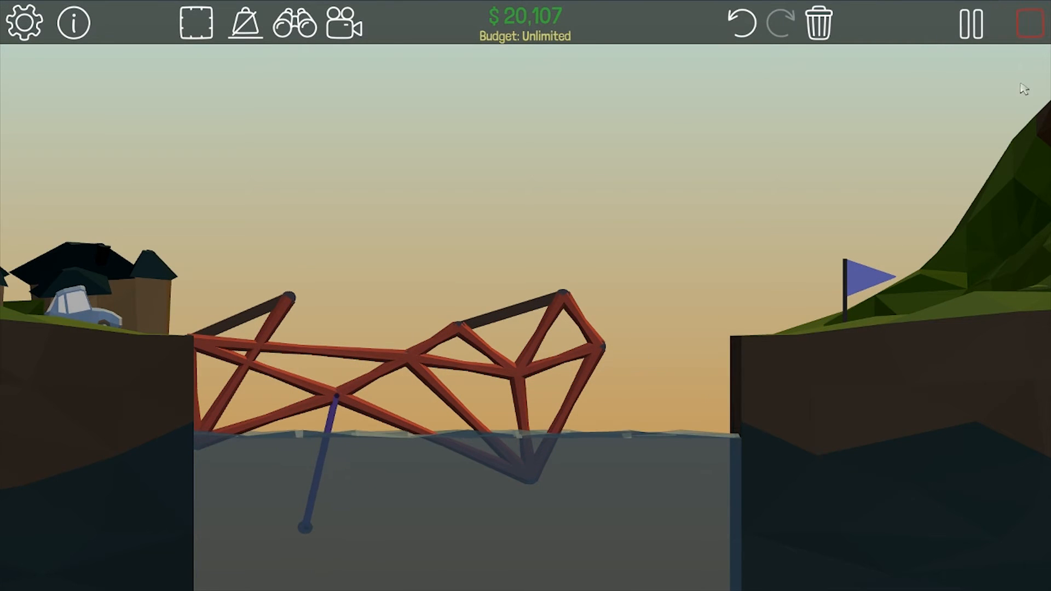
click(970, 25)
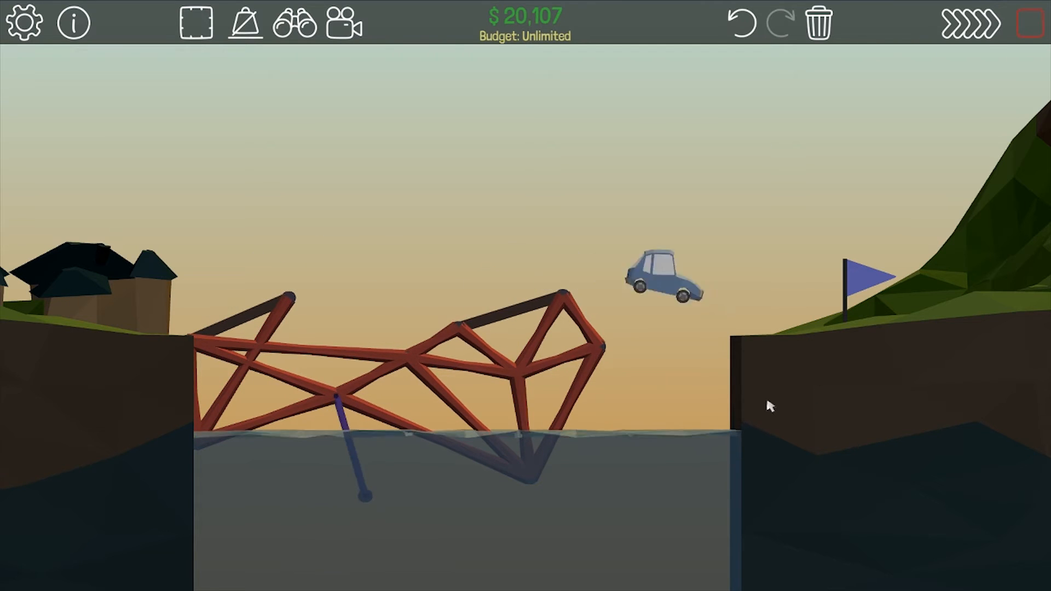
click(1030, 25)
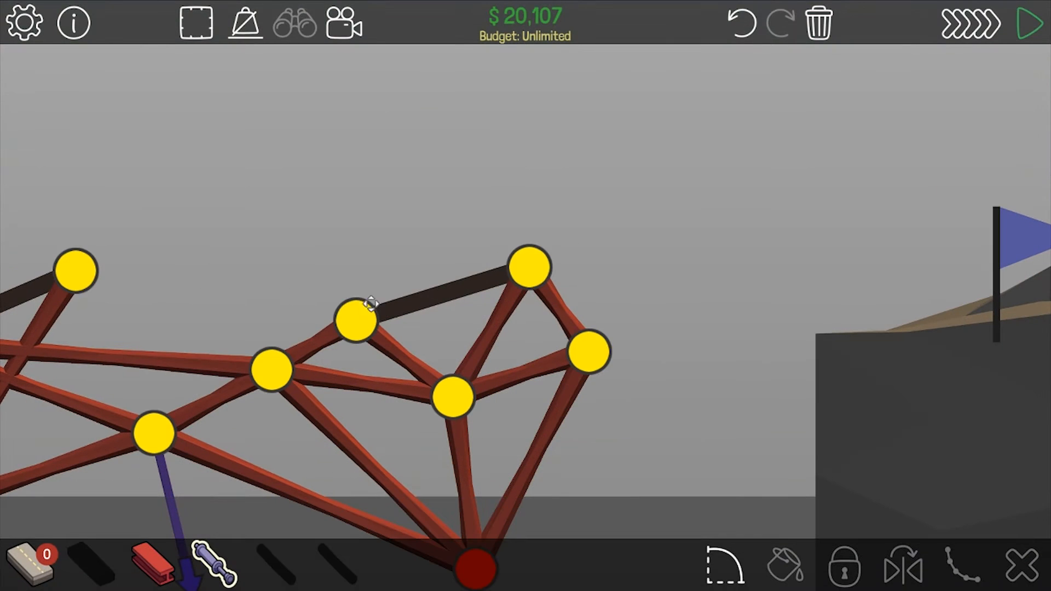
click(1030, 24)
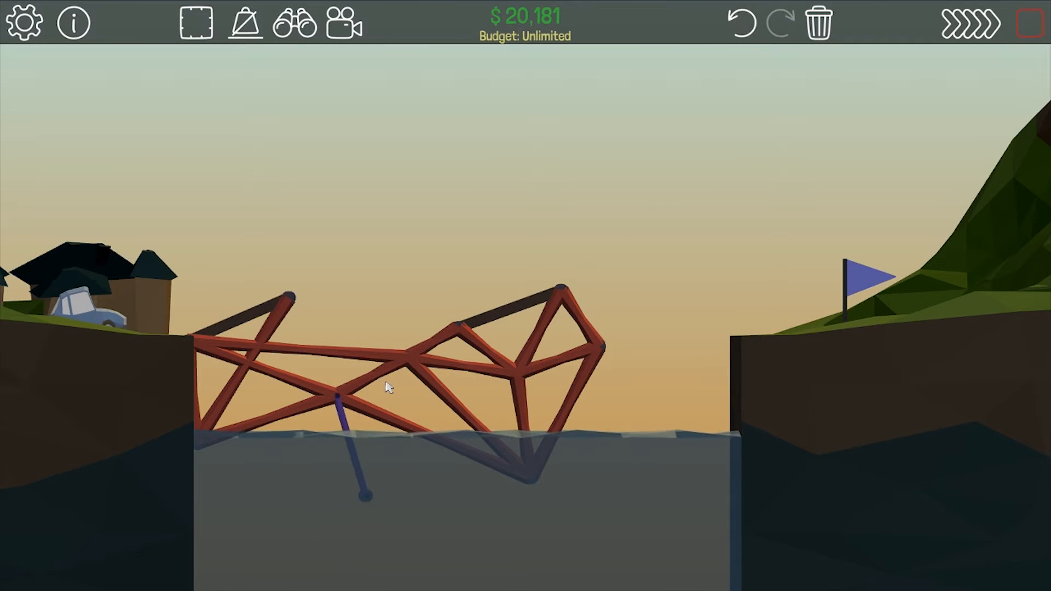
click(1028, 25)
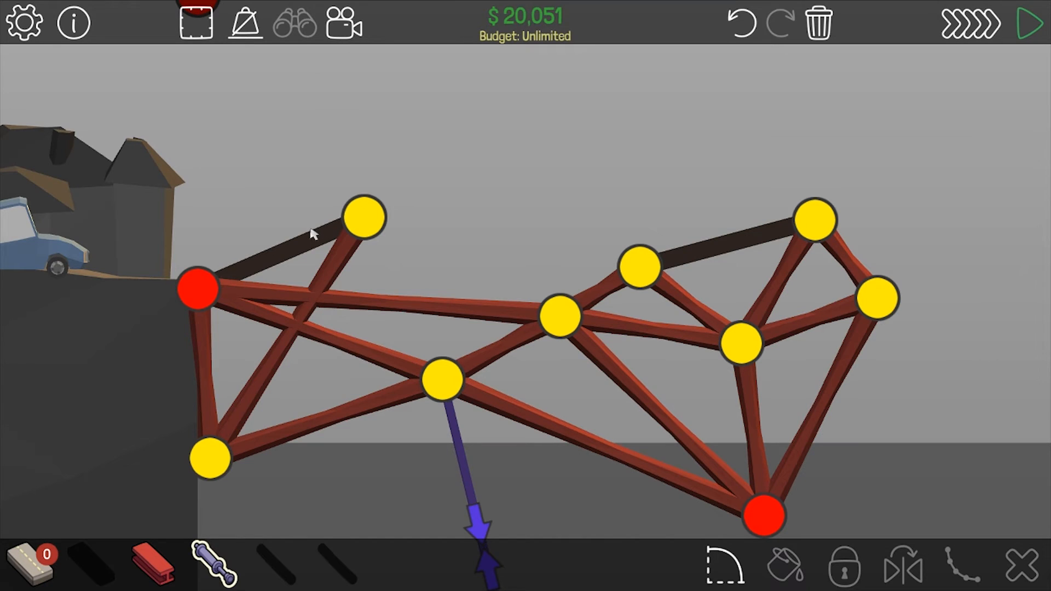
- Connect a hydraulic piston from the upper left joint to the central joint and set its phase
click(197, 288)
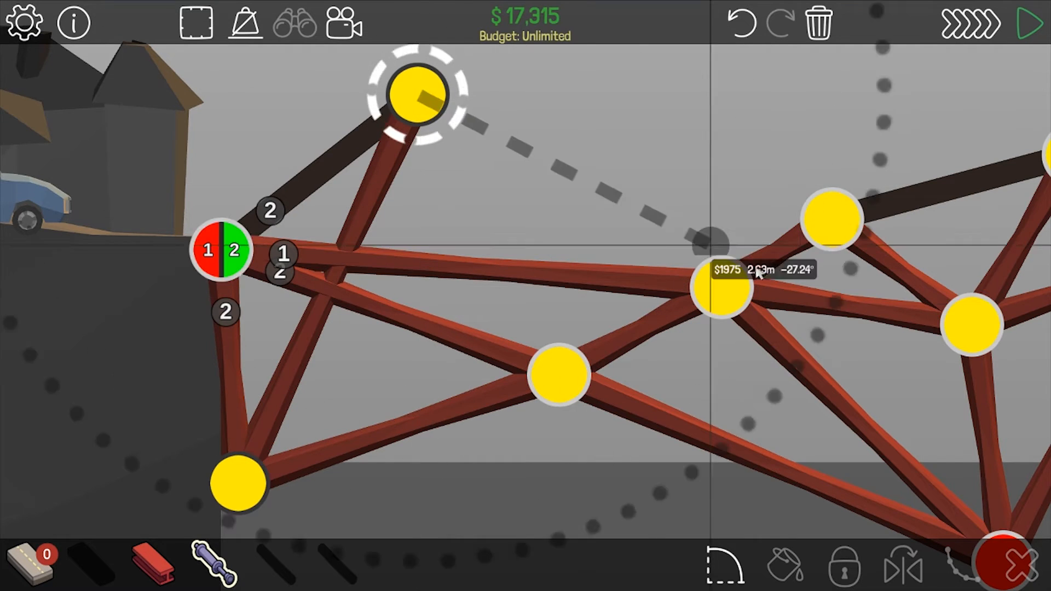
click(1030, 25)
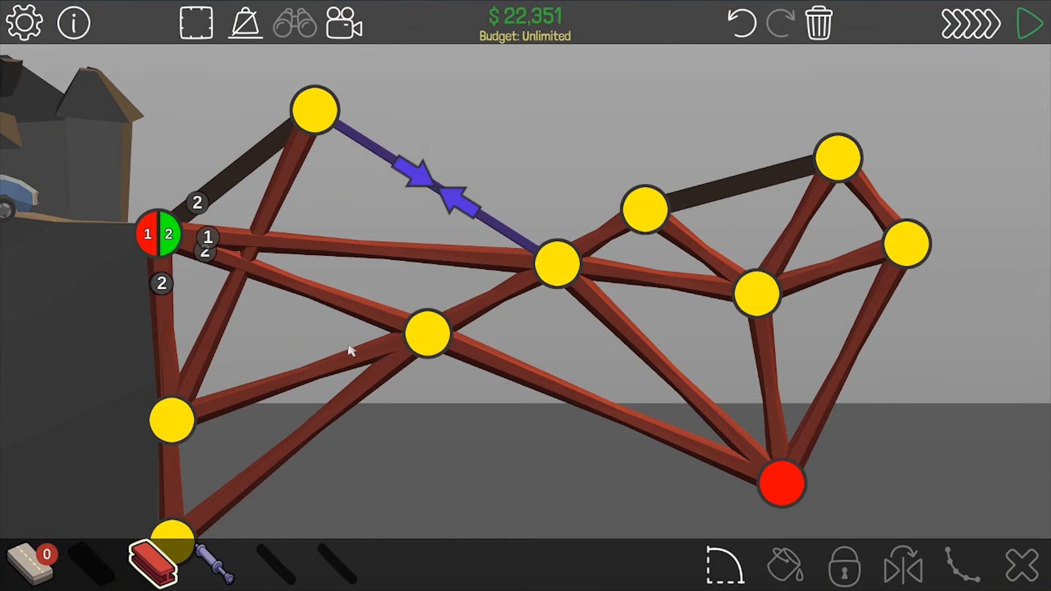
click(429, 334)
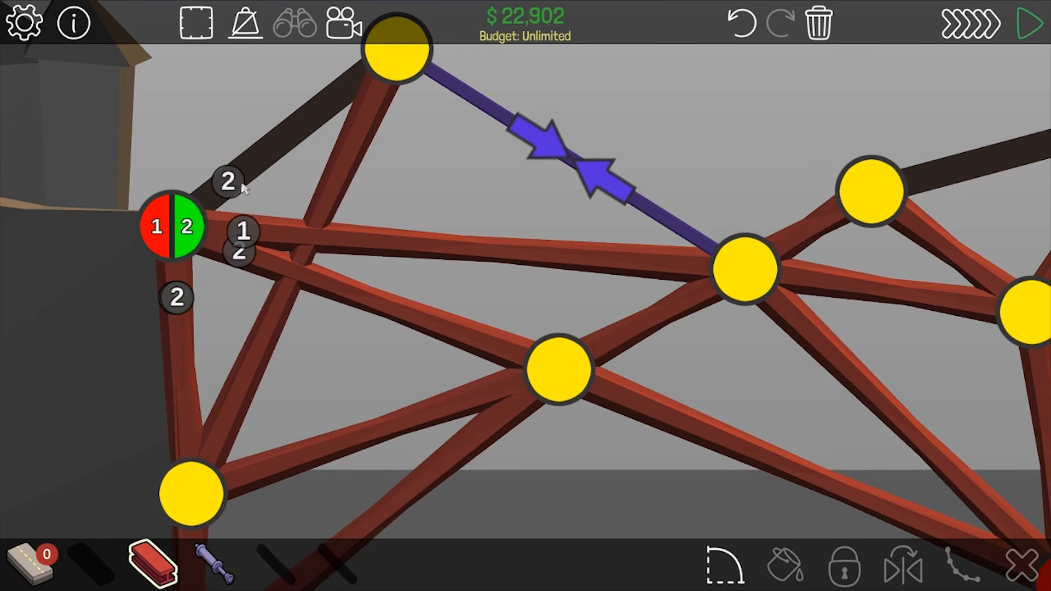
click(1029, 25)
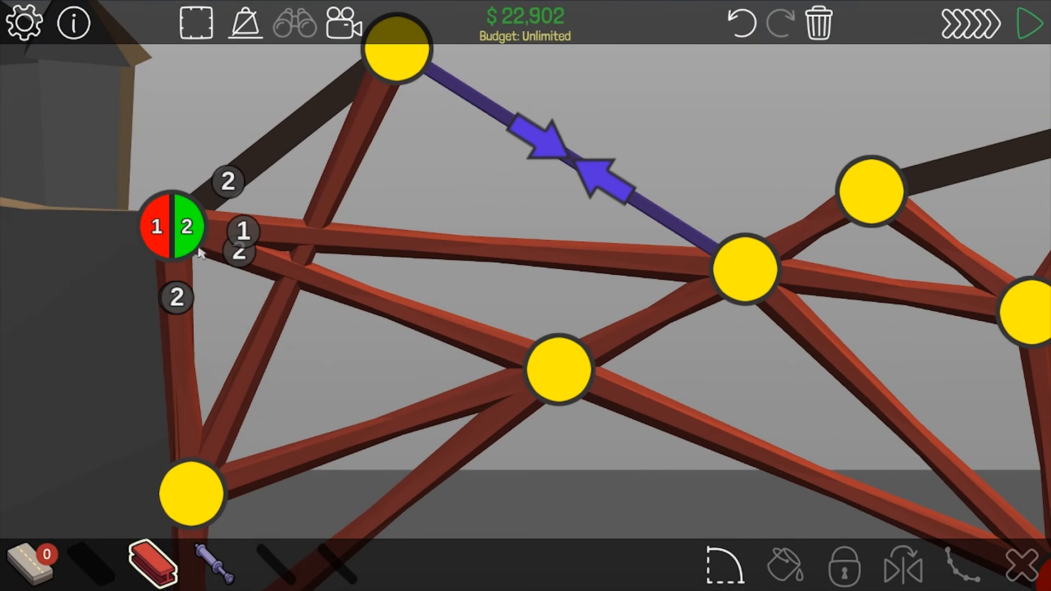
mouse_move(218, 303)
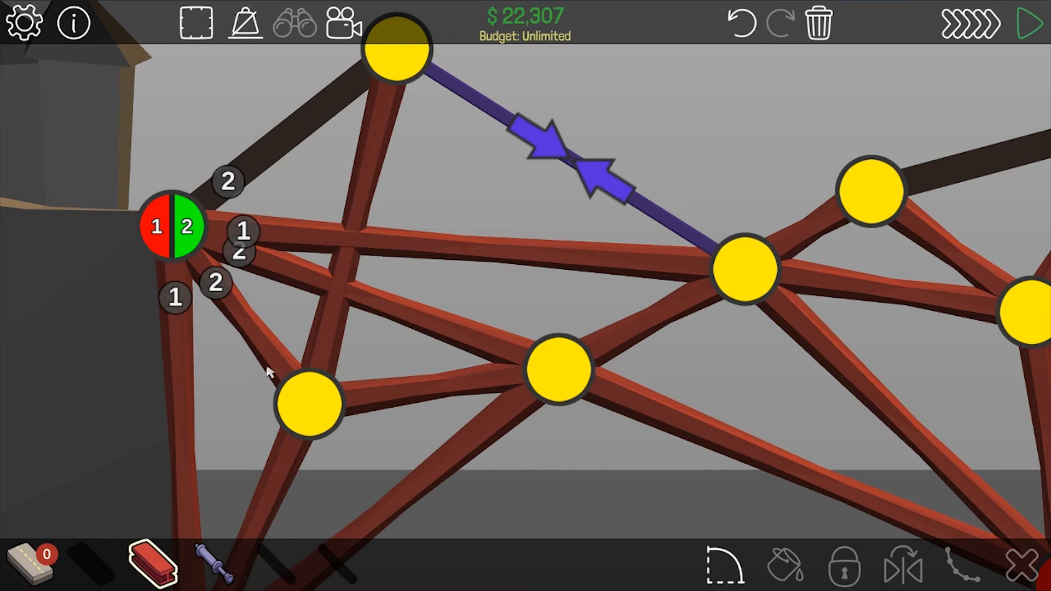
mouse_move(1033, 34)
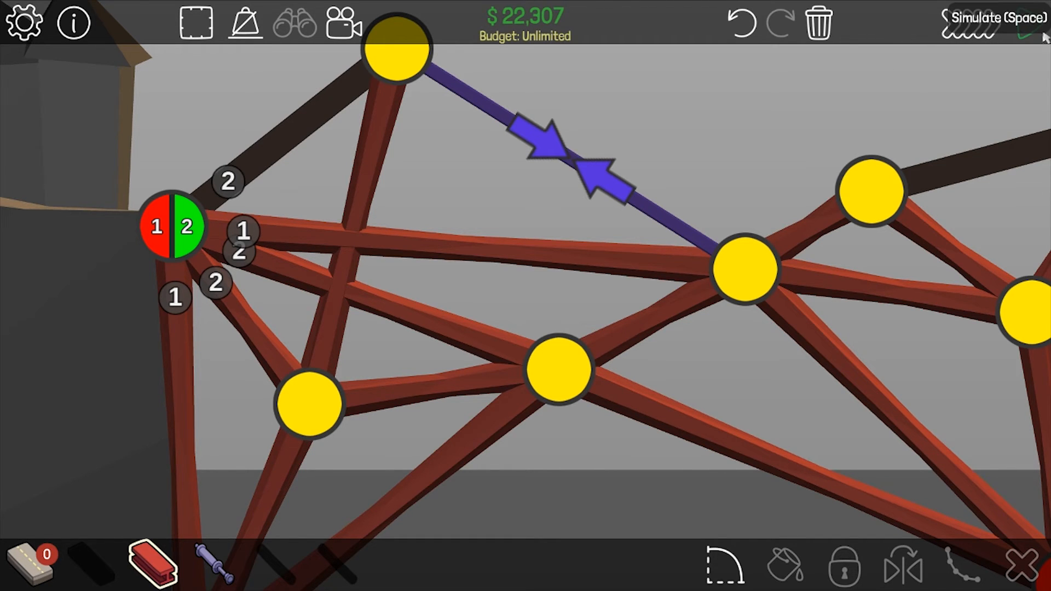
- Adjust the piston's contraction and reposition joints into a zigzag steel truss costing $19,251
click(1028, 22)
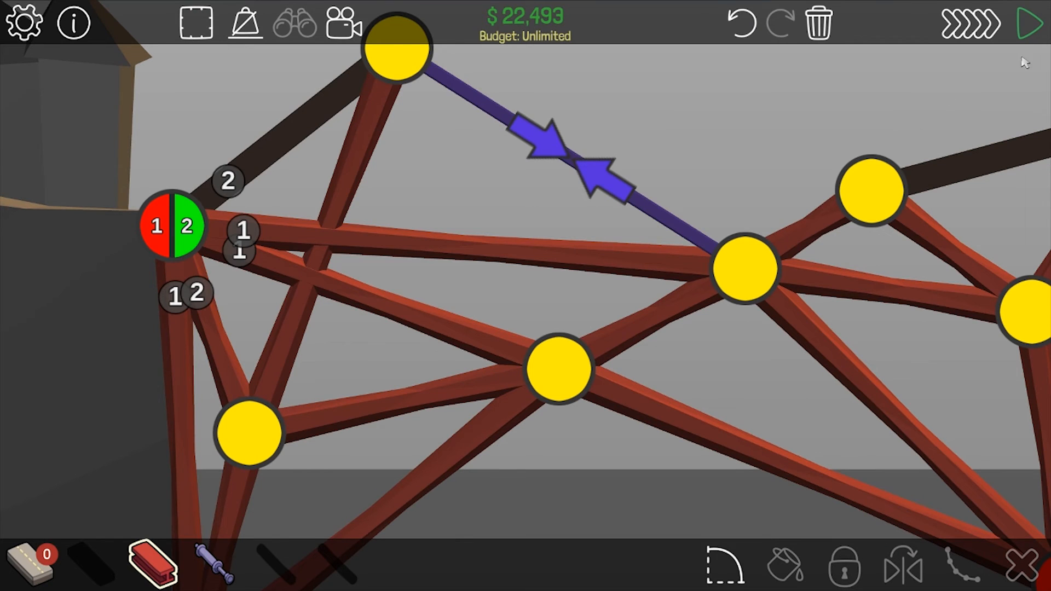
click(1032, 25)
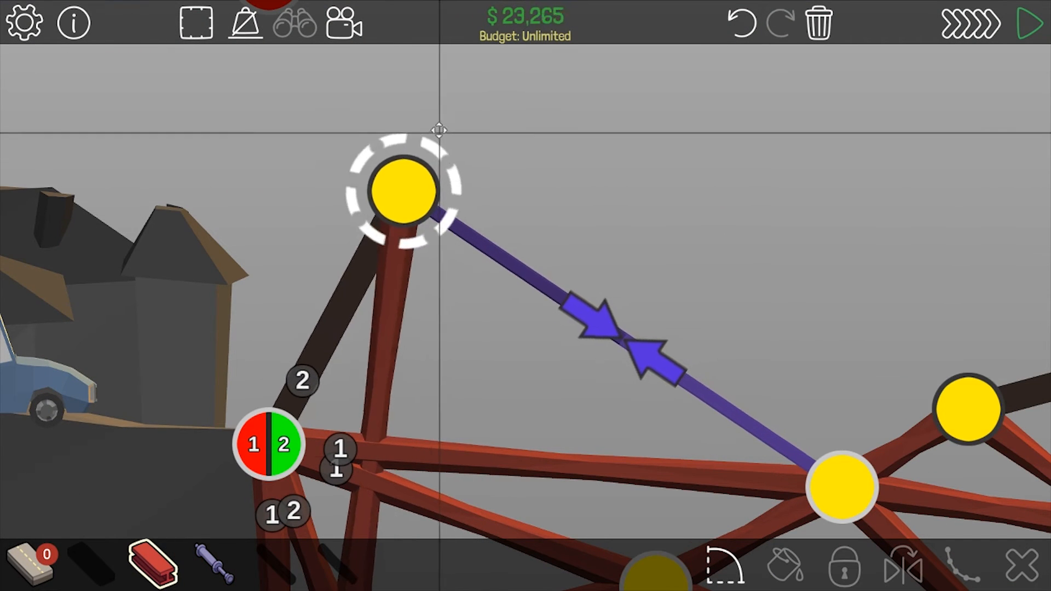
click(1026, 23)
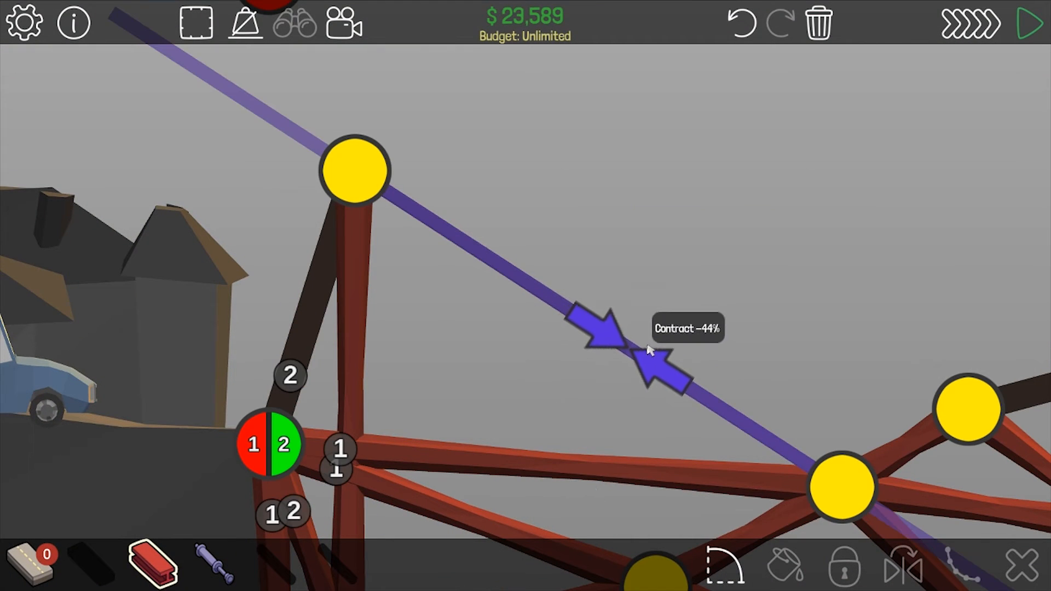
mouse_move(737, 399)
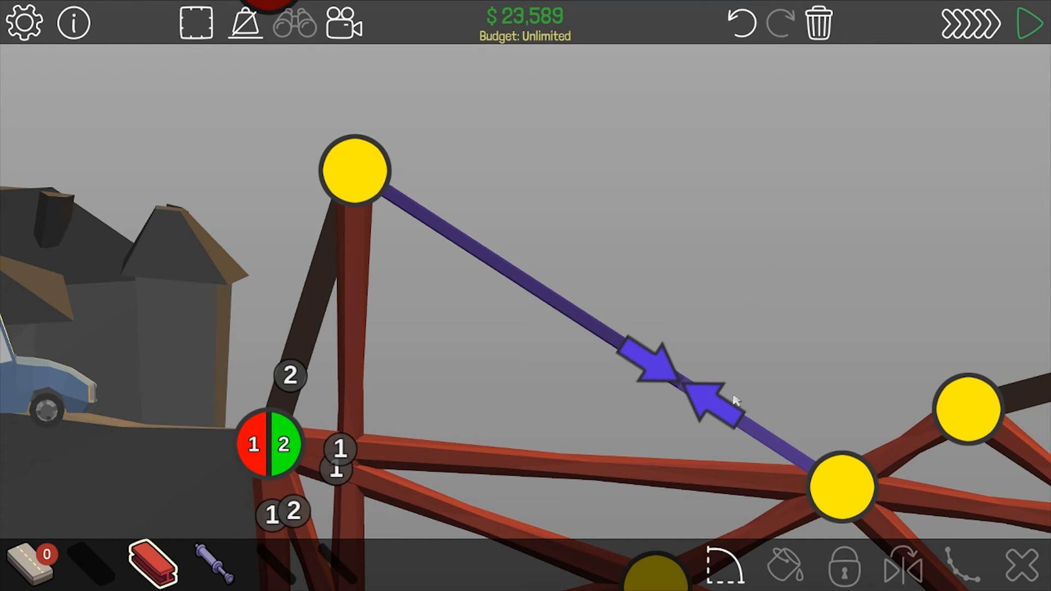
click(1028, 25)
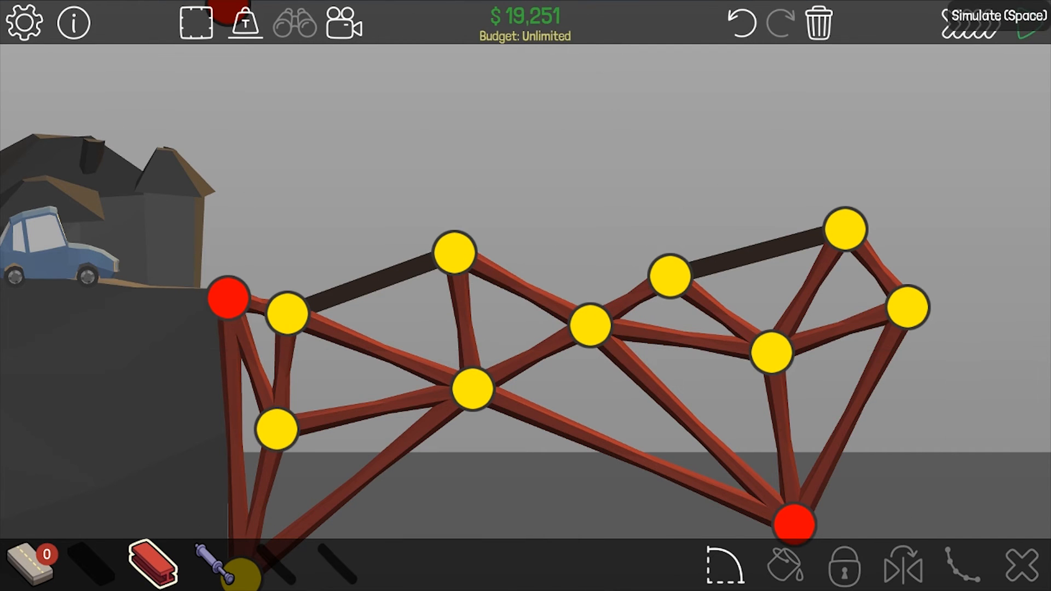
- Simulate the finished bridge to Level Complete at $19,251 with 66.1% max joint stress
key(space)
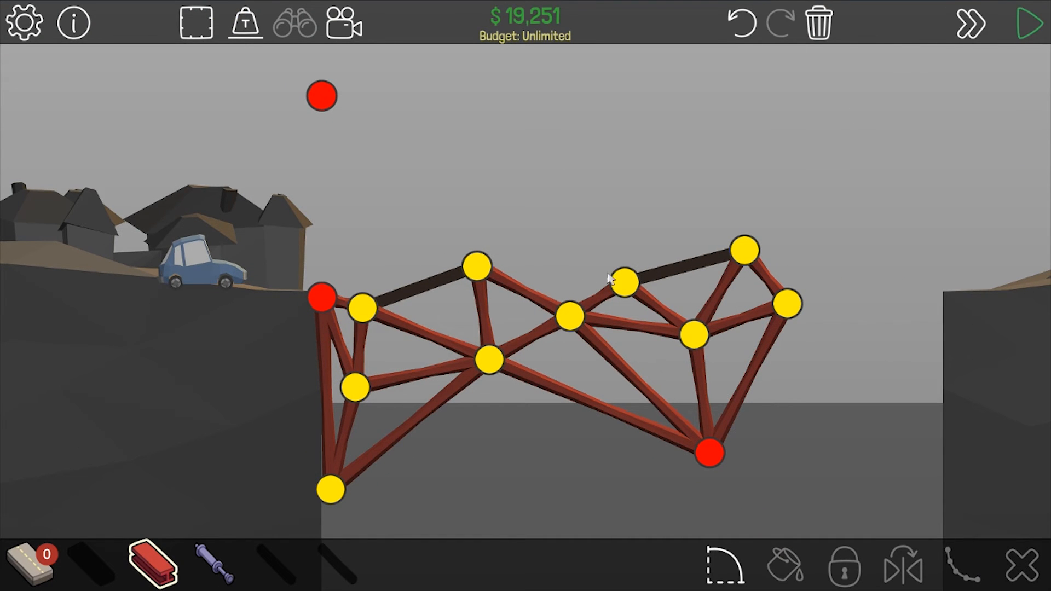
mouse_move(690, 263)
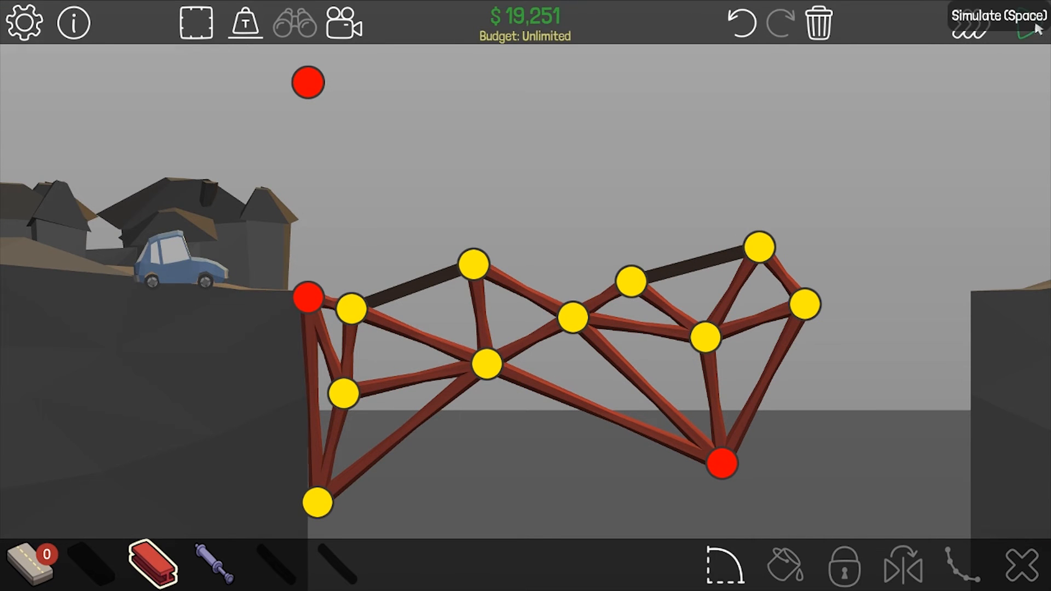
key(space)
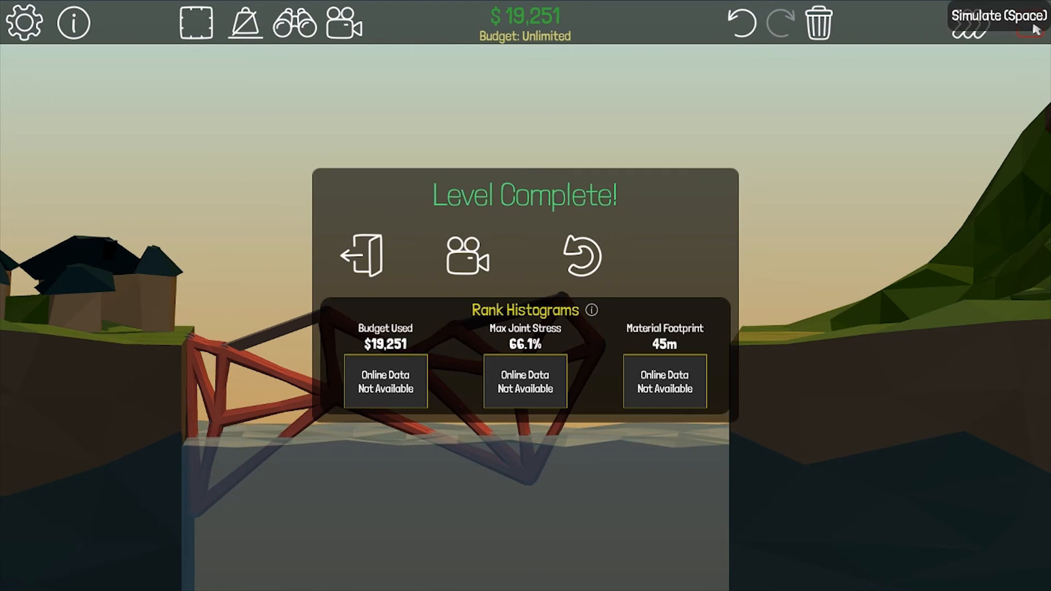
click(581, 255)
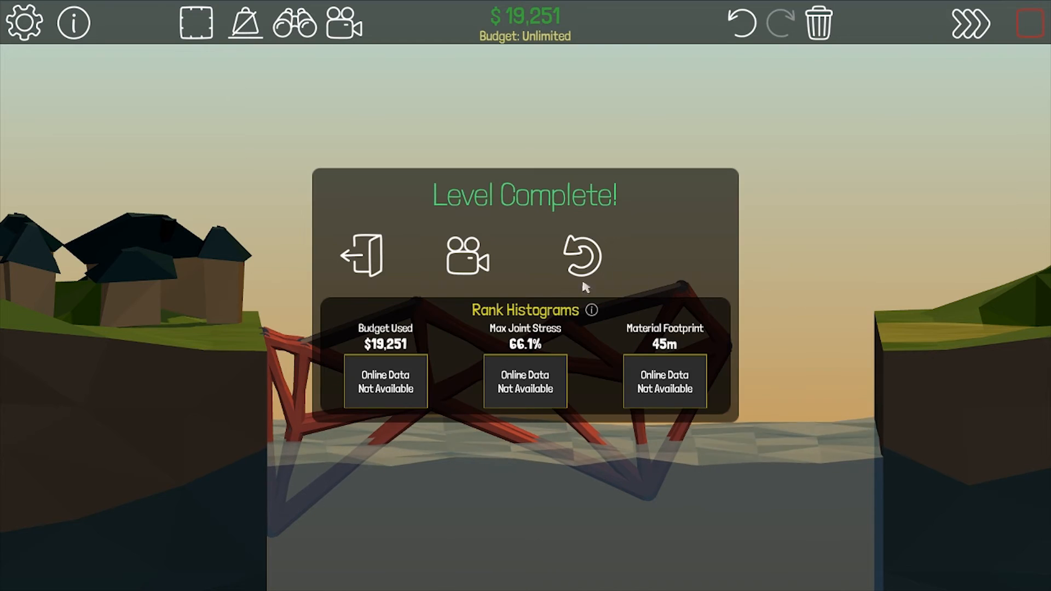
- Preview the replay, submit it to the online gallery, and exit to the Workshop browser
click(468, 257)
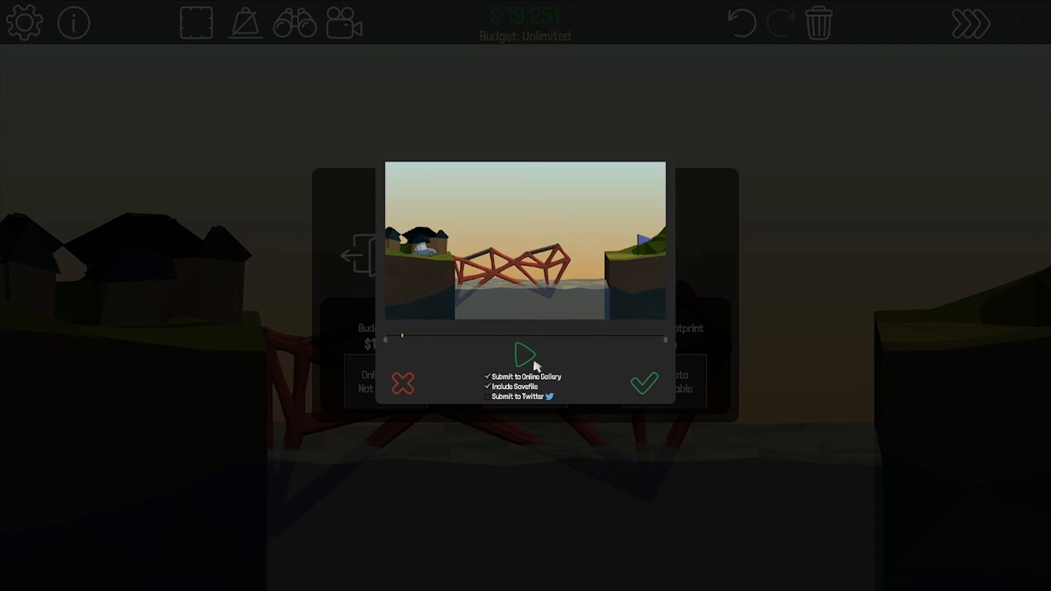
click(525, 354)
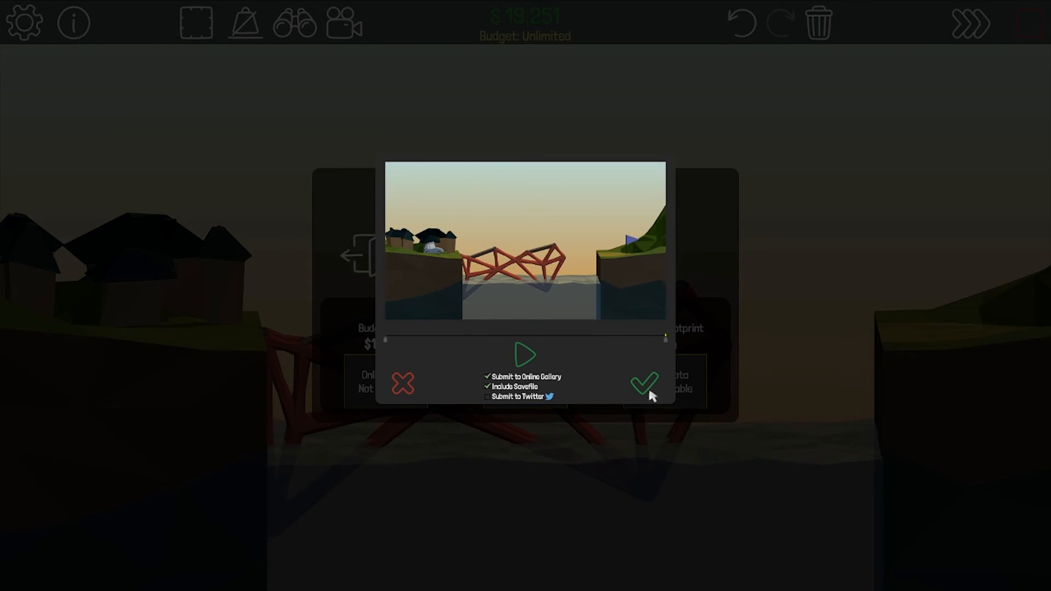
click(645, 384)
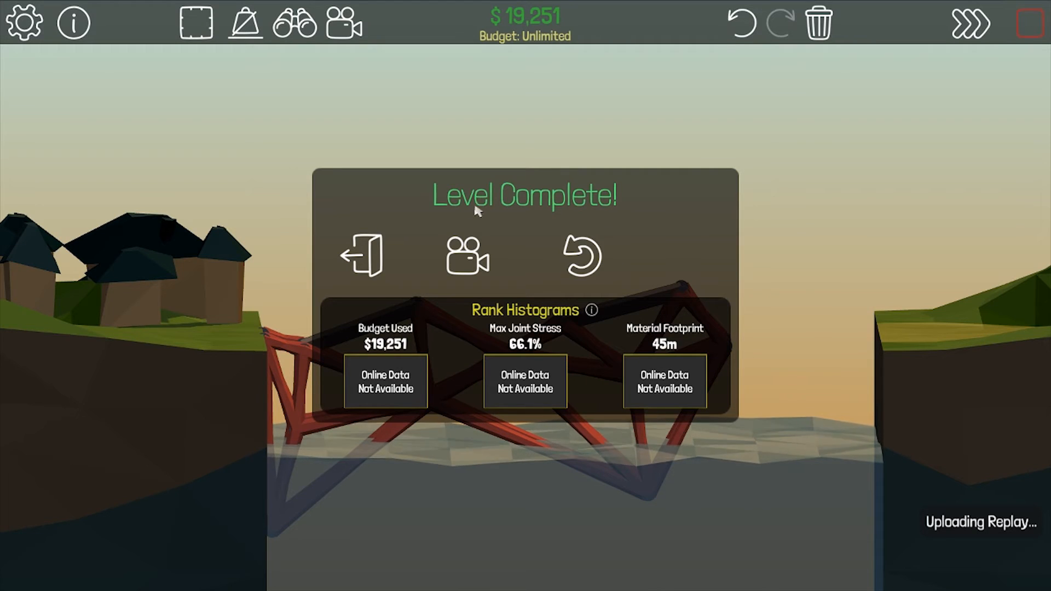
click(363, 255)
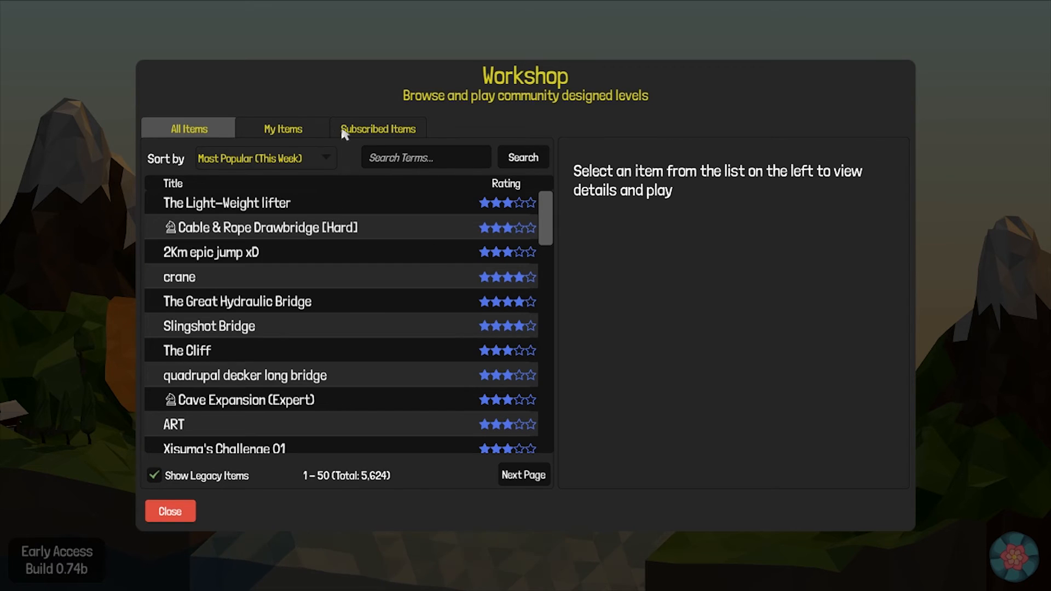
- Show 2 road bridge (medium) in Subscribed Items and open its online replay gallery
click(378, 128)
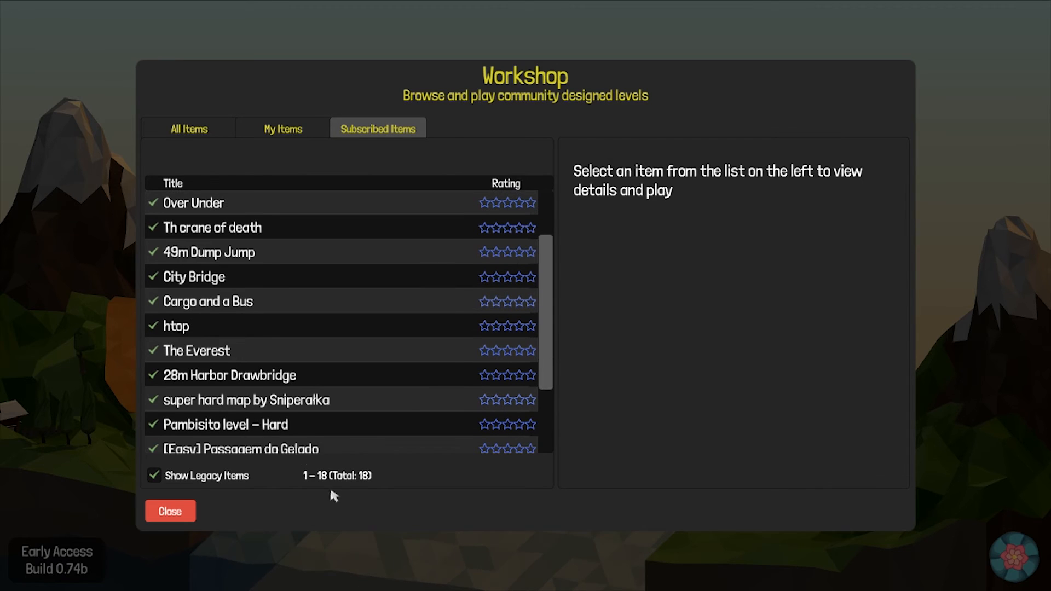
click(225, 425)
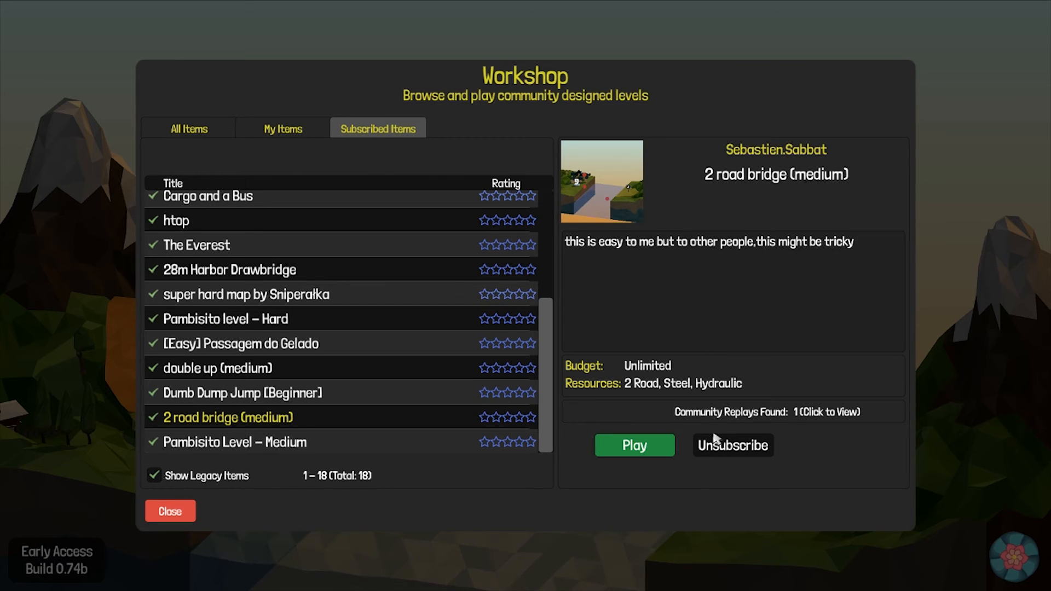
click(768, 412)
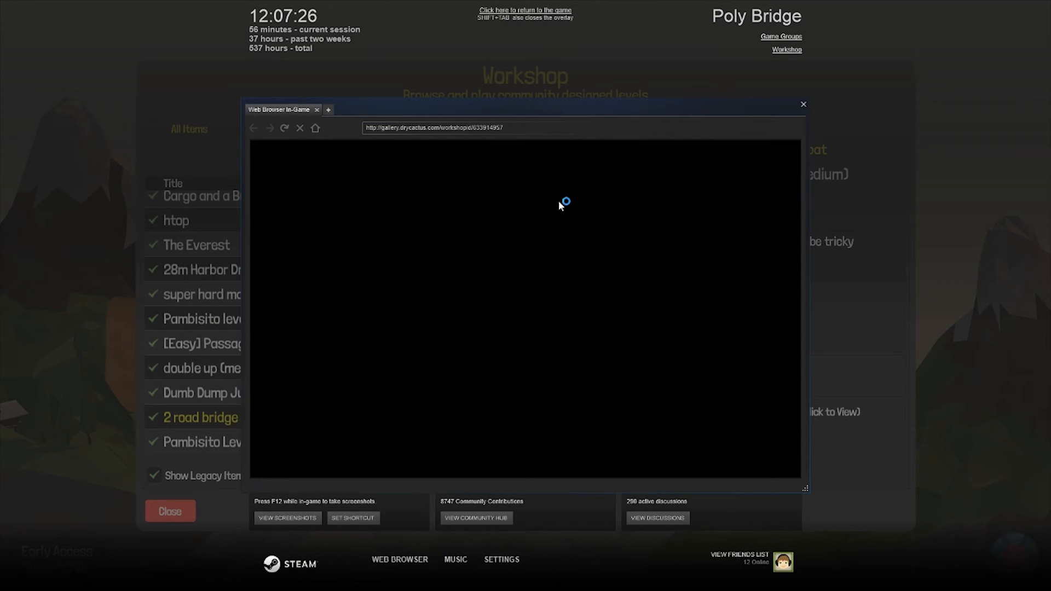
mouse_move(537, 234)
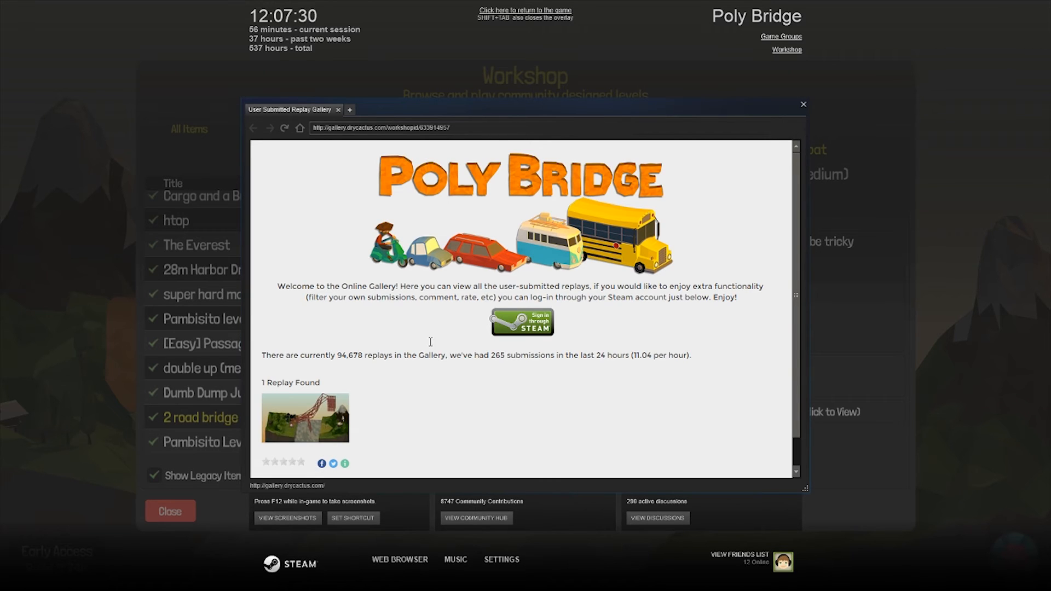
- View the single submitted replay's details in the gallery, then close the web browser
click(306, 417)
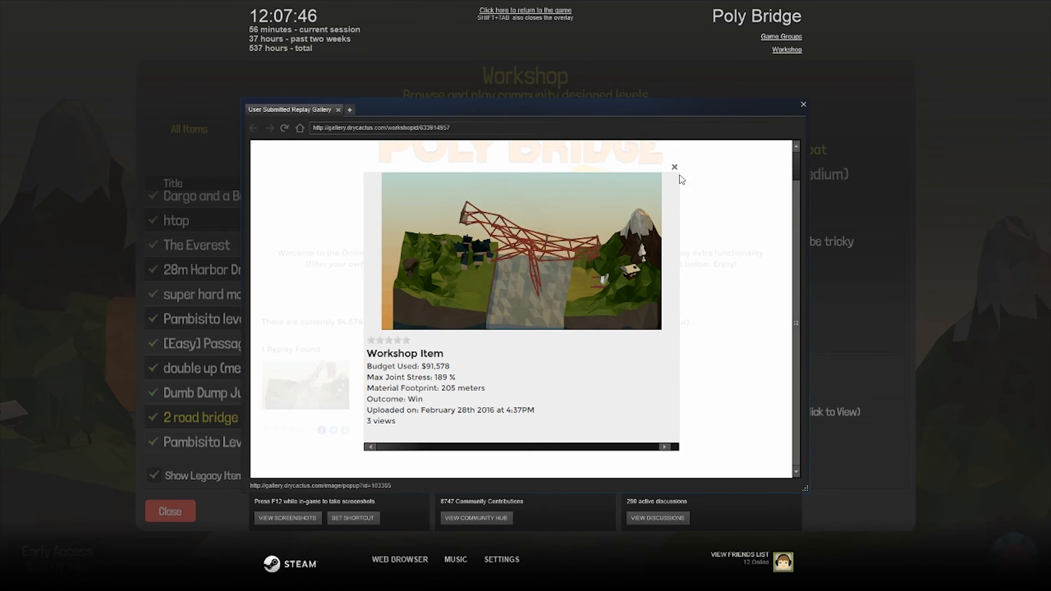
click(674, 167)
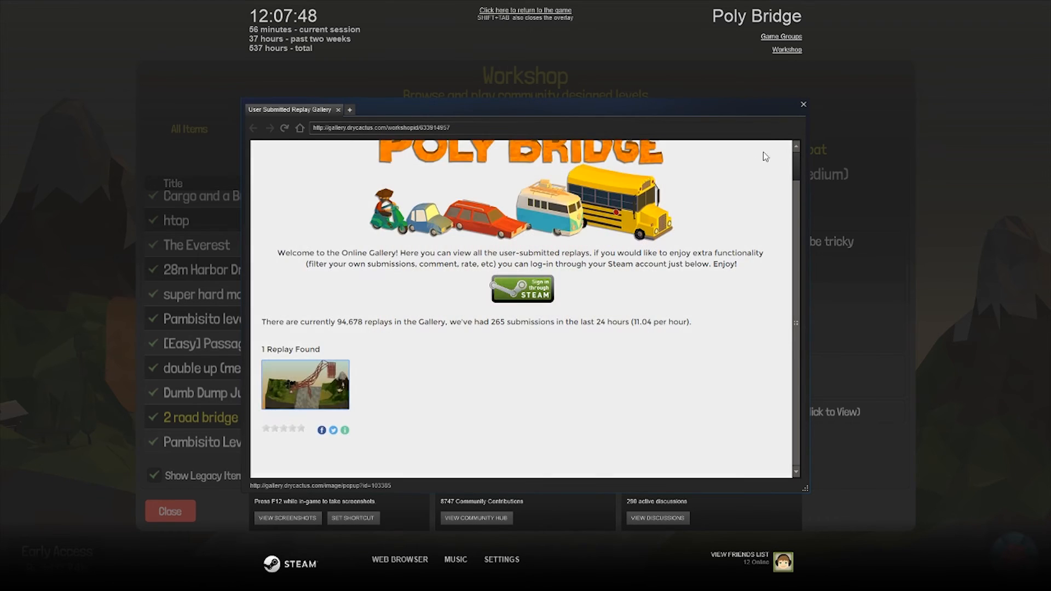
click(803, 105)
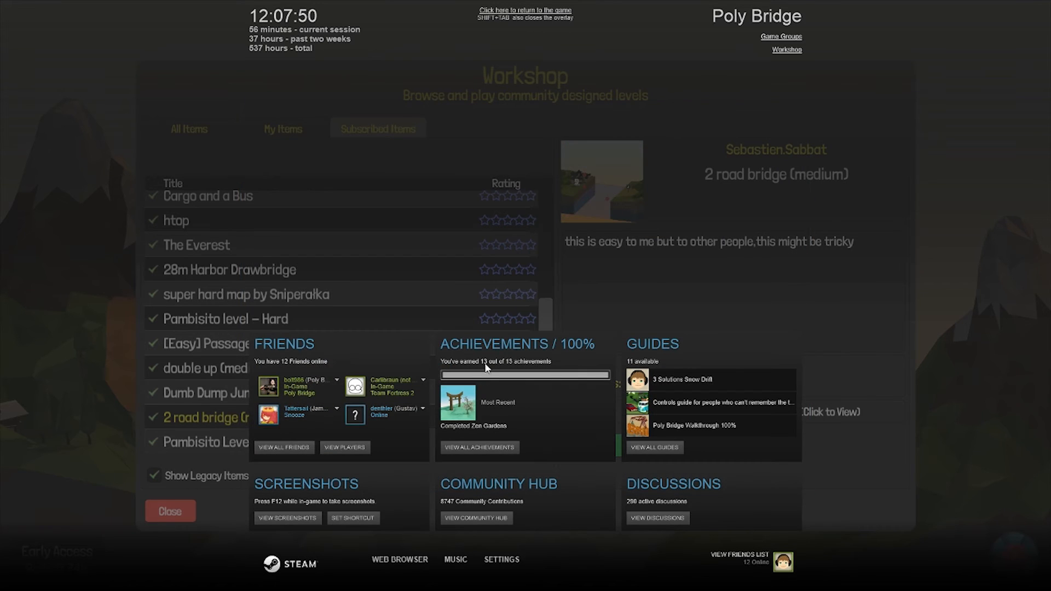
- Return from the Steam overlay and unsubscribe from 2 road bridge (medium)
click(525, 14)
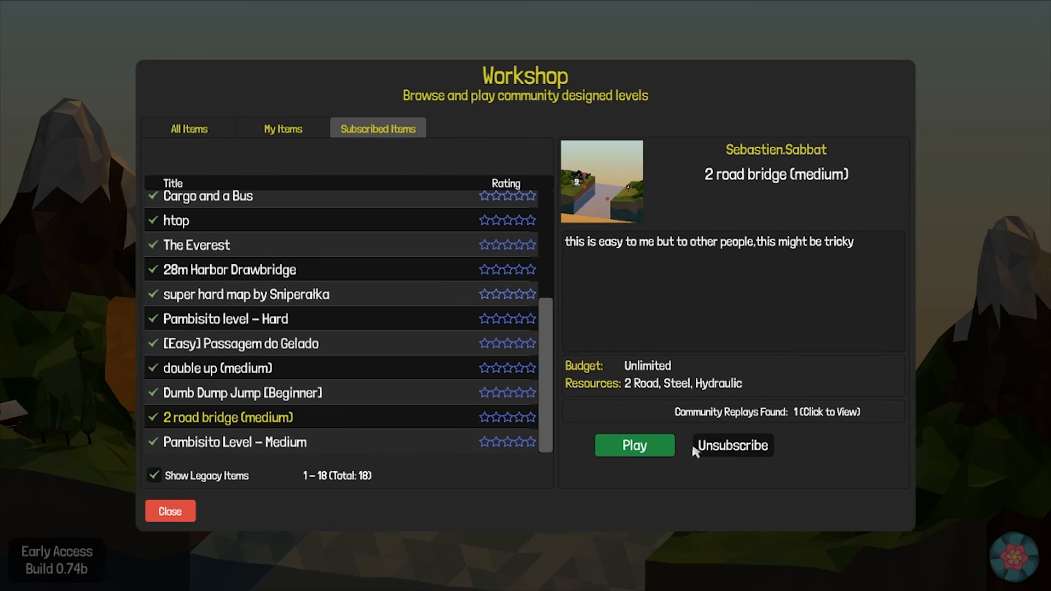
click(730, 446)
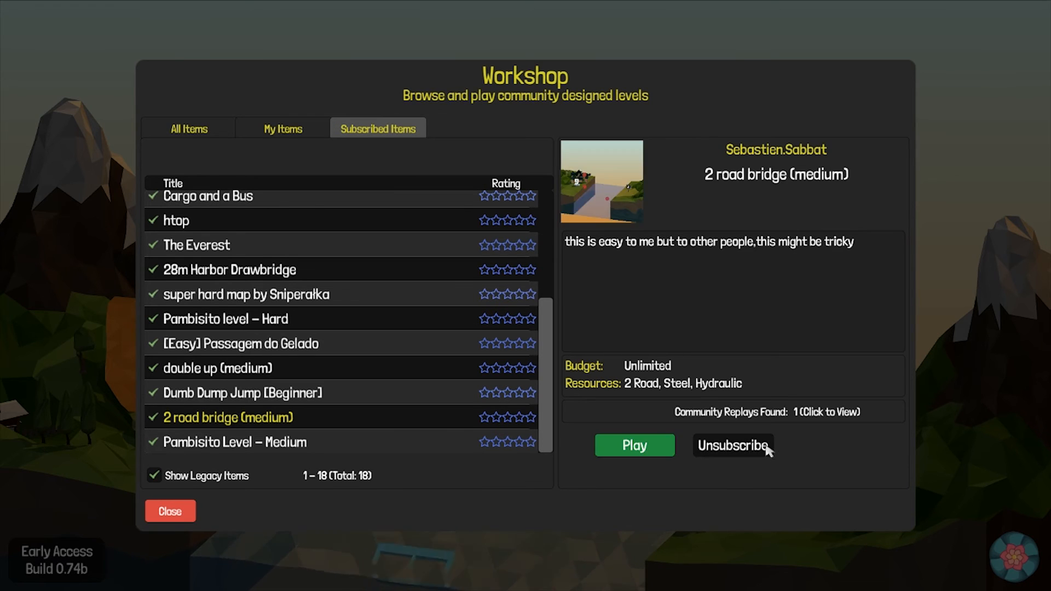
click(733, 445)
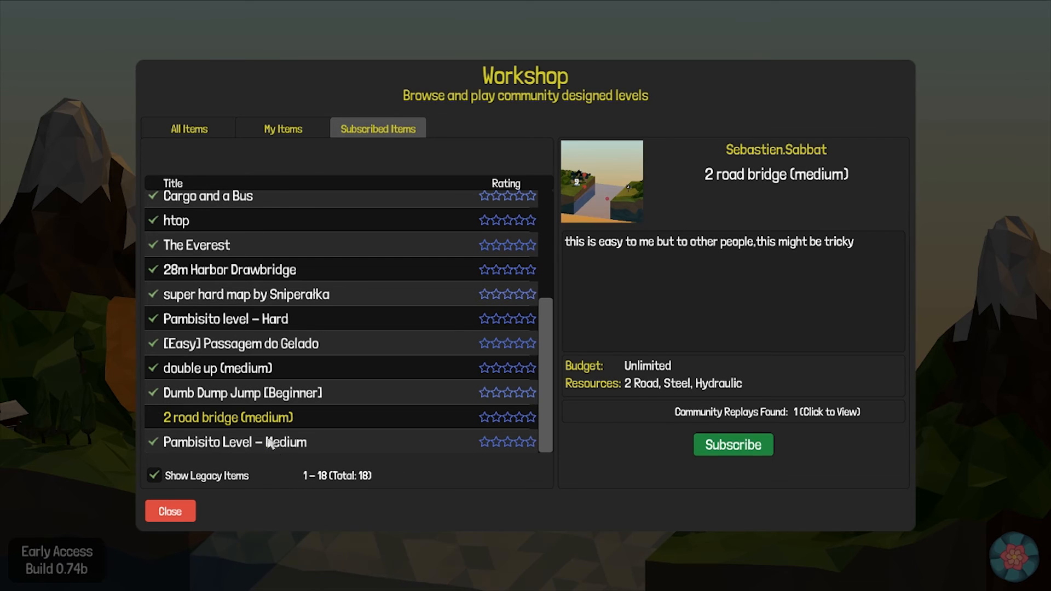
- Browse the Subscribed Items list and start the level шкаго8гка7
click(234, 441)
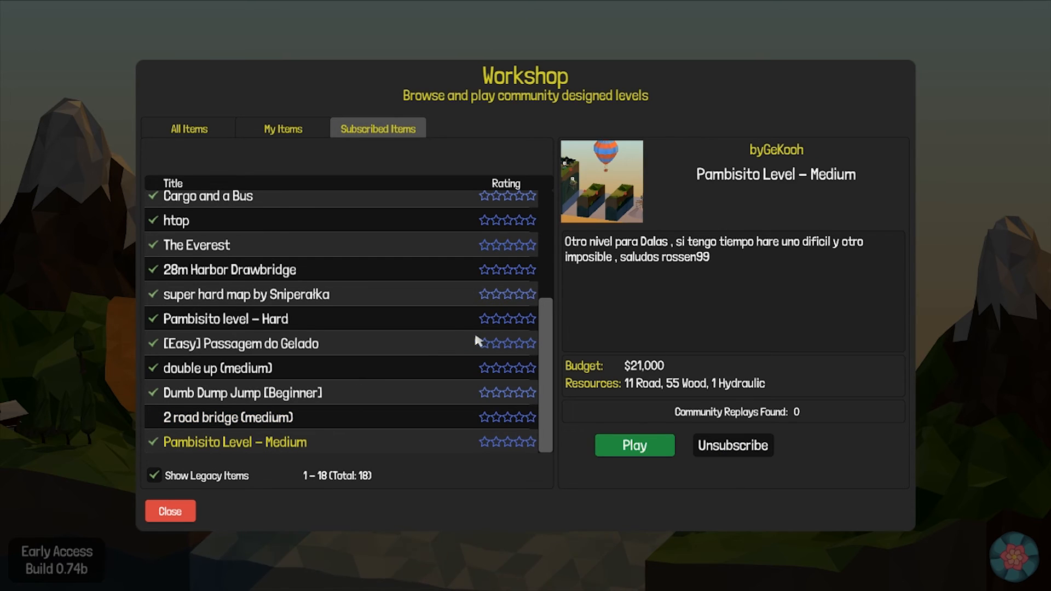
scroll(up, 3)
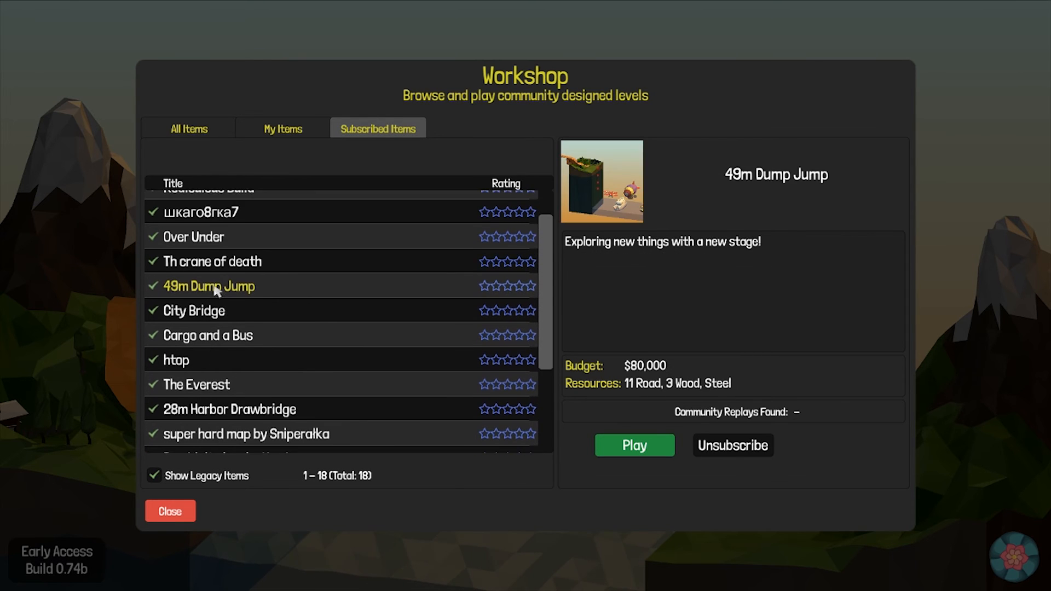
scroll(up, 3)
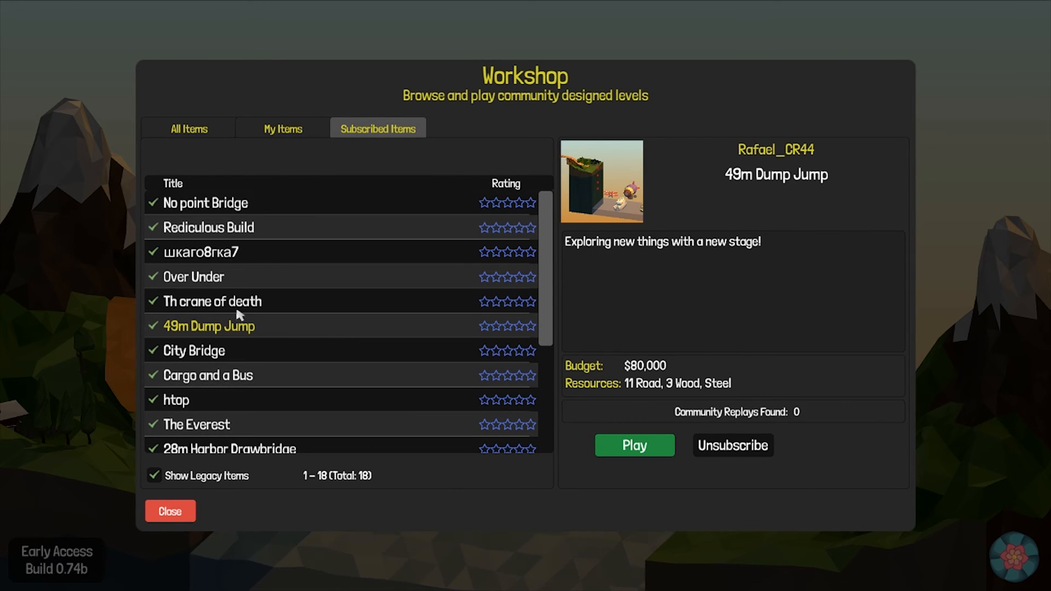
mouse_move(238, 225)
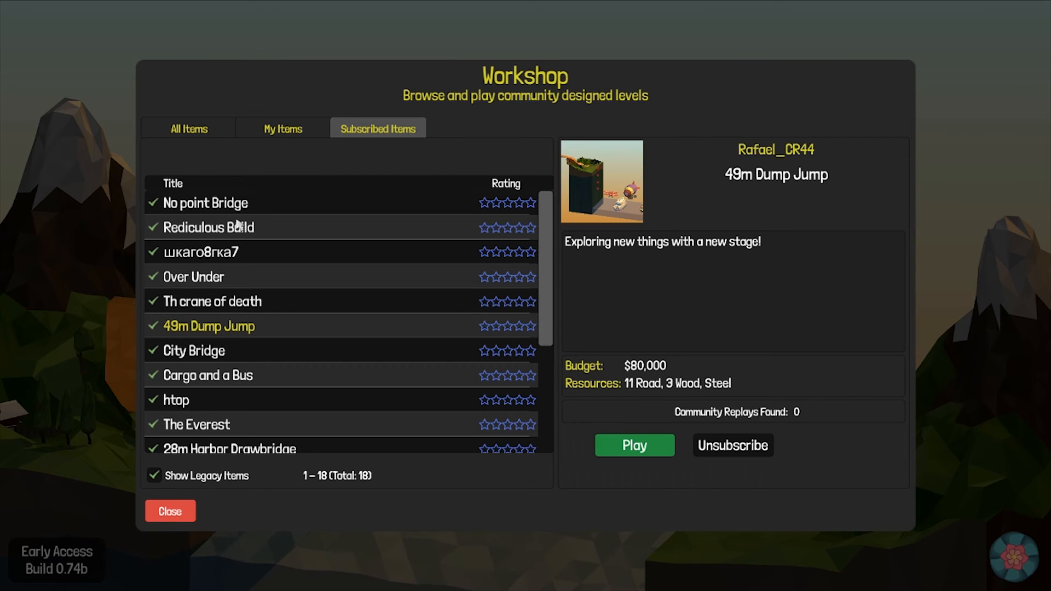
click(208, 228)
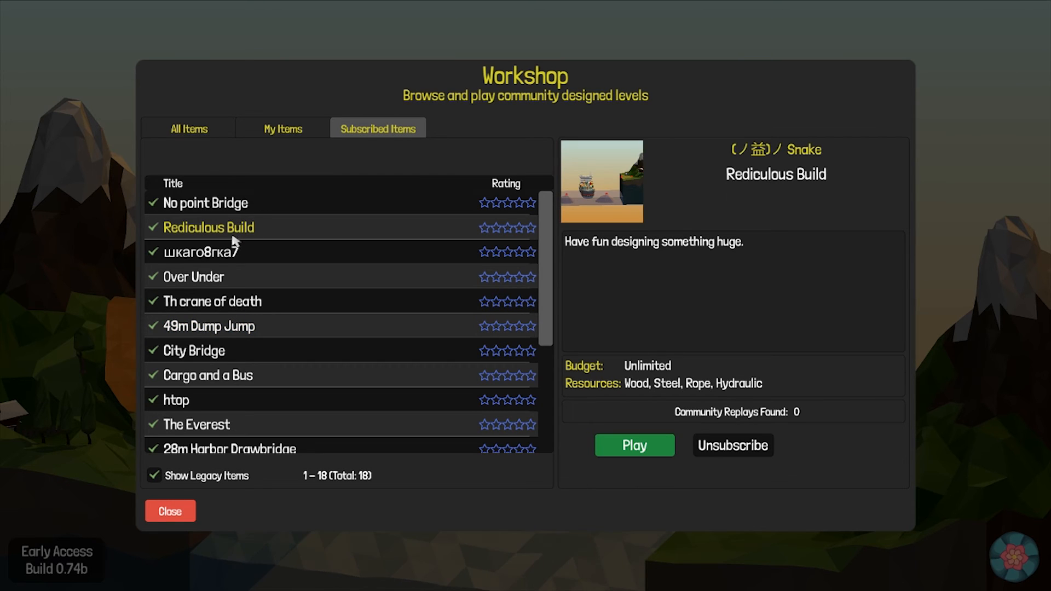
click(201, 252)
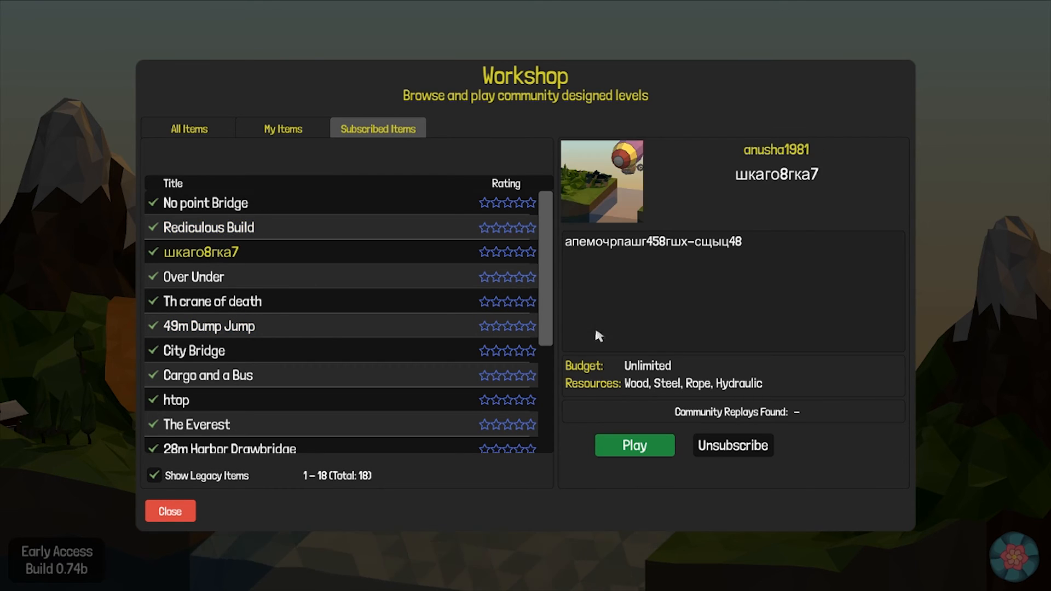
click(634, 446)
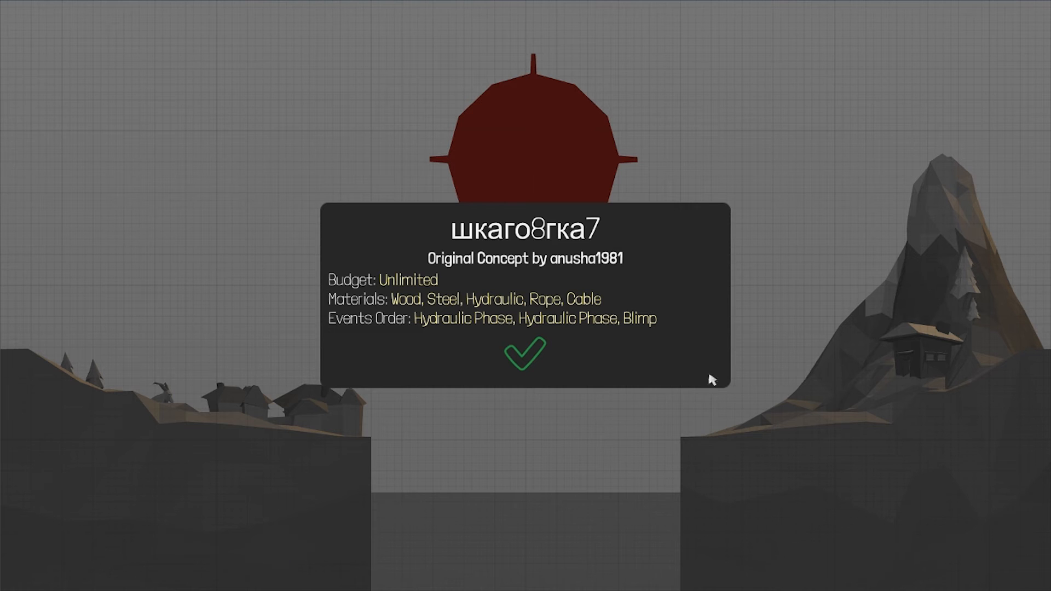
- Run a bridgeless test of шкаго8гка7, watch the blimp burst, then quit to the main menu
click(526, 353)
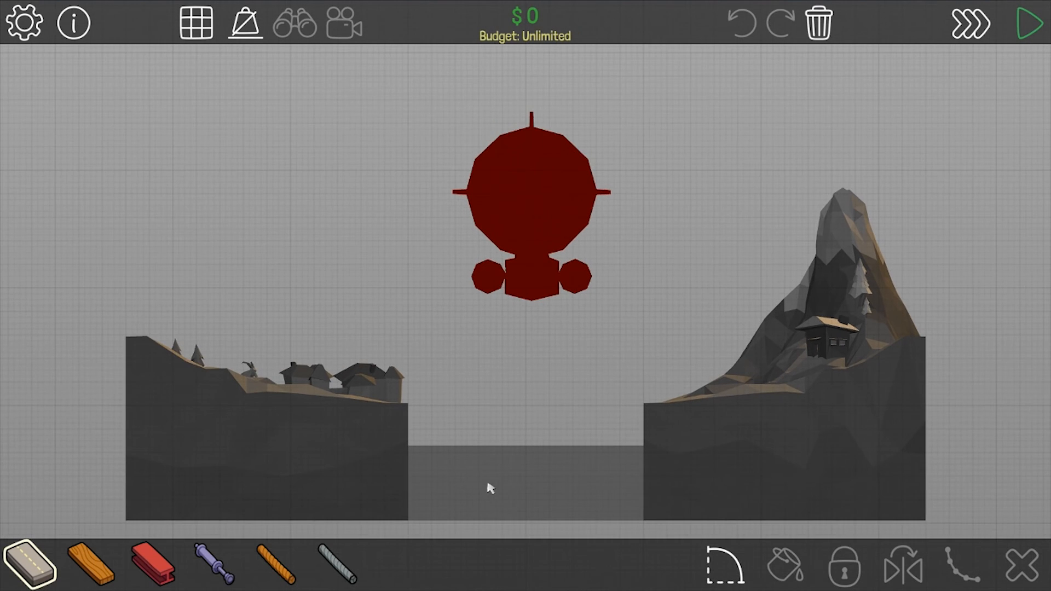
click(1028, 25)
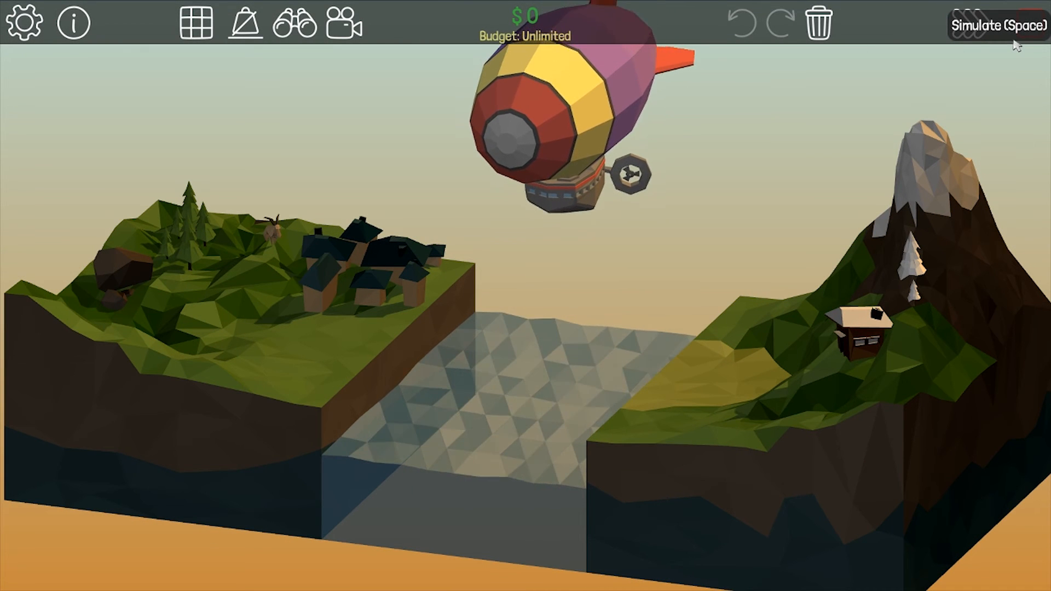
click(995, 25)
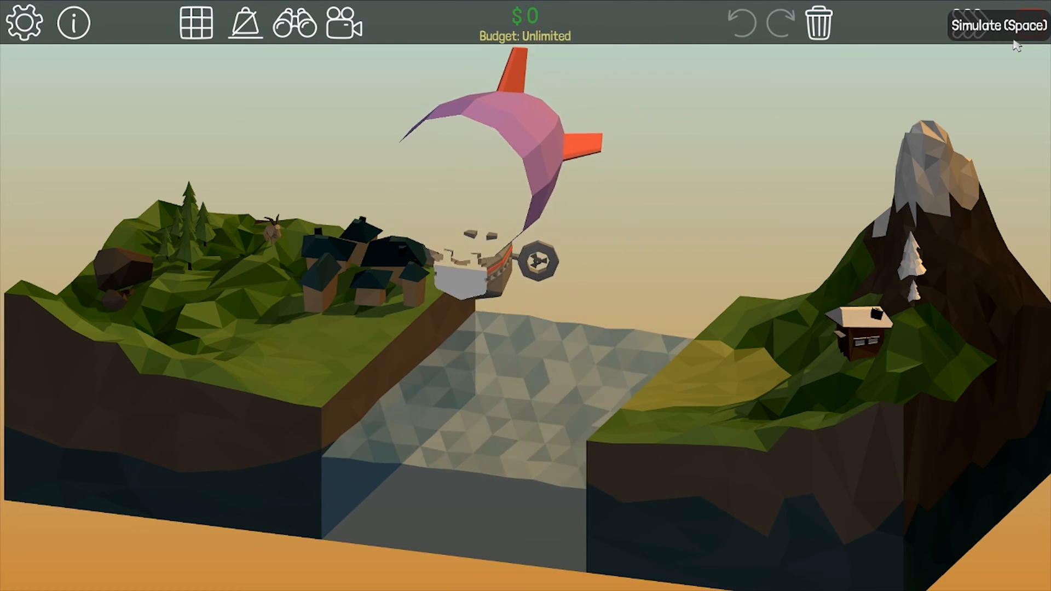
click(991, 25)
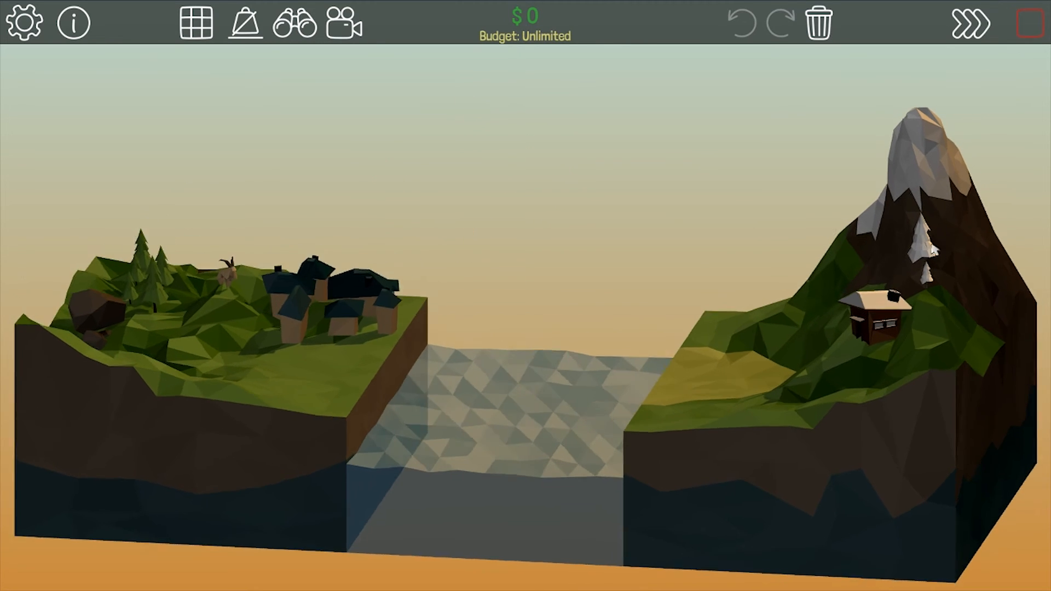
click(967, 24)
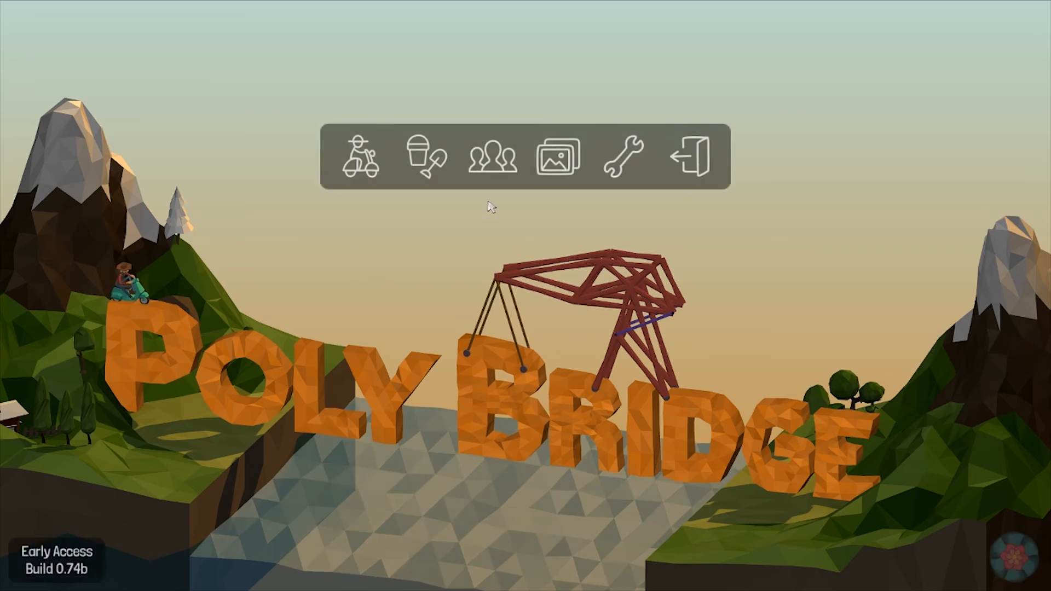
mouse_move(488, 158)
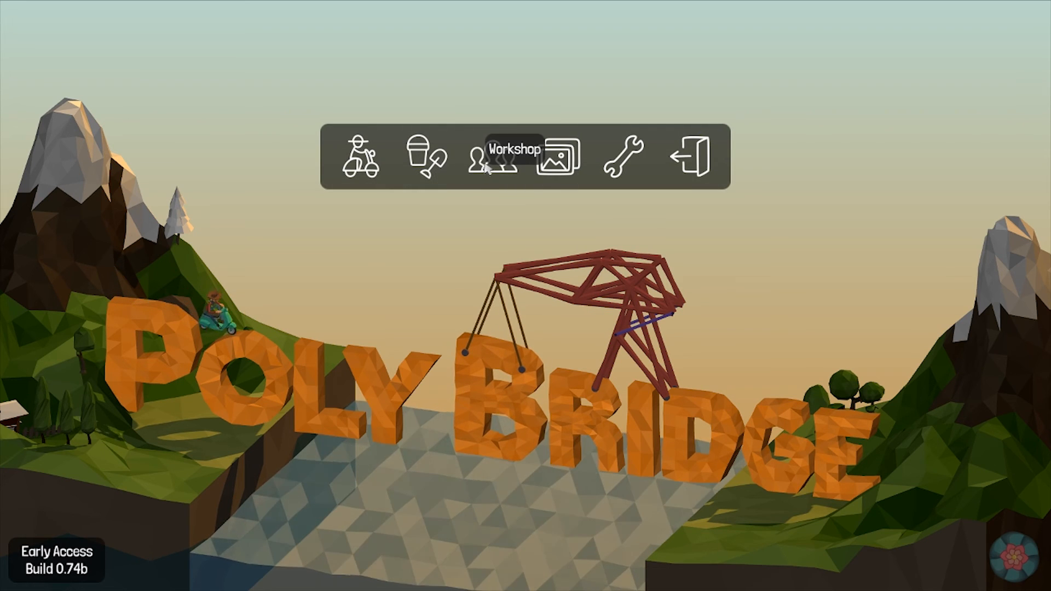
- Open the Workshop, check шкаго8гка7 in Subscribed Items, My Items, then show All Items
click(488, 157)
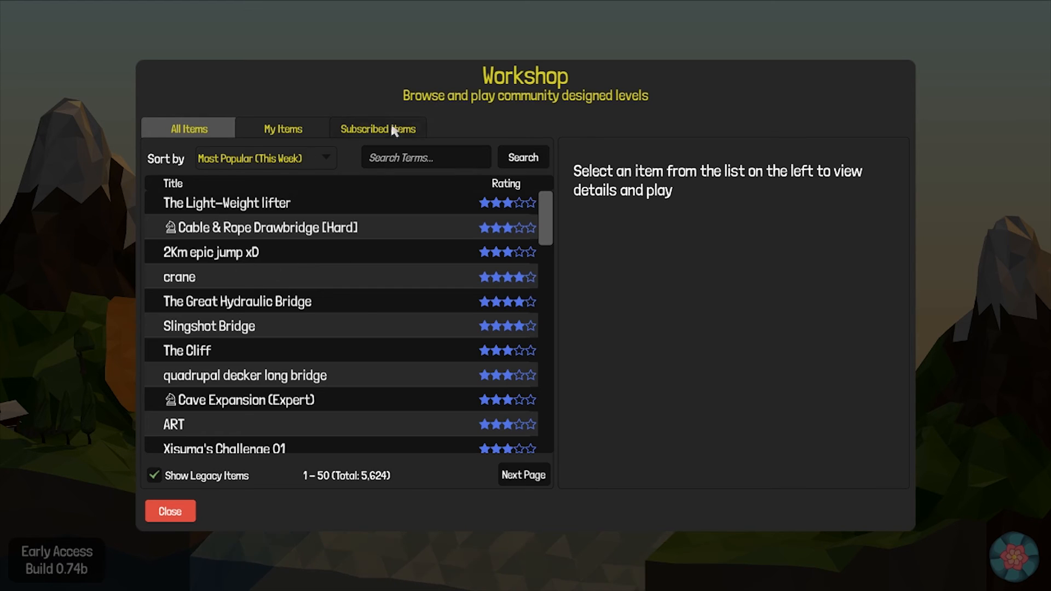
click(378, 128)
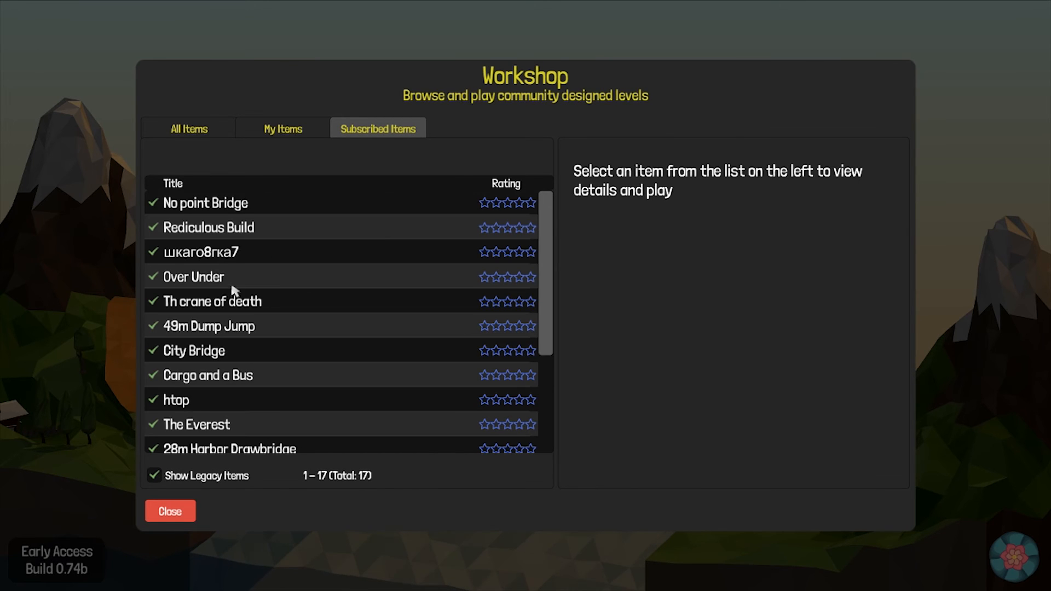
click(199, 252)
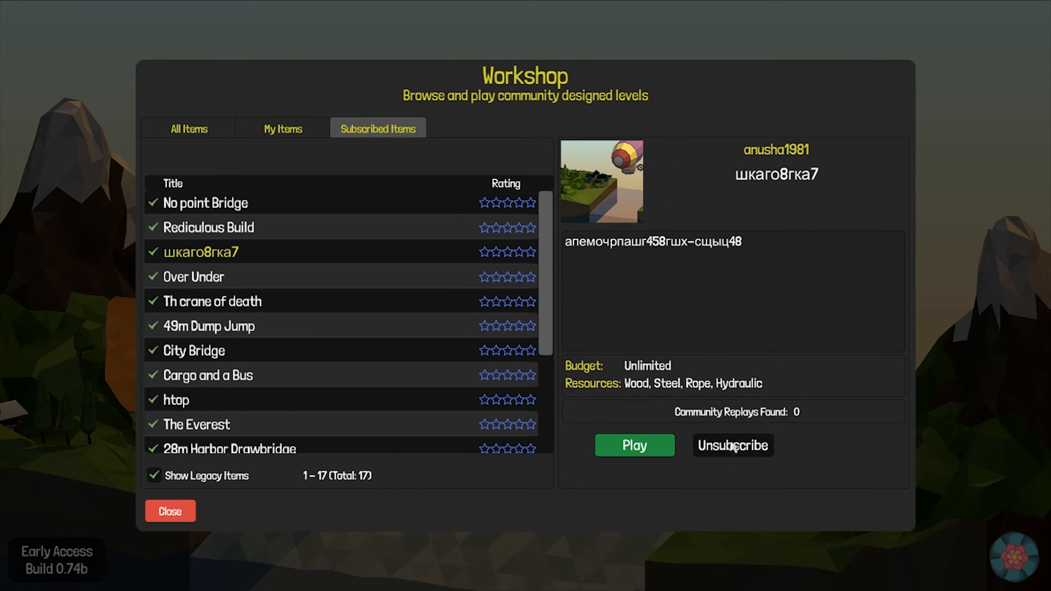
click(282, 128)
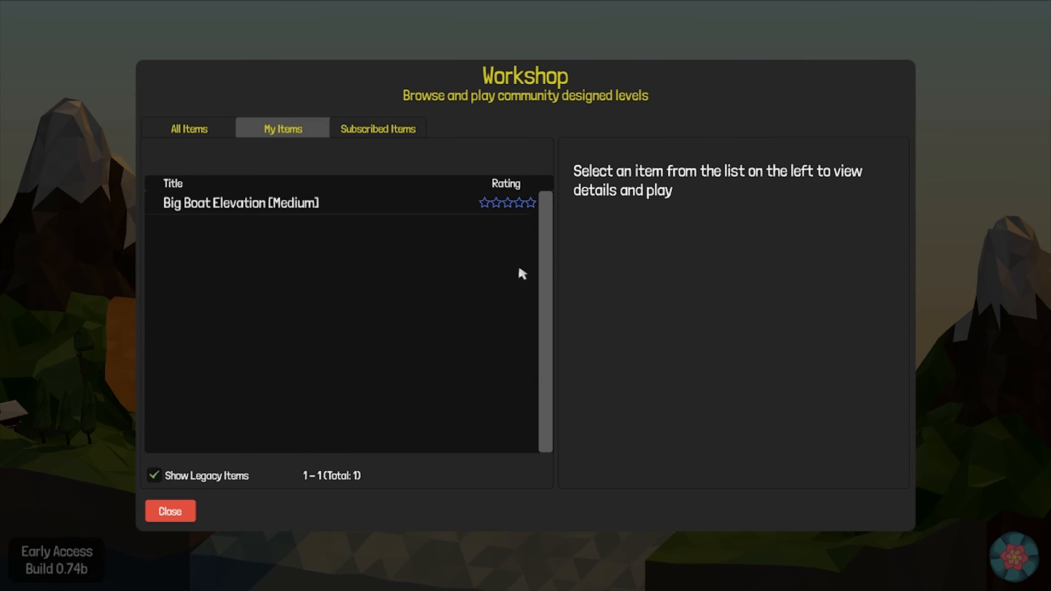
click(188, 128)
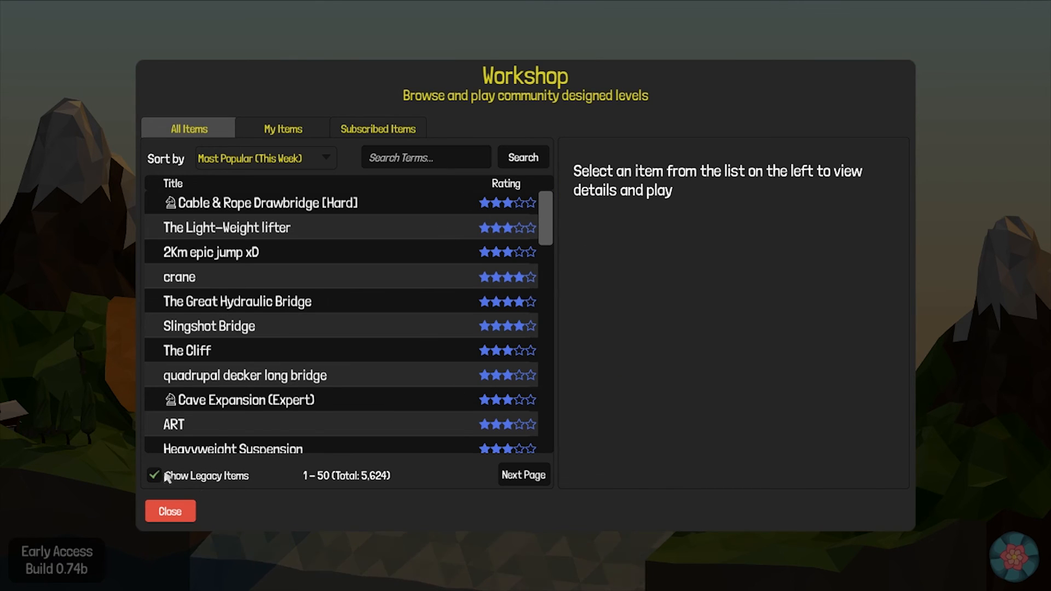
- Hide legacy levels, sort by most recent and preview Pambisito LA DESESPERACIÓN
click(264, 157)
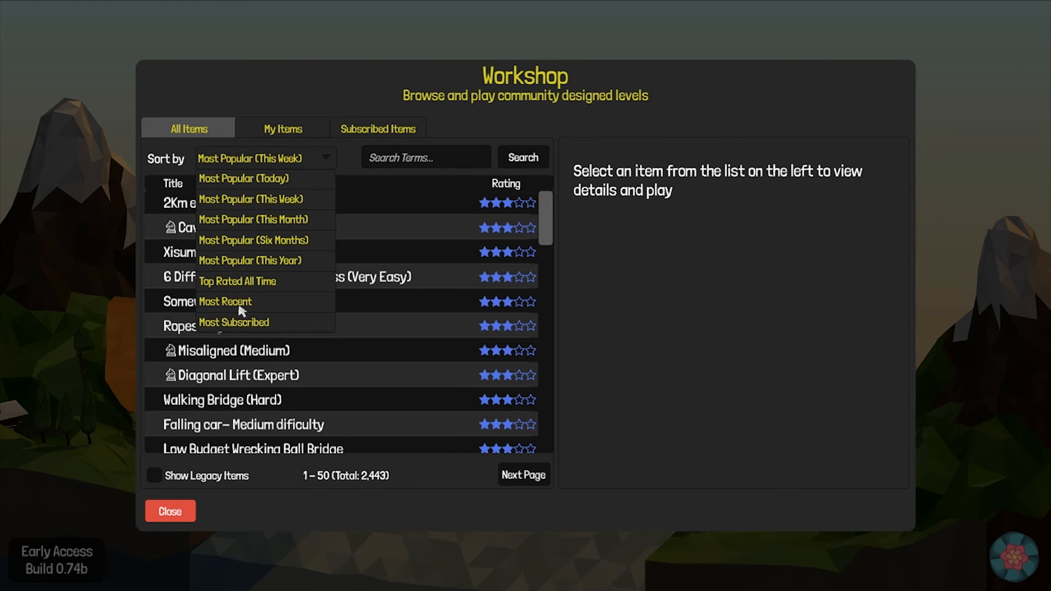
click(225, 301)
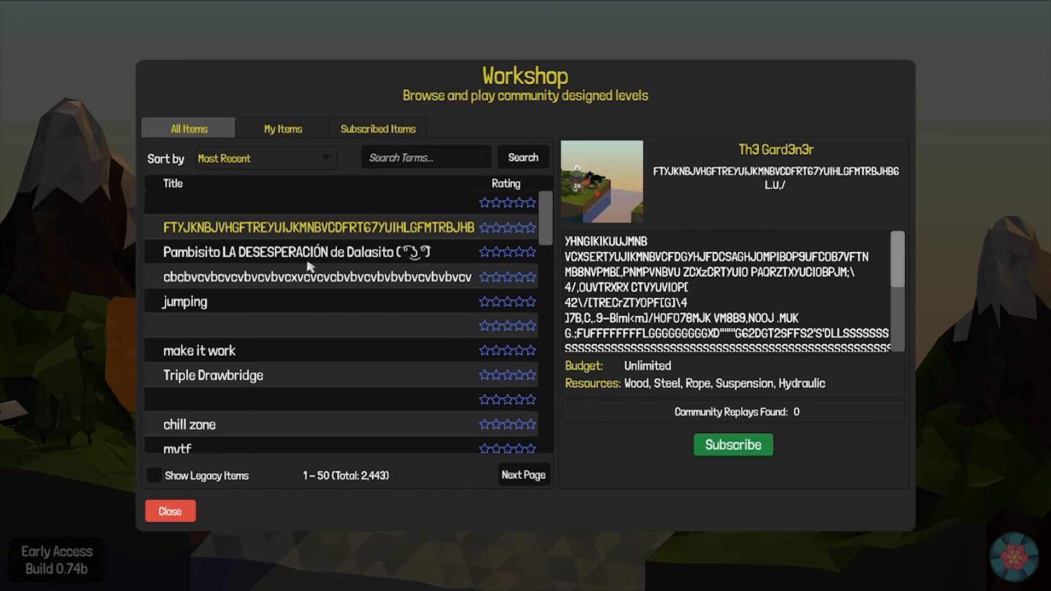
click(296, 251)
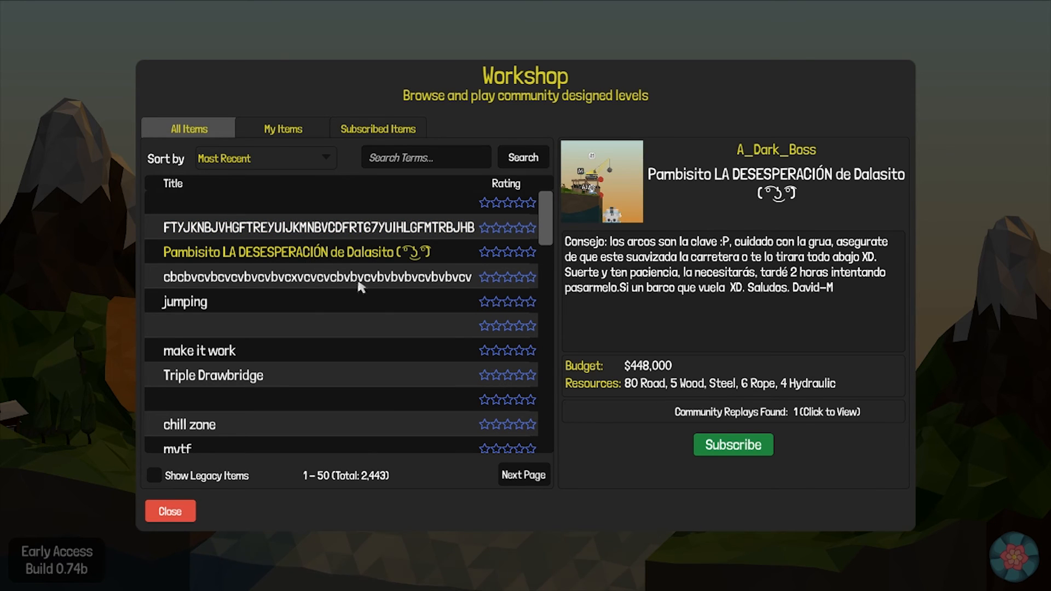
mouse_move(395, 281)
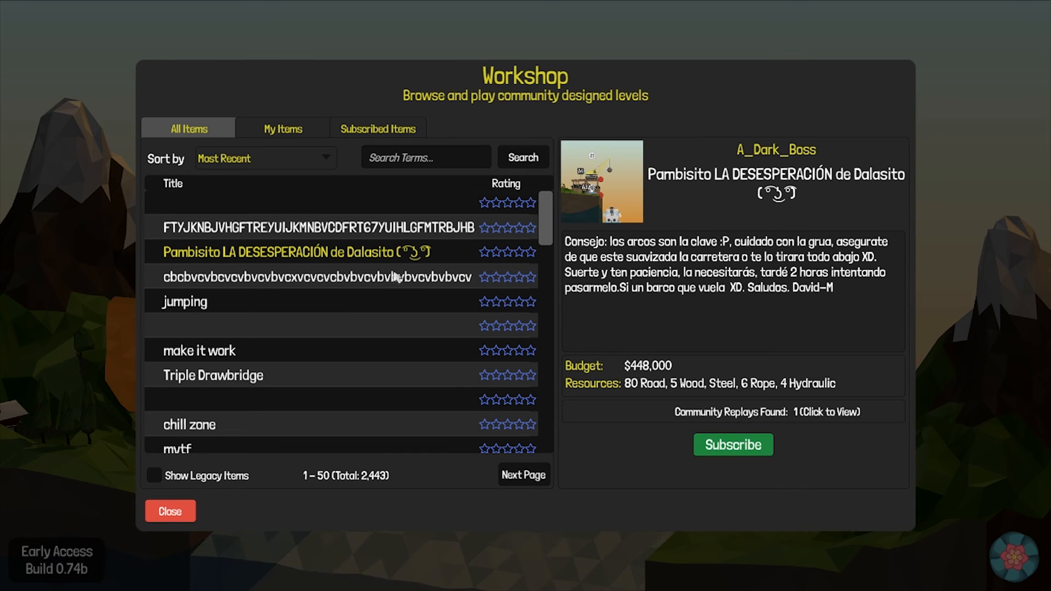
mouse_move(623, 192)
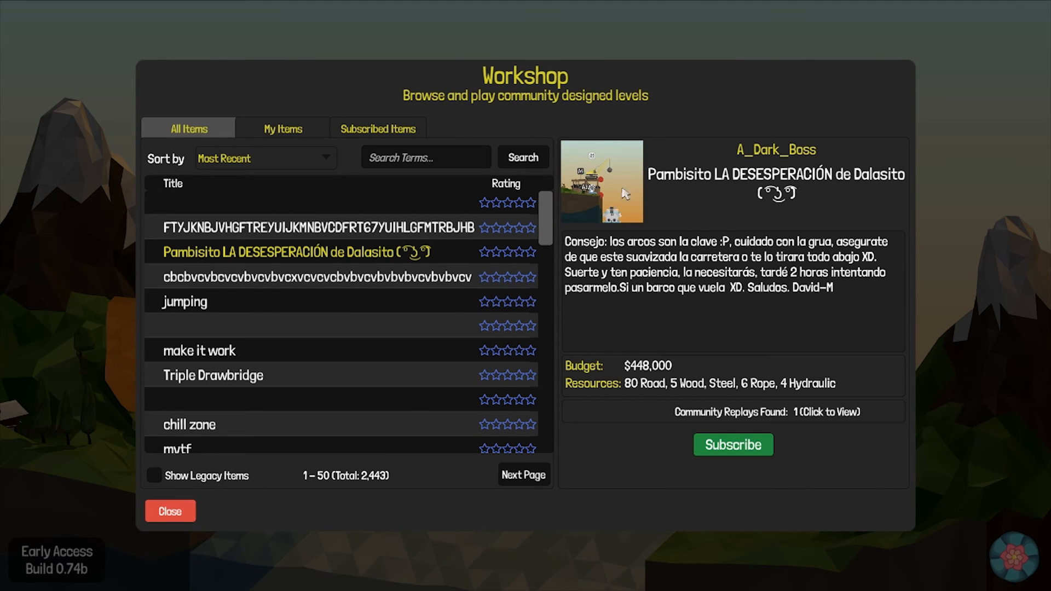
- Preview entries, select 'make it work' and subscribe so it downloads
click(308, 277)
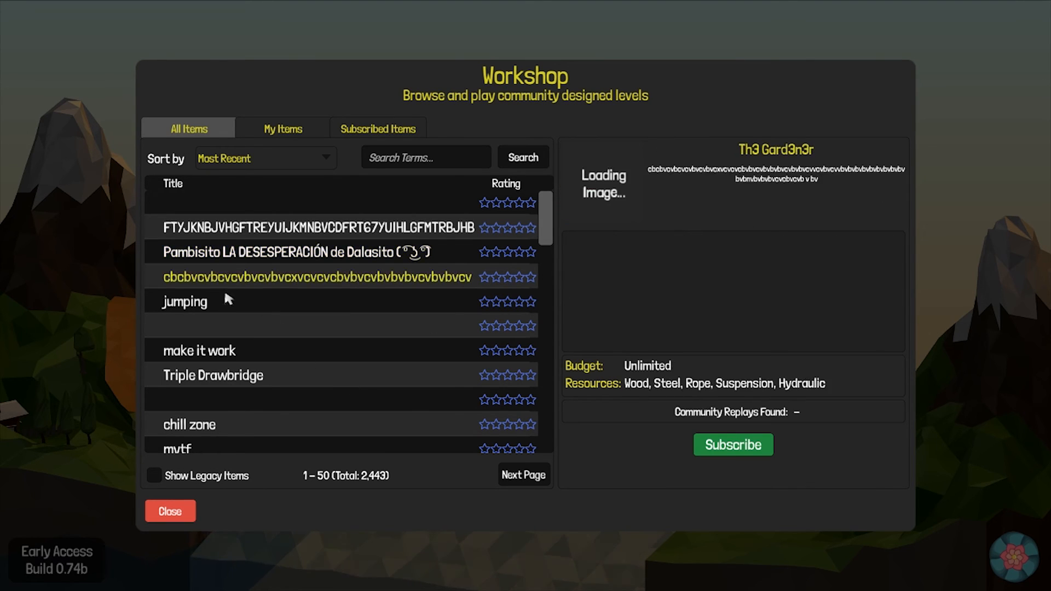
click(198, 350)
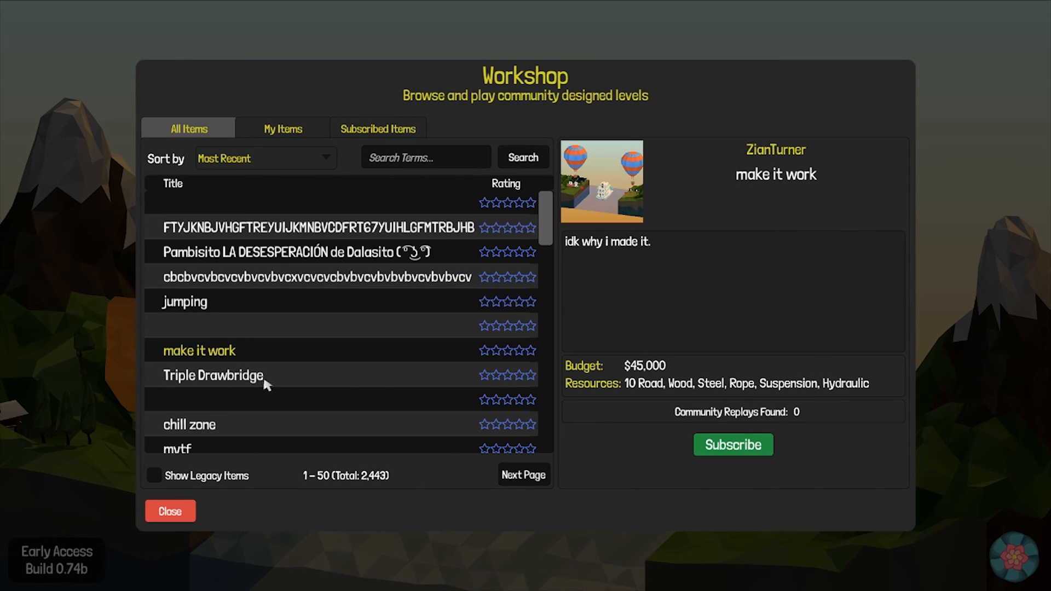
mouse_move(231, 388)
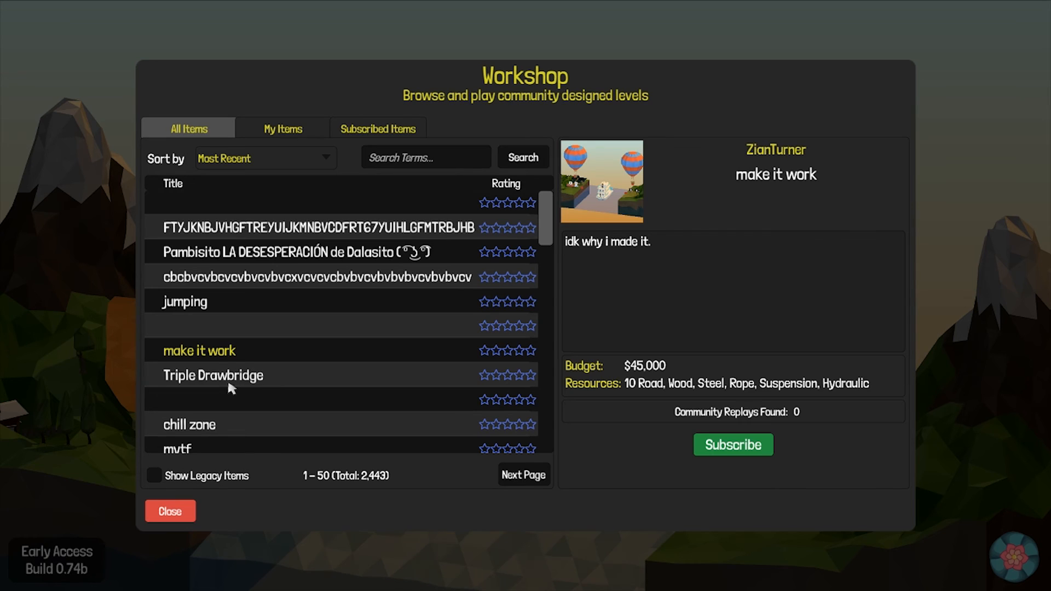
mouse_move(852, 429)
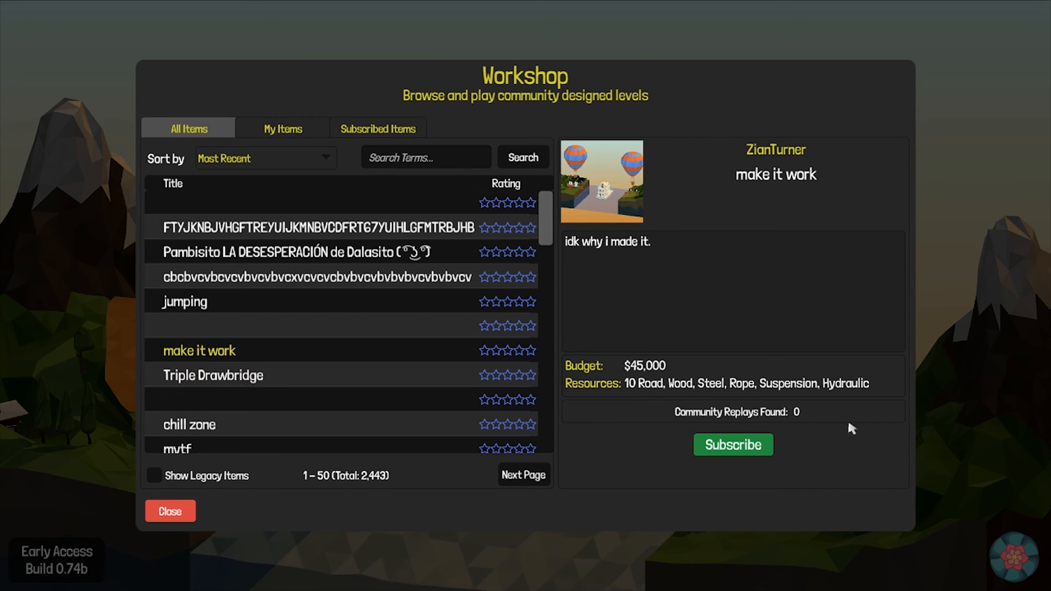
click(733, 445)
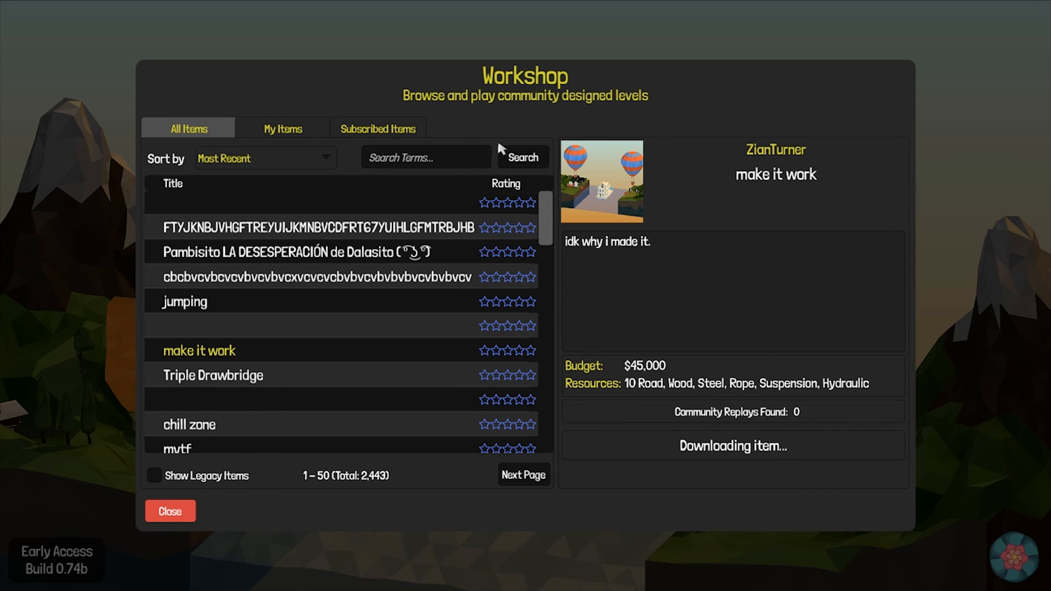
- In Subscribed Items select 'make it work' and start playing it
click(378, 128)
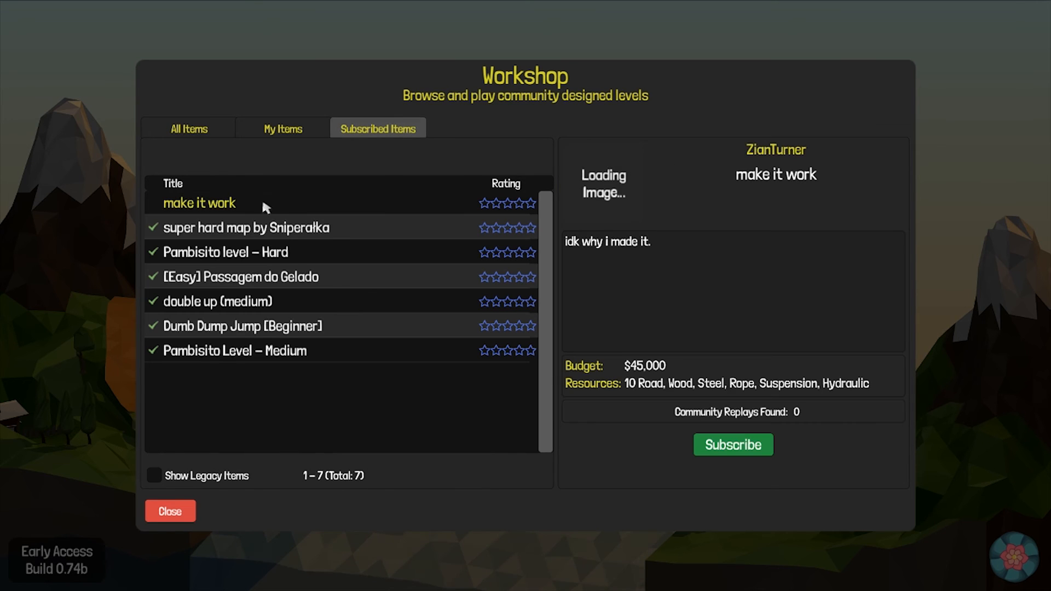
click(733, 445)
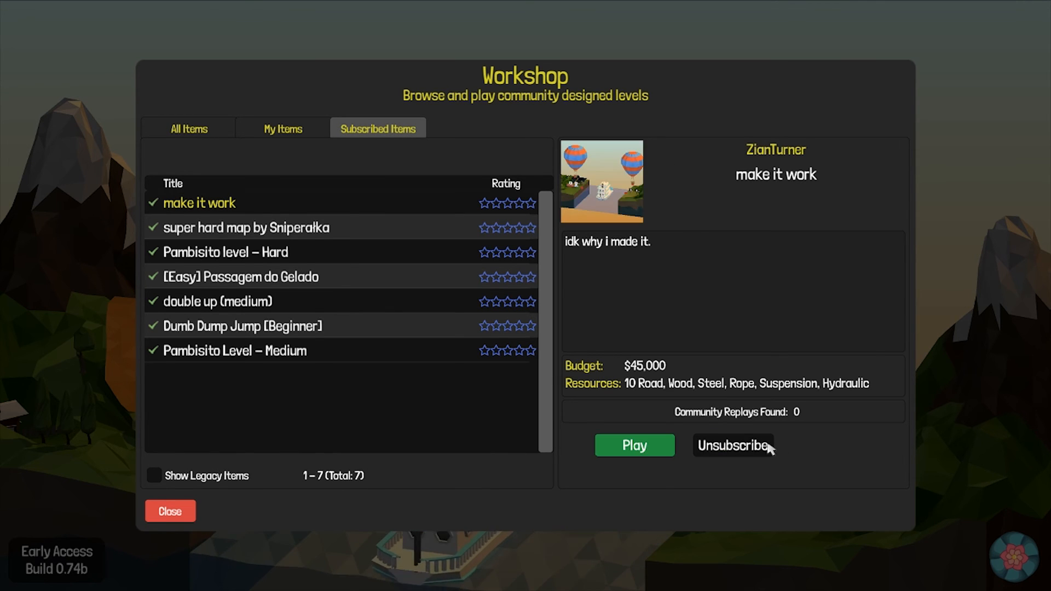
mouse_move(670, 473)
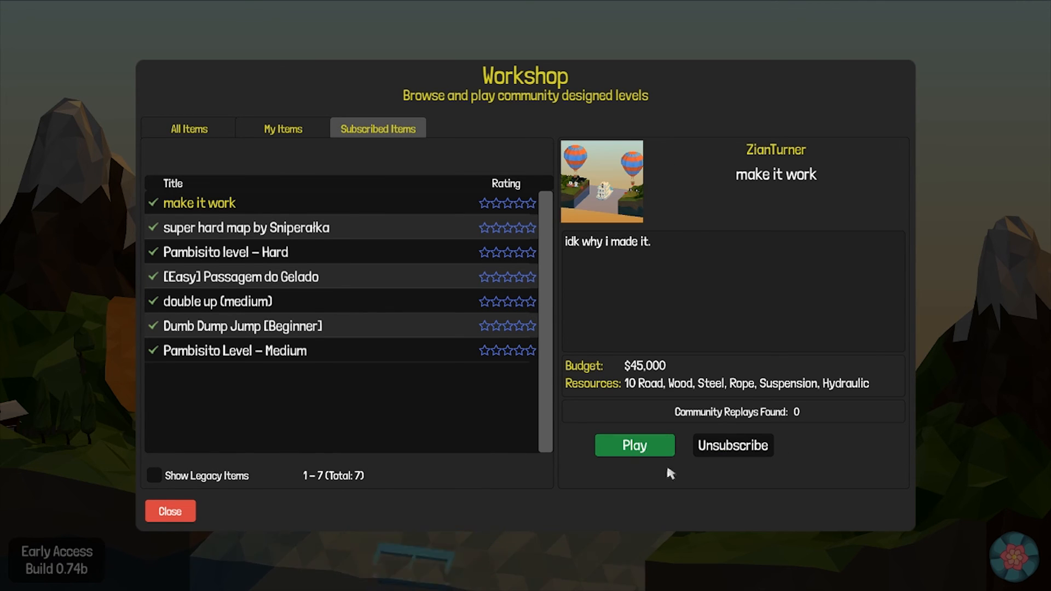
click(634, 446)
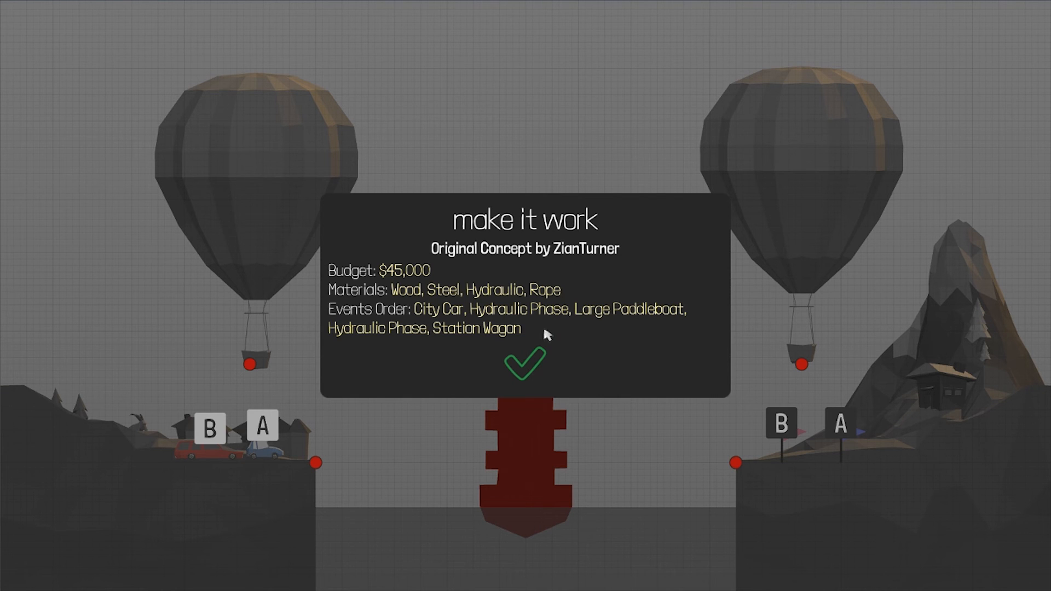
- Dismiss the briefing and build a curved road arch with a steel truss on the right half
click(526, 363)
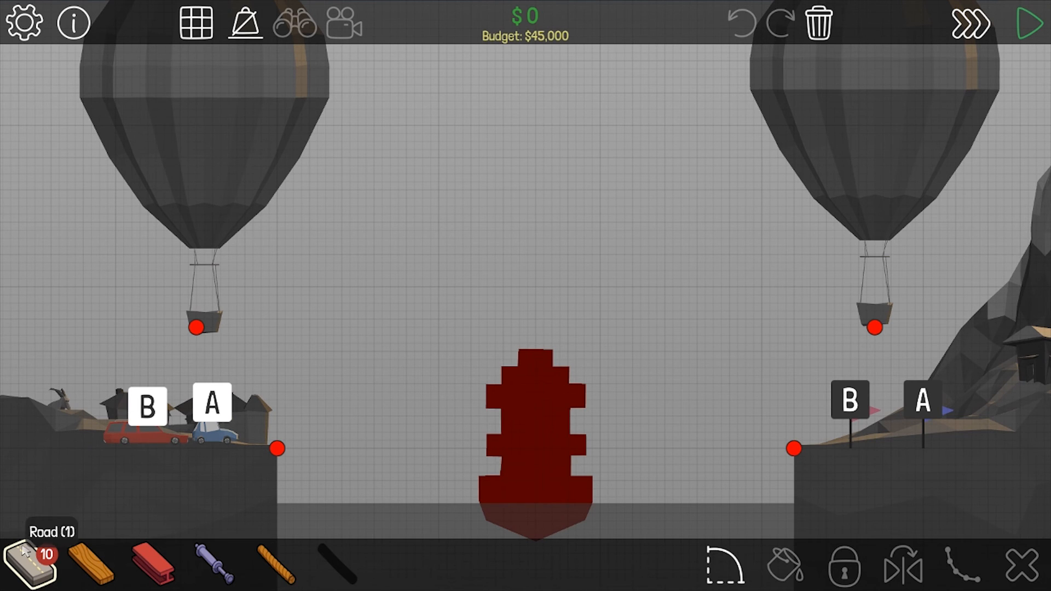
mouse_move(281, 459)
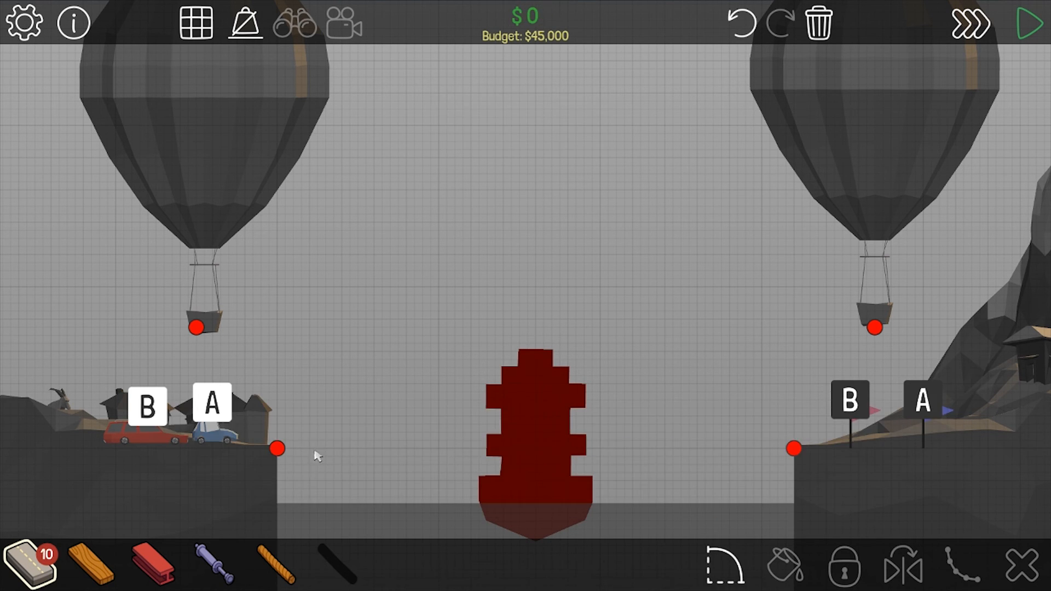
click(725, 567)
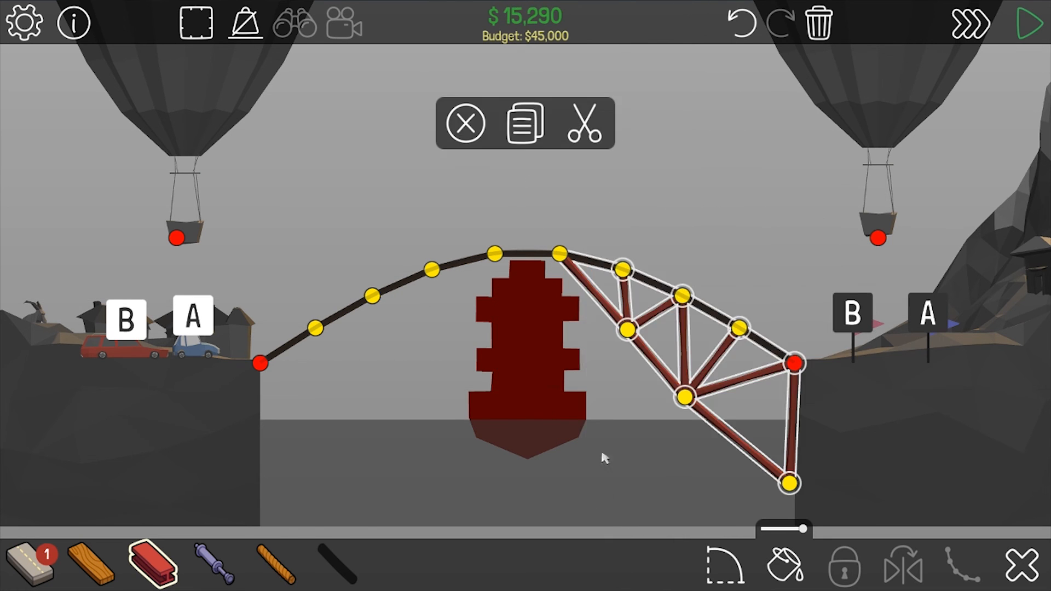
- Copy the right-side steel truss and mirror it for the left half
click(526, 124)
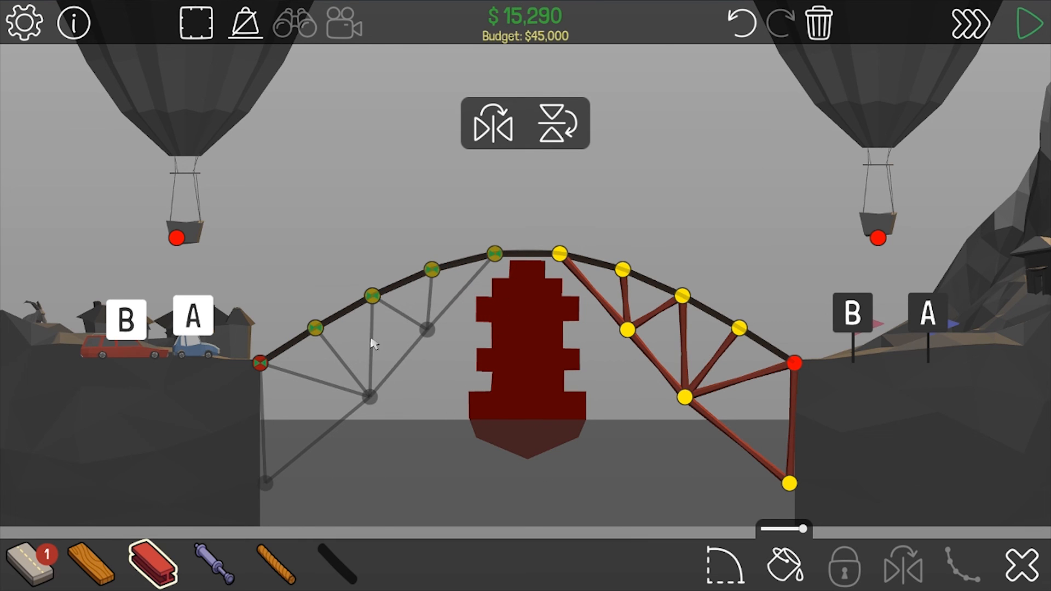
click(1028, 25)
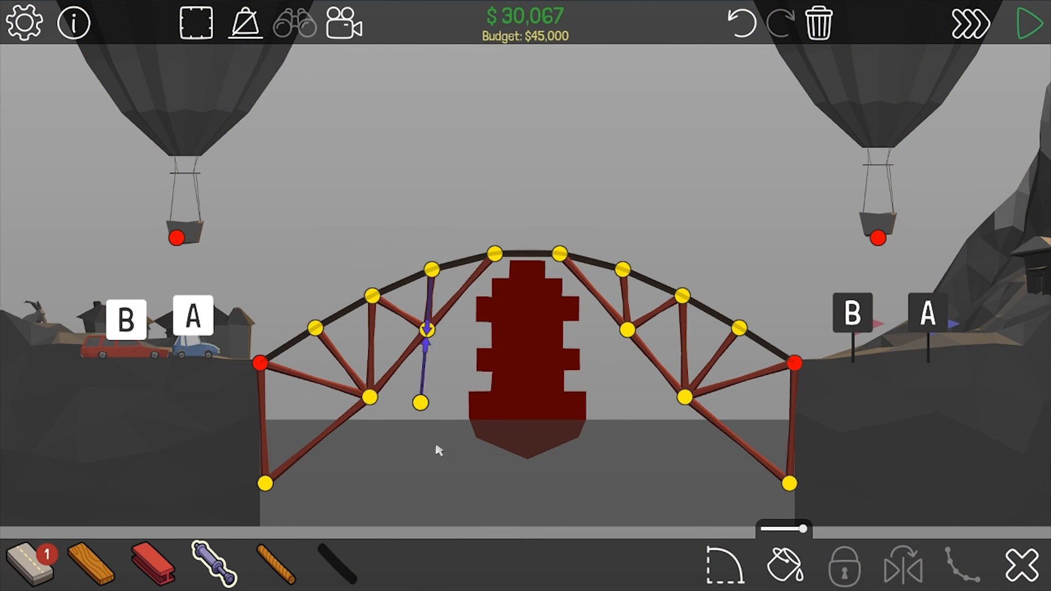
- Simulate the arch at higher speed, then stop and return to editing
click(1025, 26)
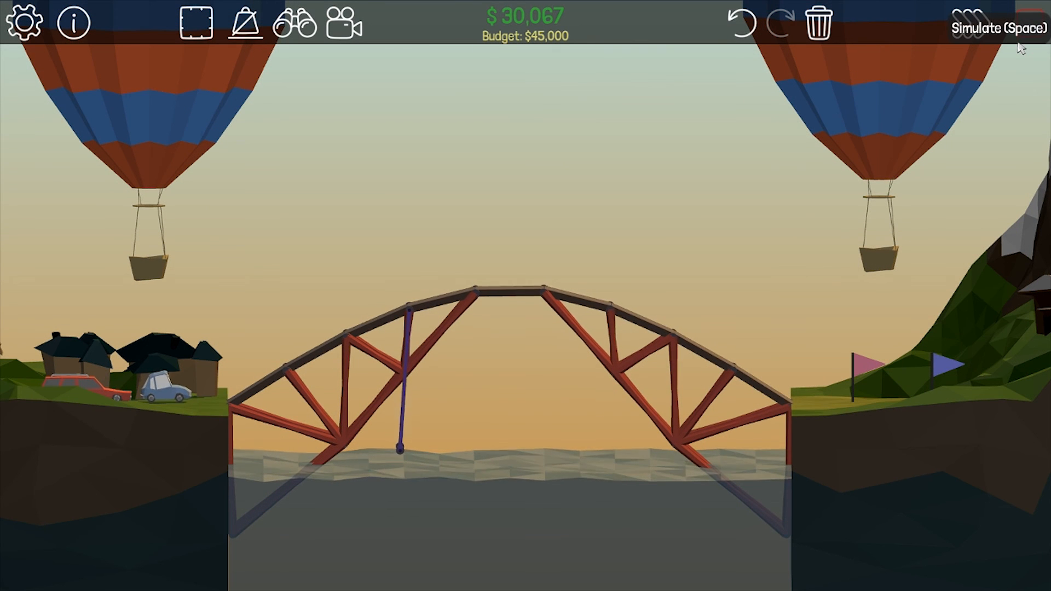
click(985, 26)
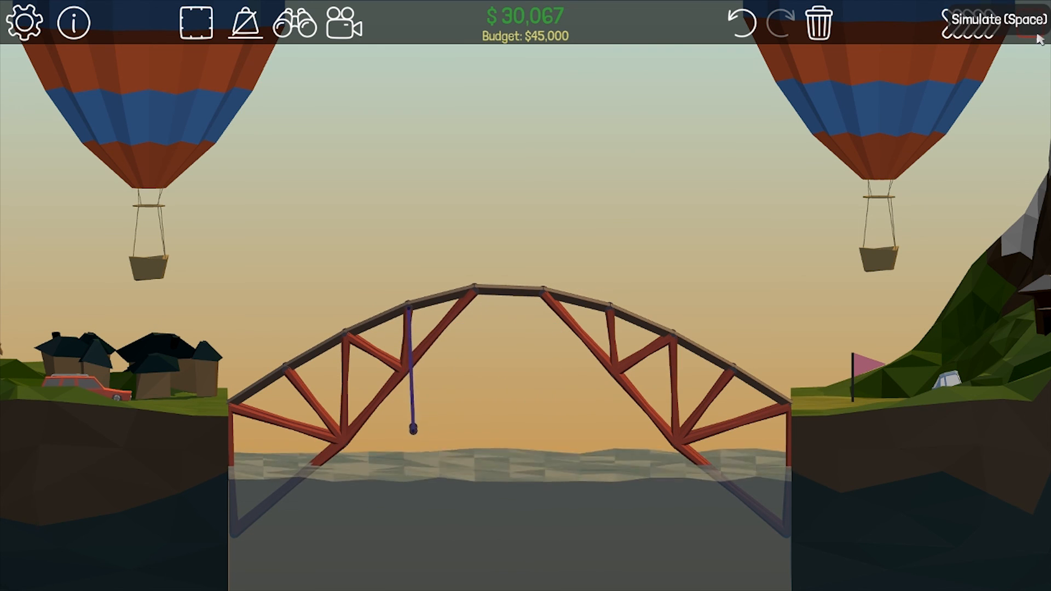
click(983, 22)
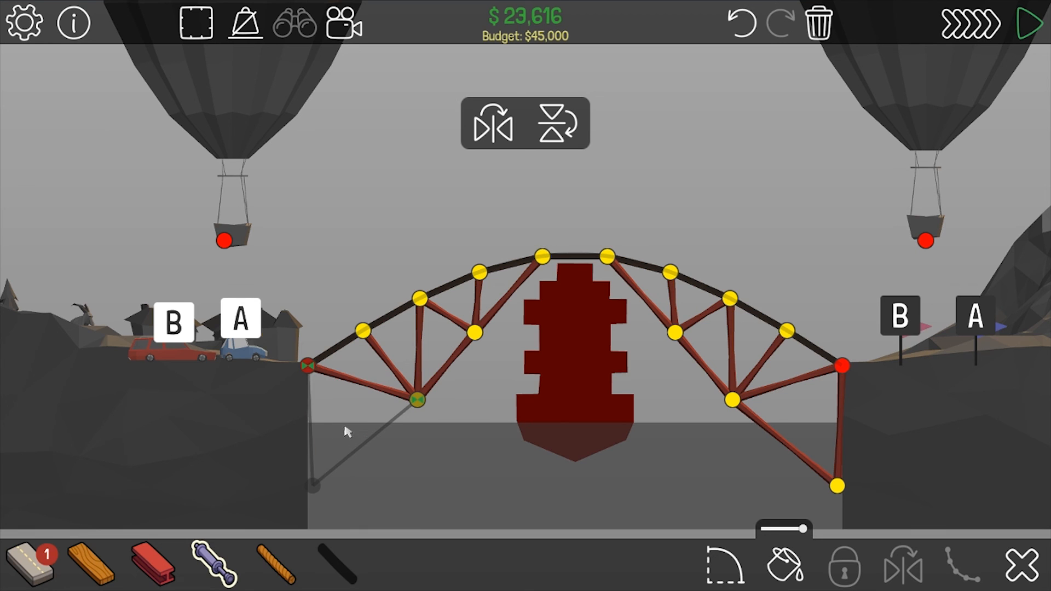
- Place the mirrored truss on the left and complete the level at $27,059
click(1024, 25)
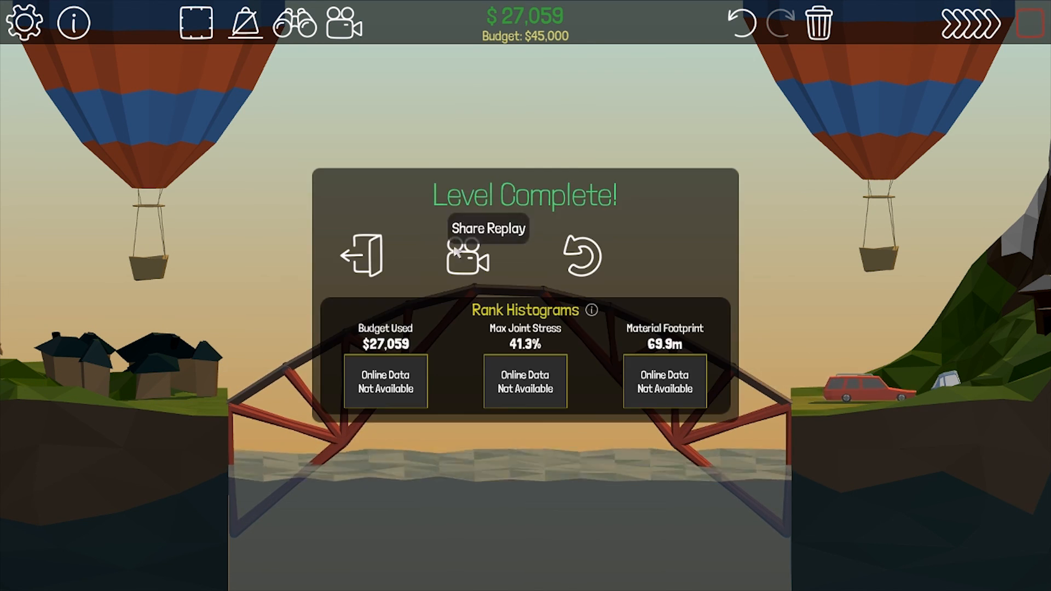
- Share the winning replay and submit it to the online gallery
click(468, 258)
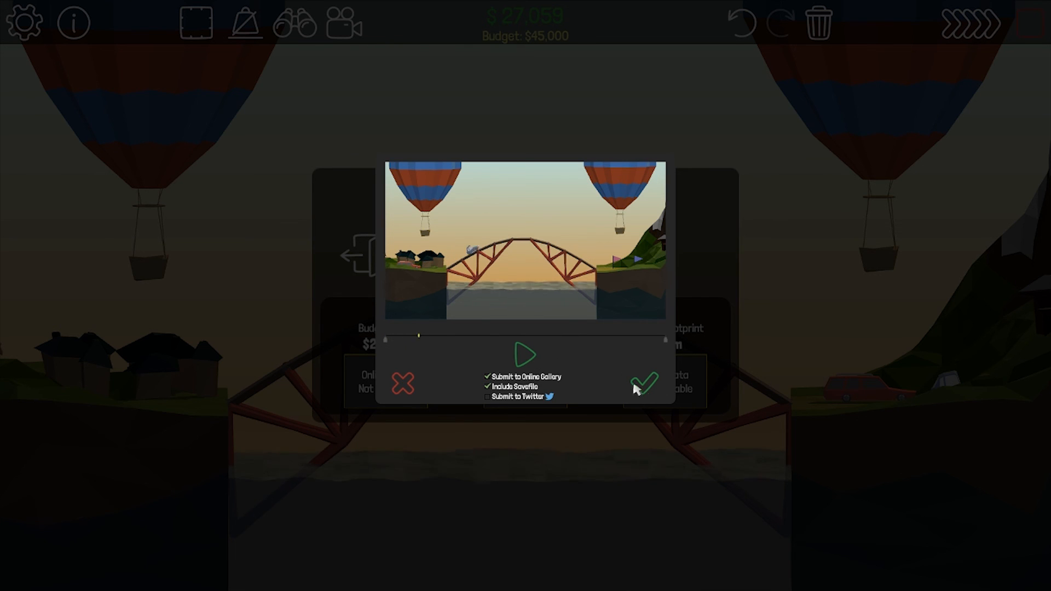
click(643, 382)
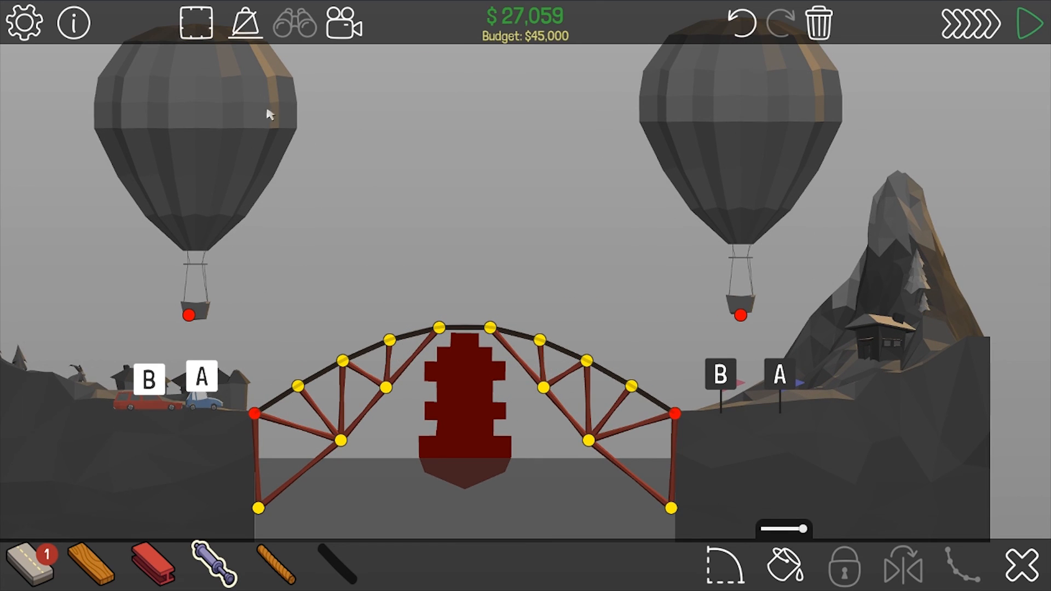
mouse_move(818, 205)
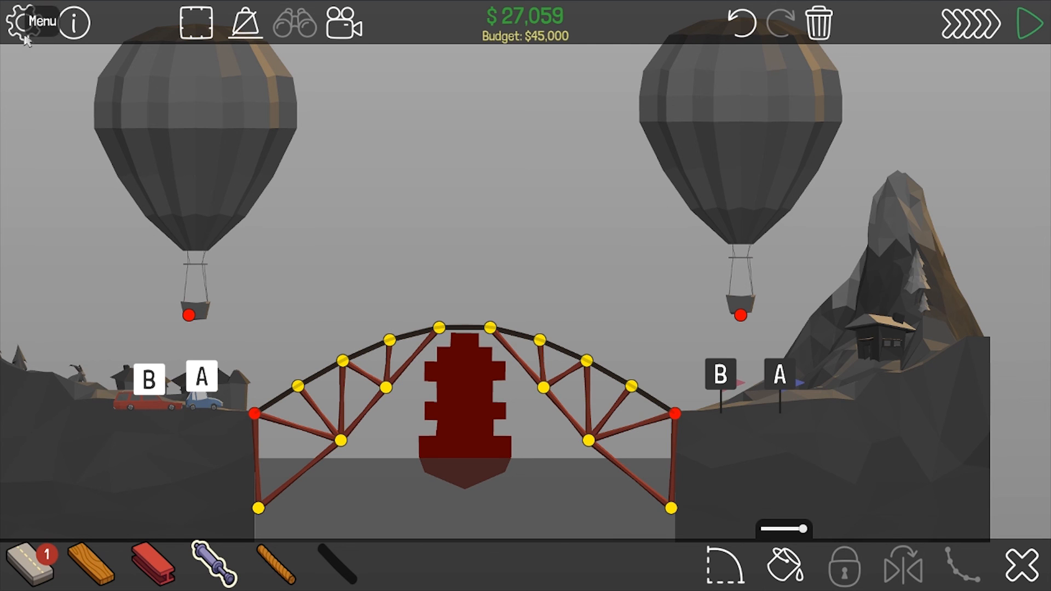
- Return to the main menu and show the Workshop's Subscribed Items list
click(43, 21)
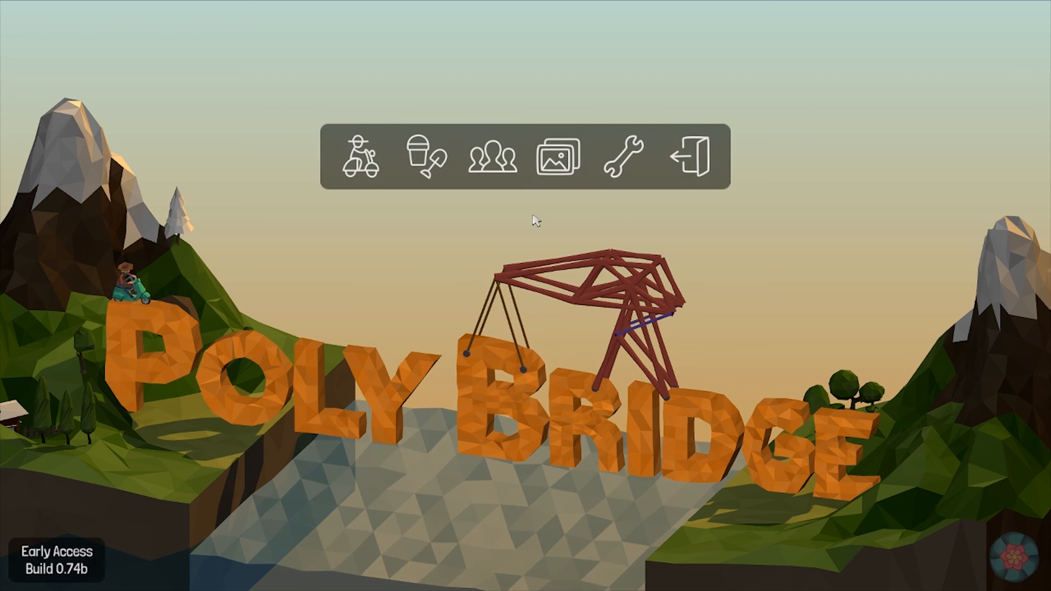
click(491, 156)
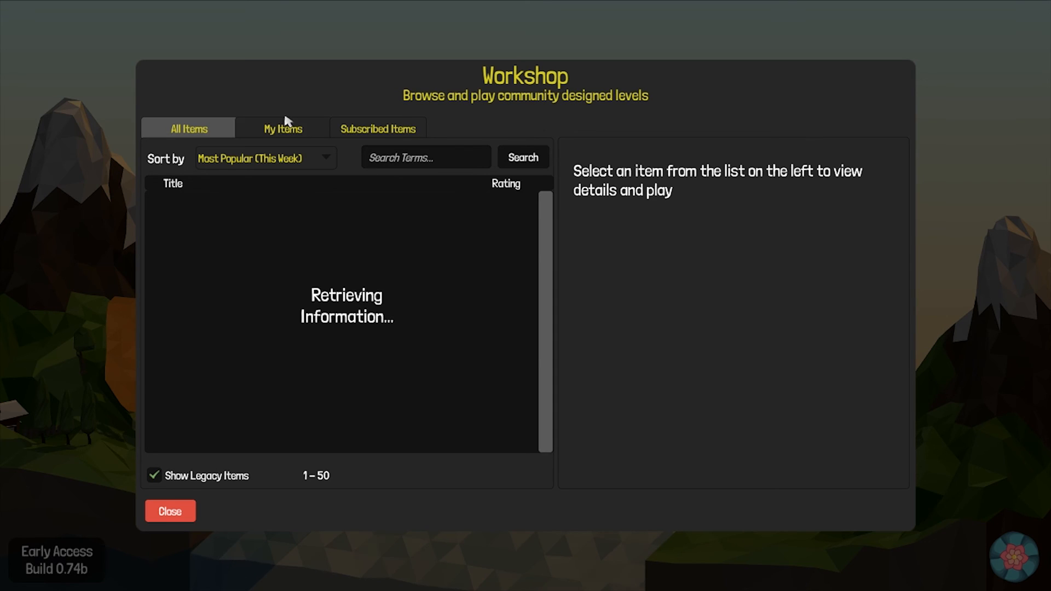
click(378, 128)
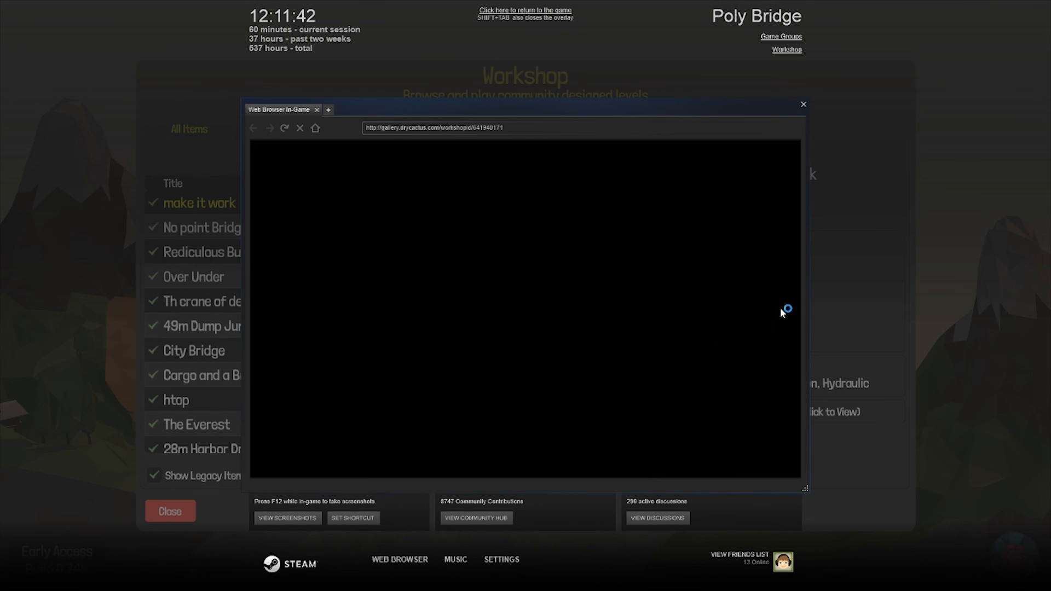
mouse_move(566, 285)
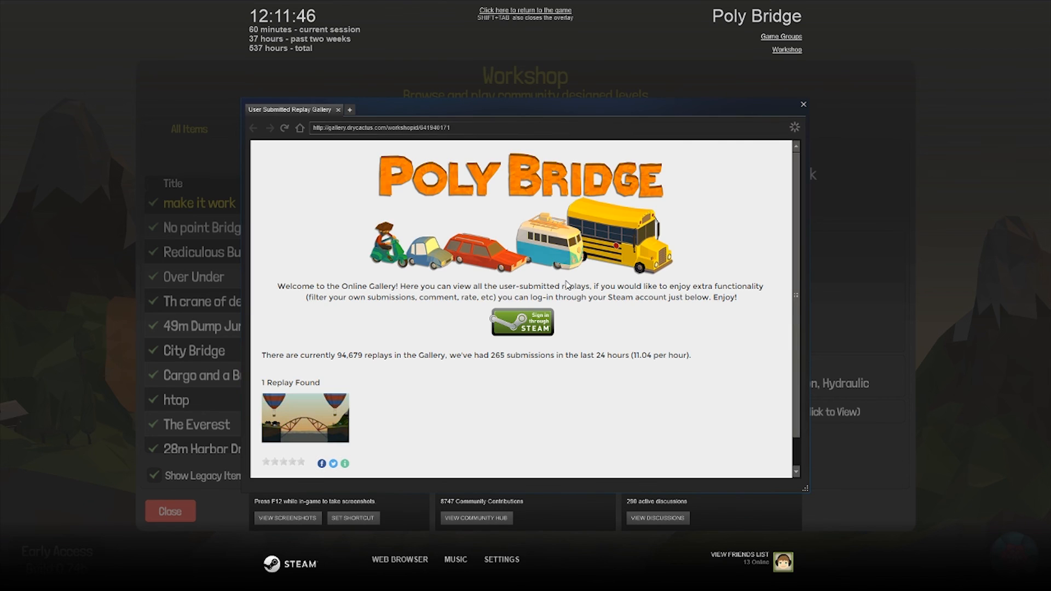
mouse_move(879, 71)
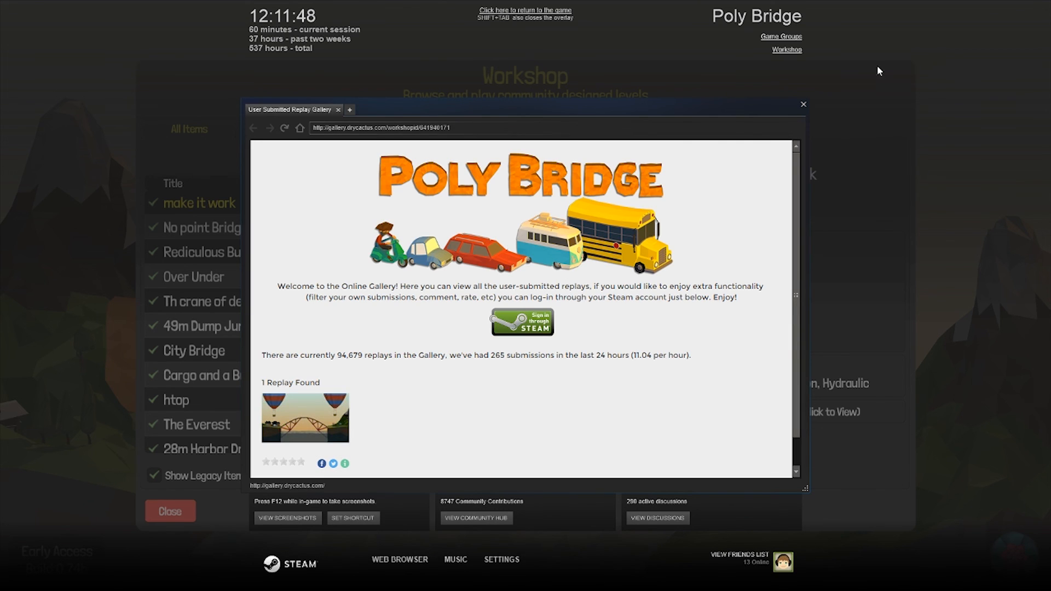
- Close the Steam overlay gallery and unsubscribe from the 'make it work' level
click(803, 105)
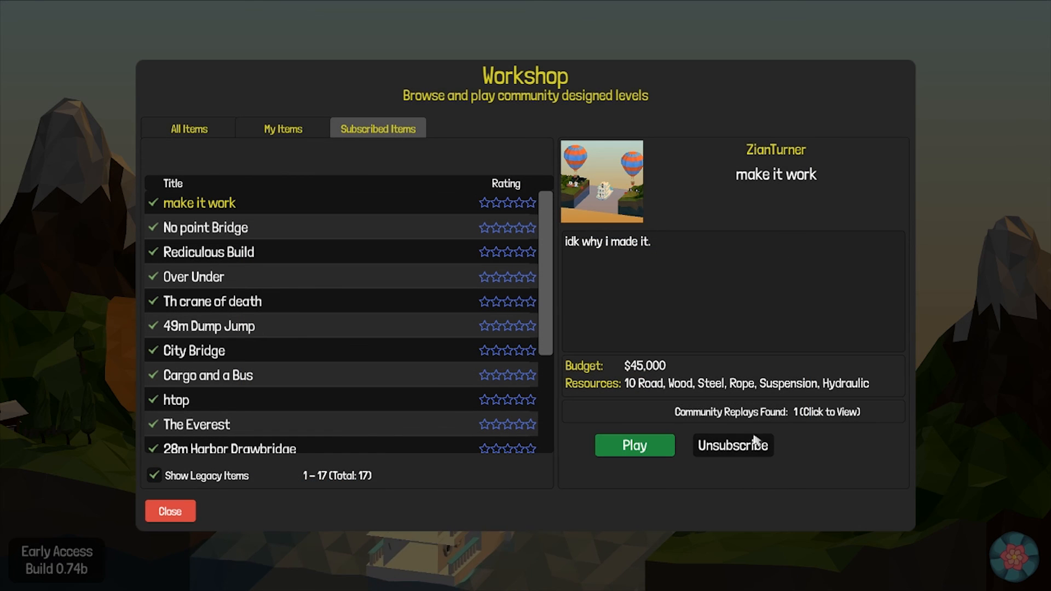
click(733, 445)
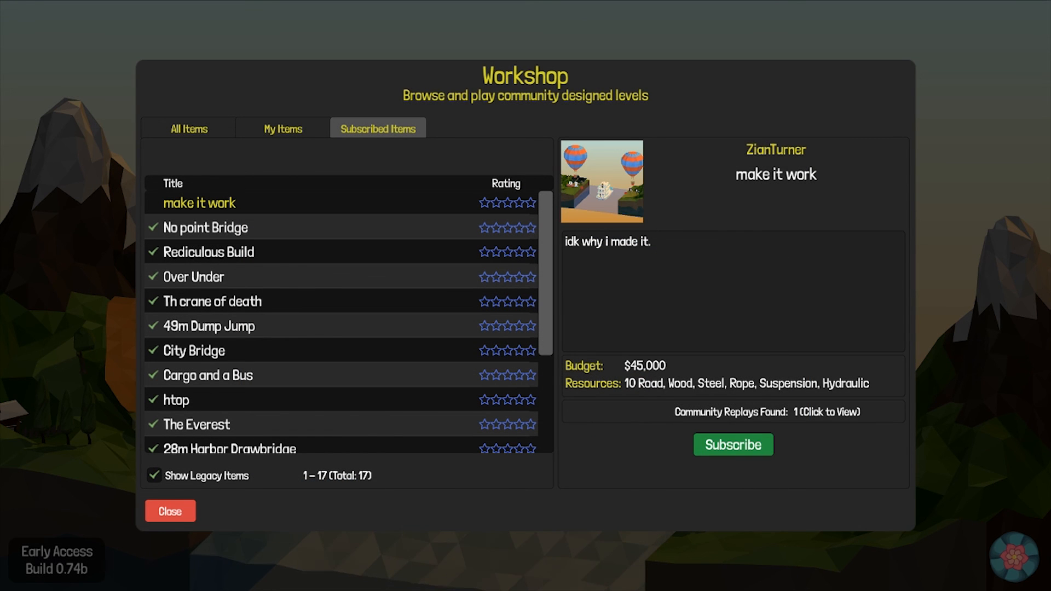